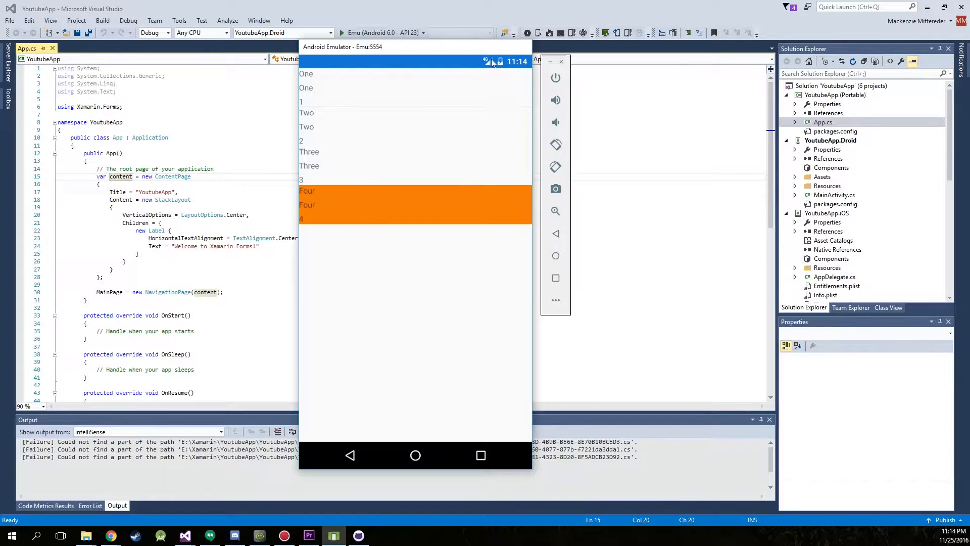
Step: Tap an entry in the running four-item list app in the Android emulator
{"action": "left_click", "coordinate": [414, 80]}
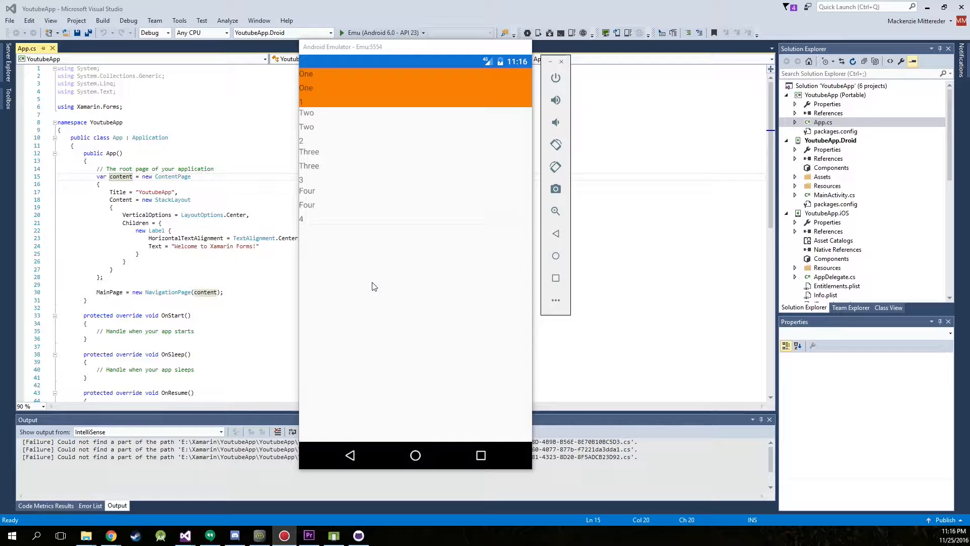
{"action": "mouse_move", "coordinate": [346, 217]}
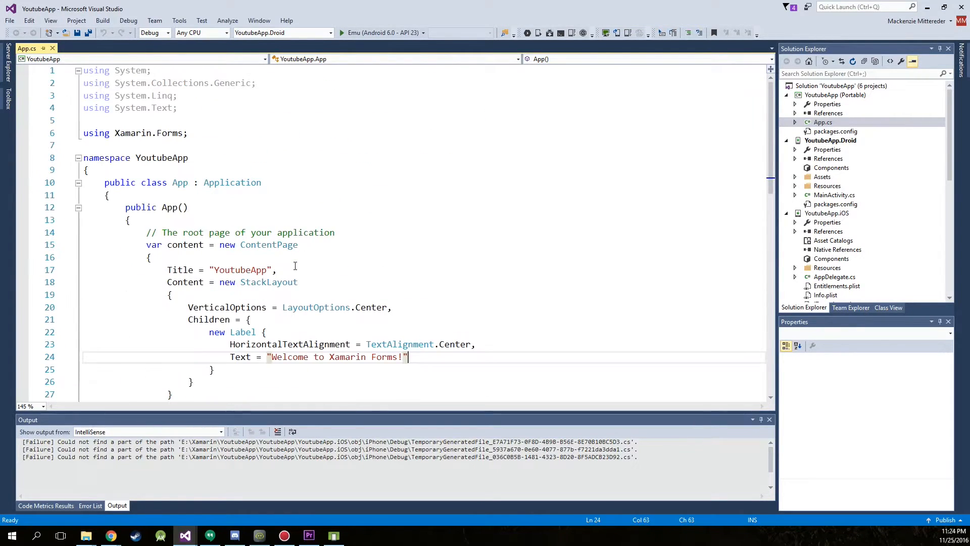
Step: Add a new Classes folder to the portable YoutubeApp project
{"action": "left_click", "coordinate": [835, 95]}
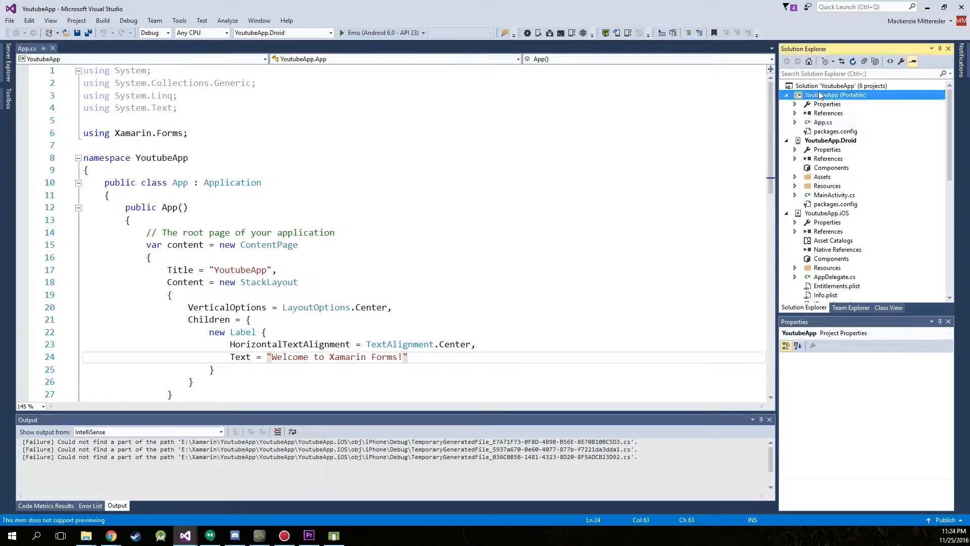
{"action": "left_click", "coordinate": [835, 95]}
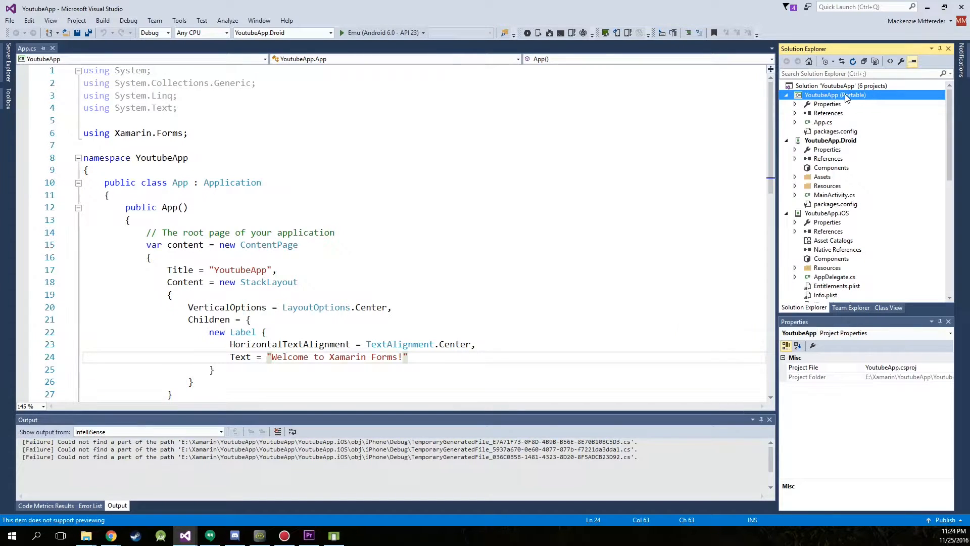
{"action": "right_click", "coordinate": [833, 95]}
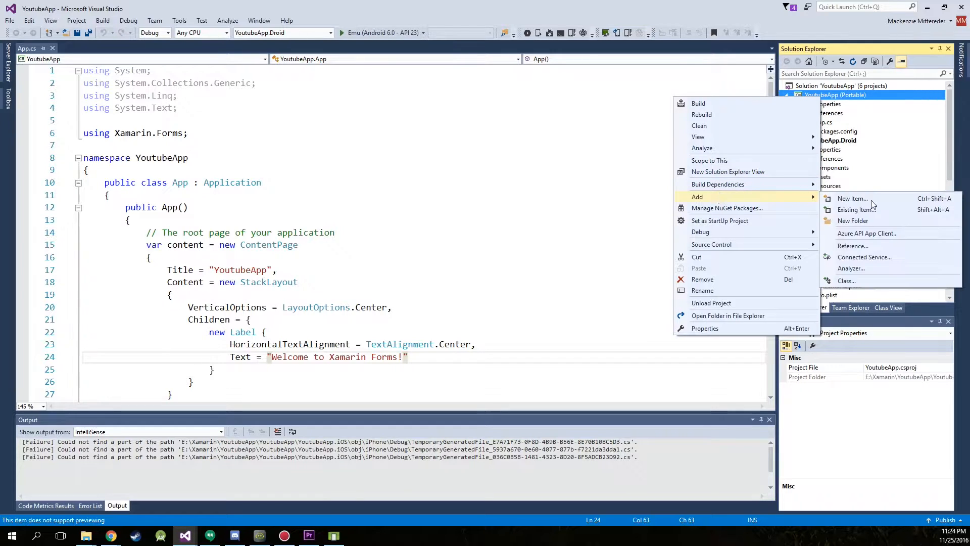
{"action": "left_click", "coordinate": [852, 220]}
{"action": "type", "text": "Classes"}
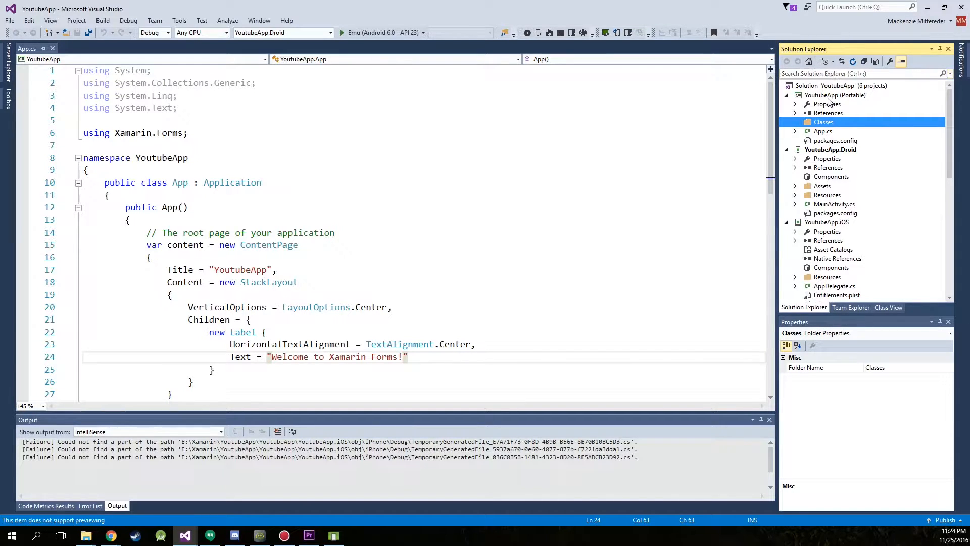
Step: Add a Forms Xaml Page named MainPage to the portable project
{"action": "right_click", "coordinate": [835, 95]}
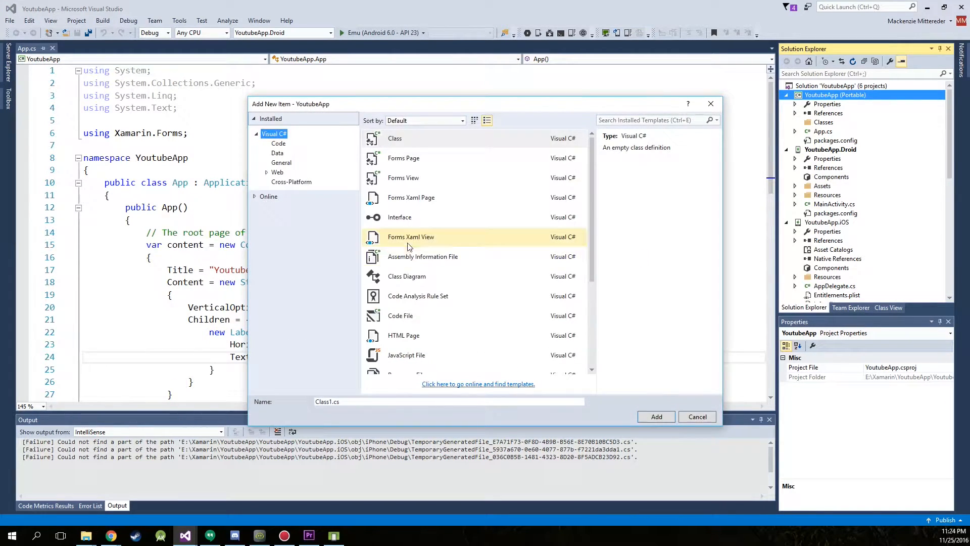
{"action": "left_click", "coordinate": [411, 196]}
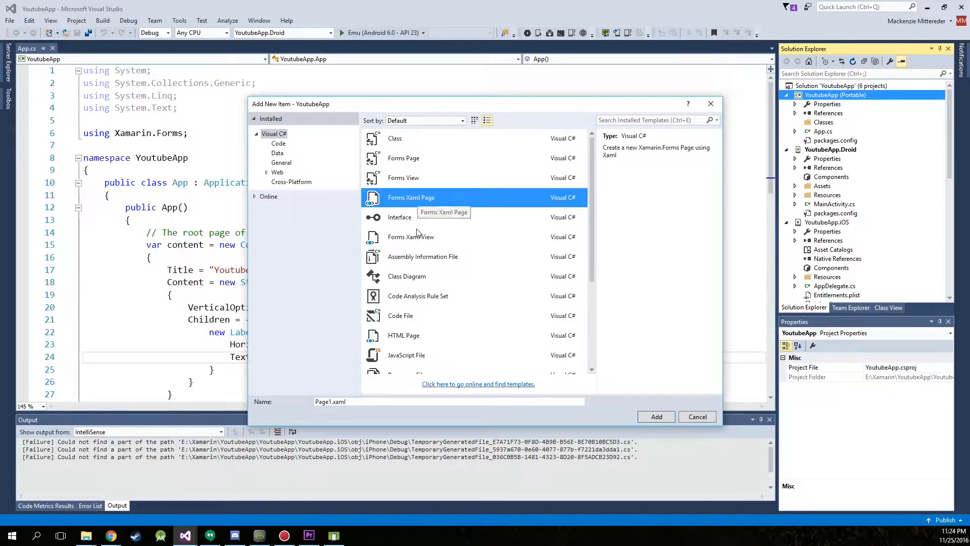
{"action": "left_click", "coordinate": [448, 401]}
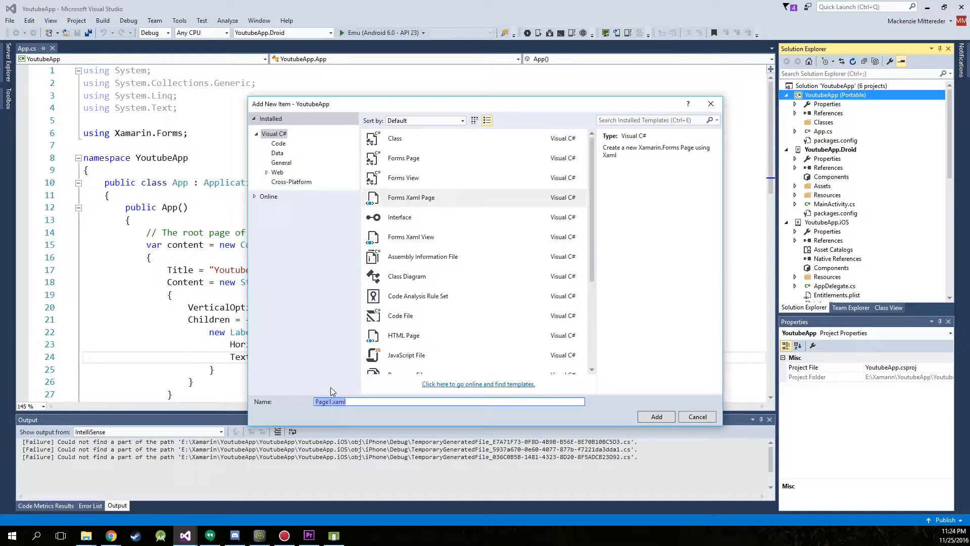
{"action": "type", "text": "MainPage"}
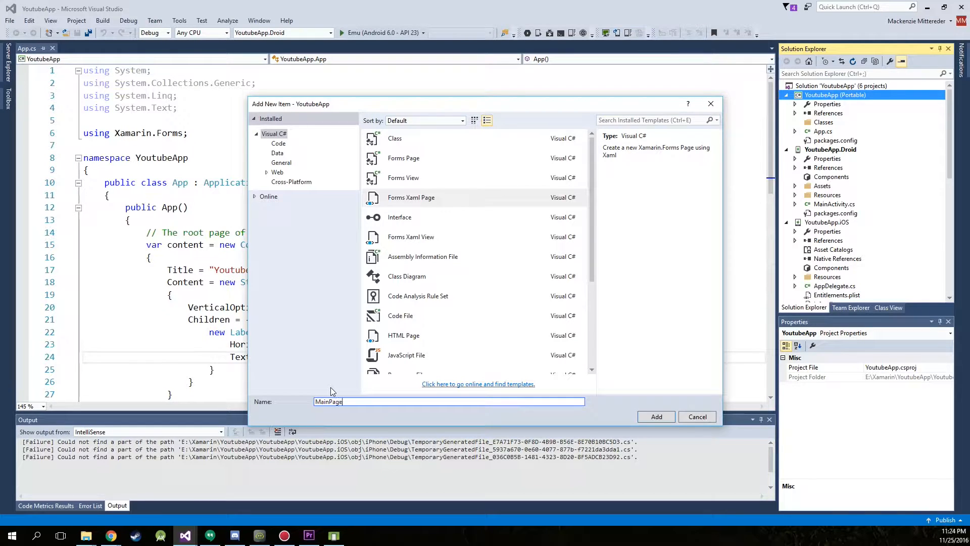
{"action": "left_click", "coordinate": [655, 416]}
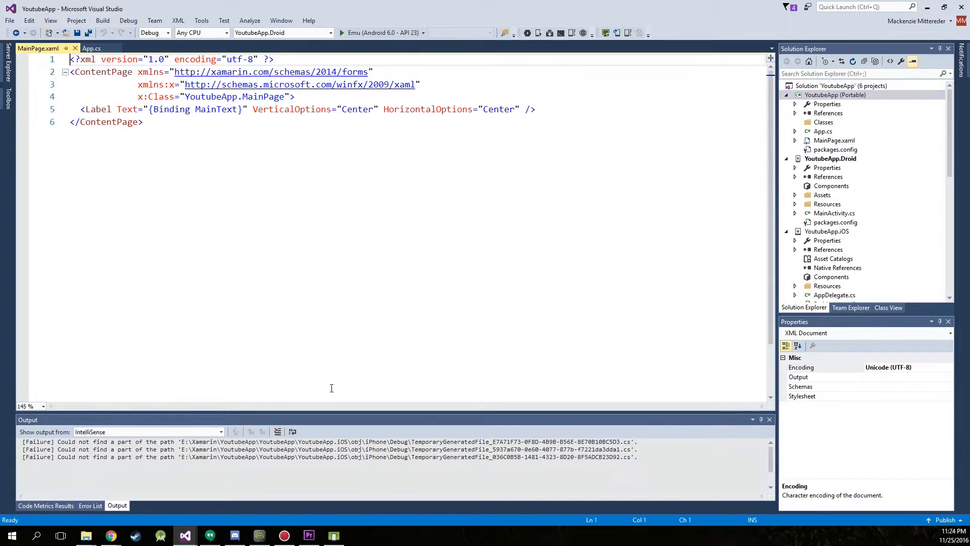
Step: In App.cs, replace the inline ContentPage/NavigationPage code with MainPage = new MainPage()
{"action": "left_click", "coordinate": [91, 49]}
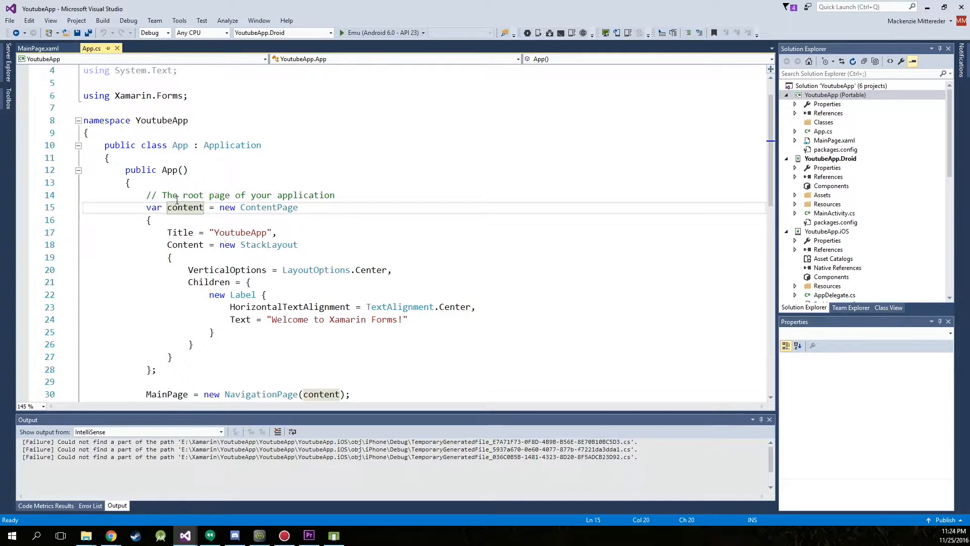
{"action": "scroll", "scroll_direction": "down", "scroll_amount": 3}
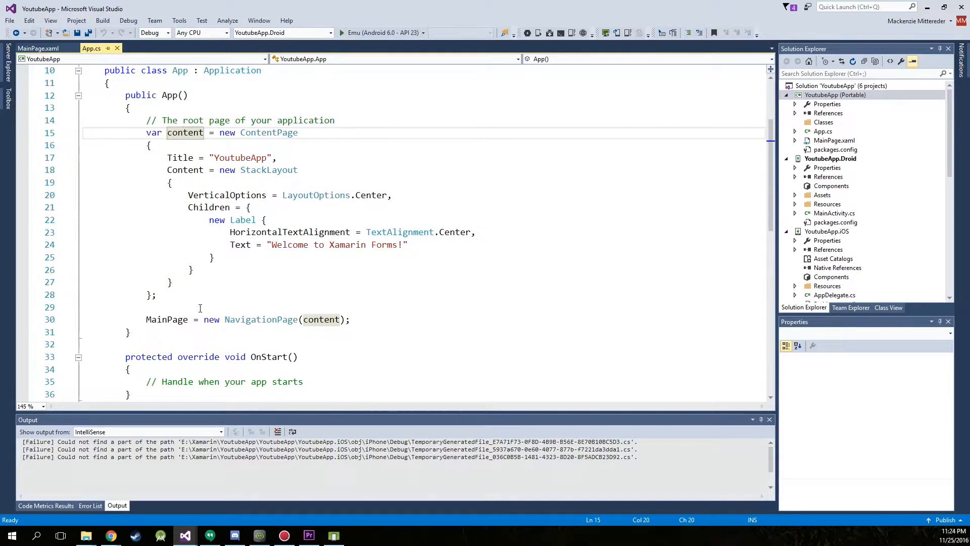
{"action": "left_click_drag", "start_coordinate": [149, 144], "coordinate": [266, 219]}
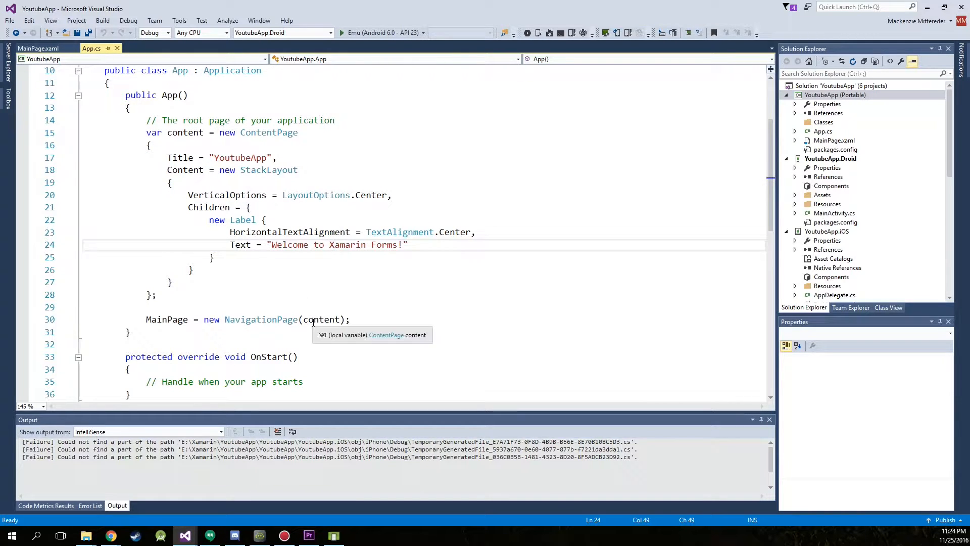
{"action": "double_click", "coordinate": [261, 320]}
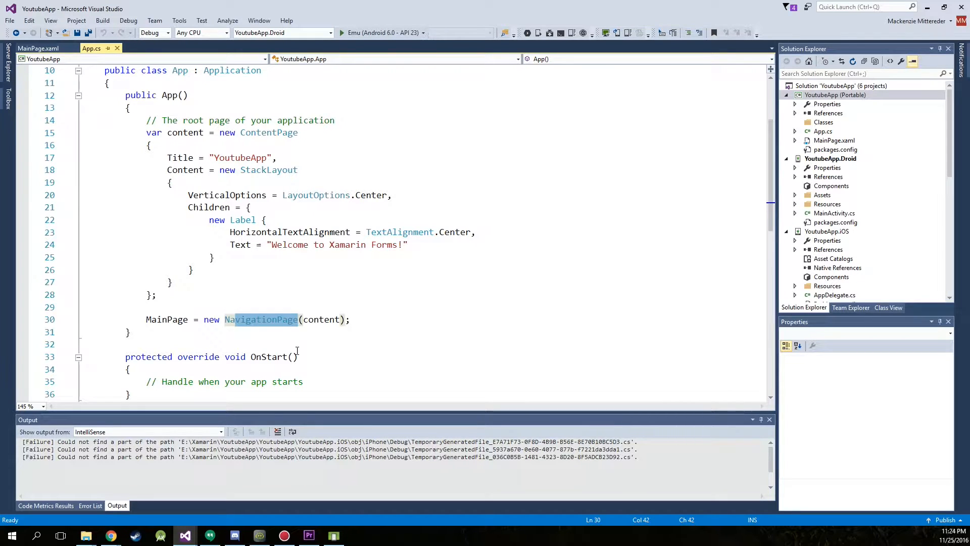
{"action": "left_click", "coordinate": [246, 319]}
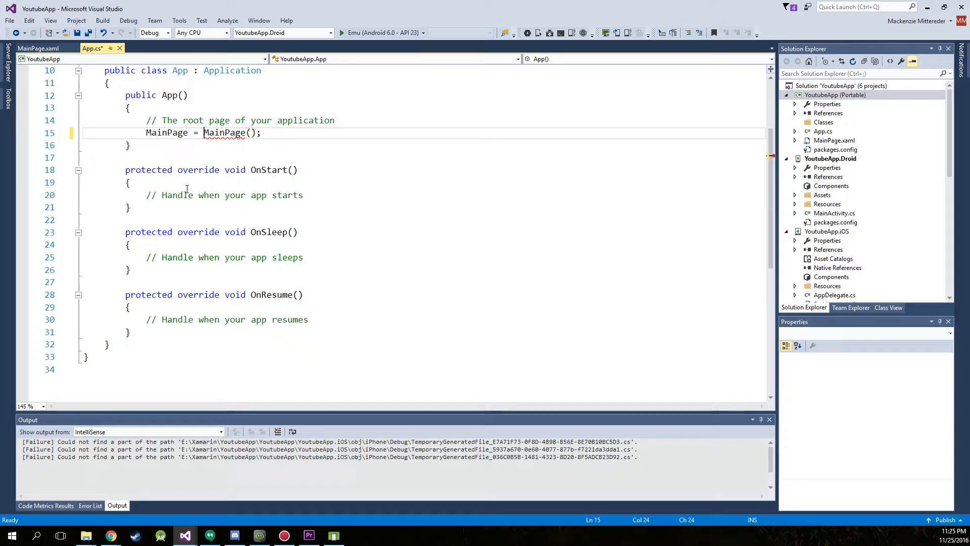
{"action": "type", "text": "new"}
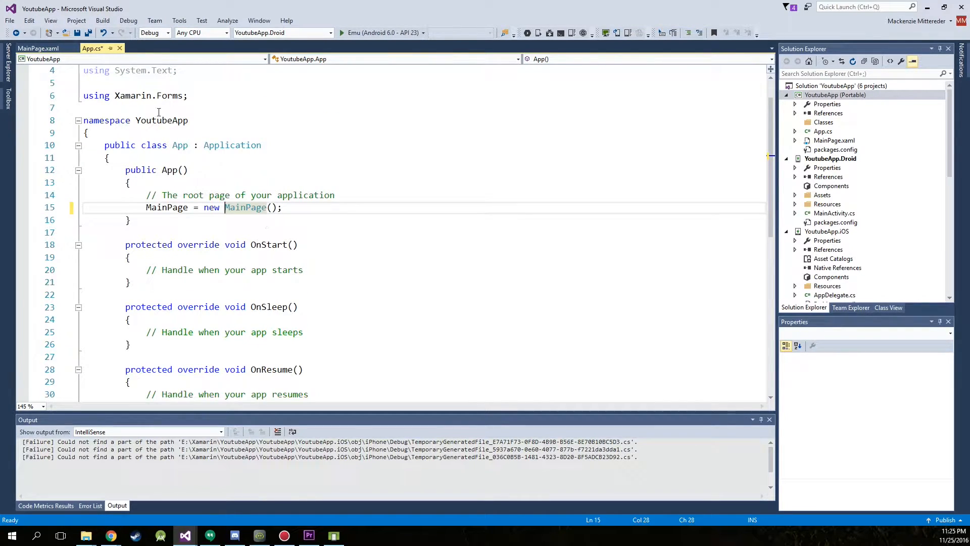
{"action": "left_click", "coordinate": [39, 48]}
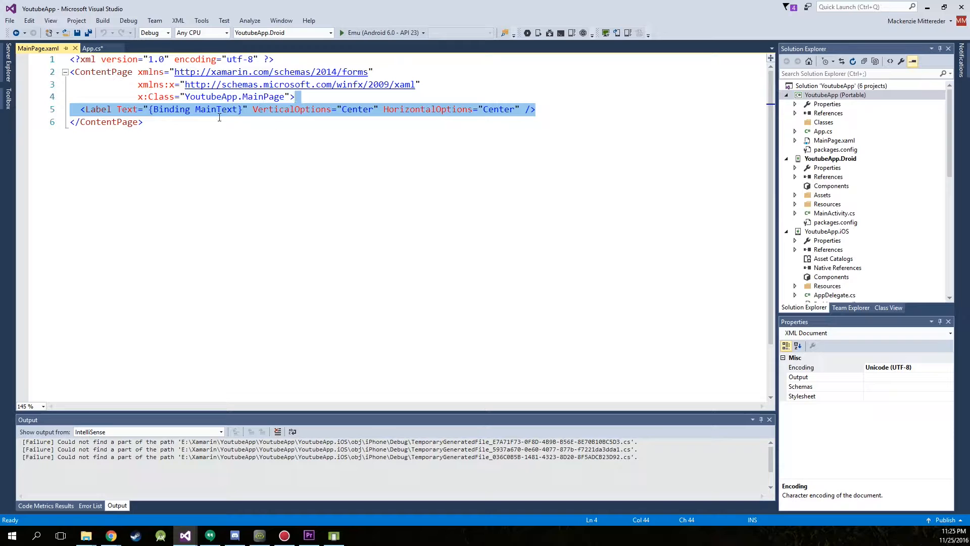
Step: Delete the bound Label line and add Title="Main Page" to the ContentPage
{"action": "key", "text": "Delete"}
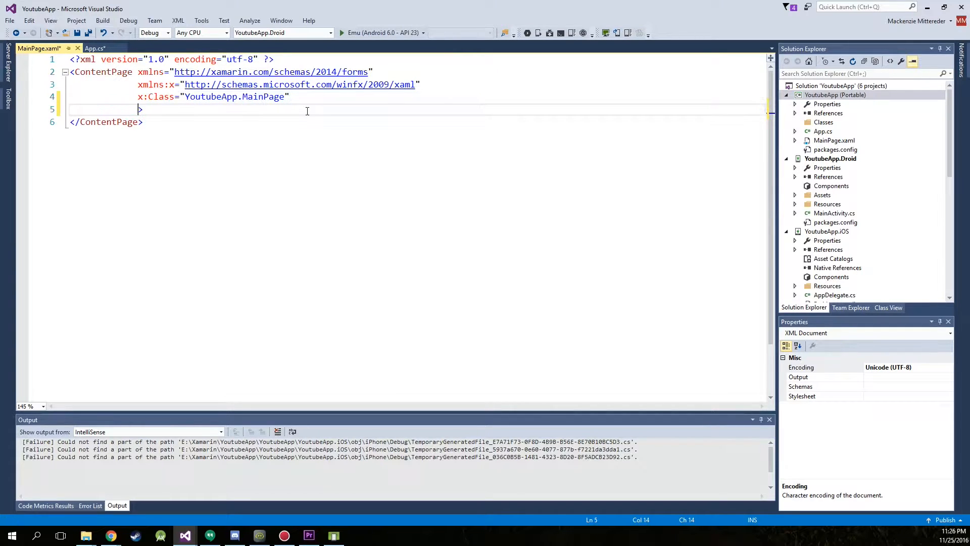
{"action": "type", "text": "Title=\""}
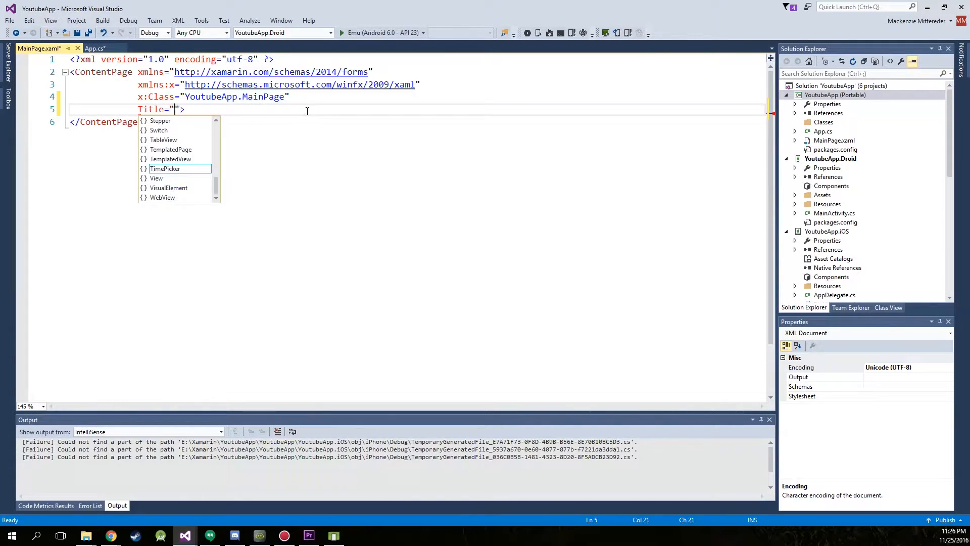
{"action": "type", "text": "Main"}
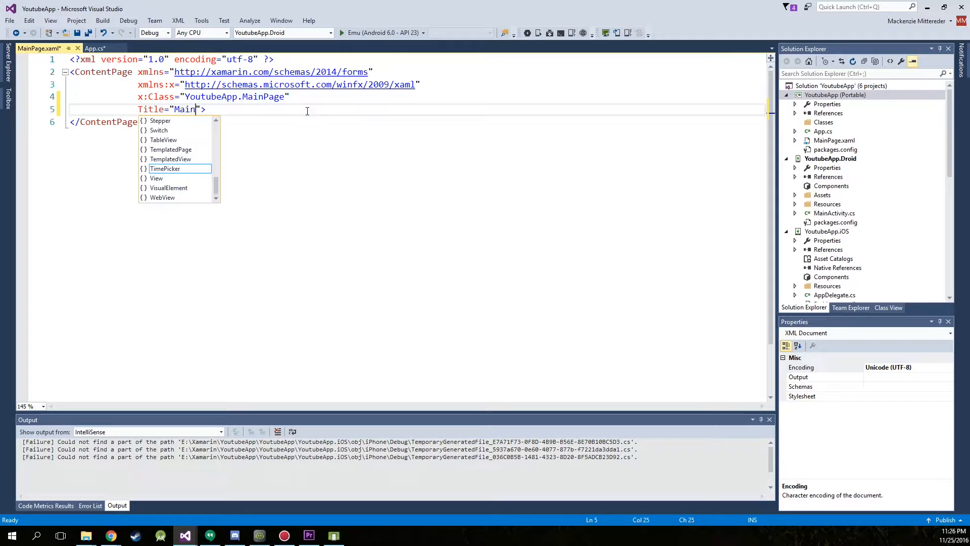
{"action": "type", "text": "Page"}
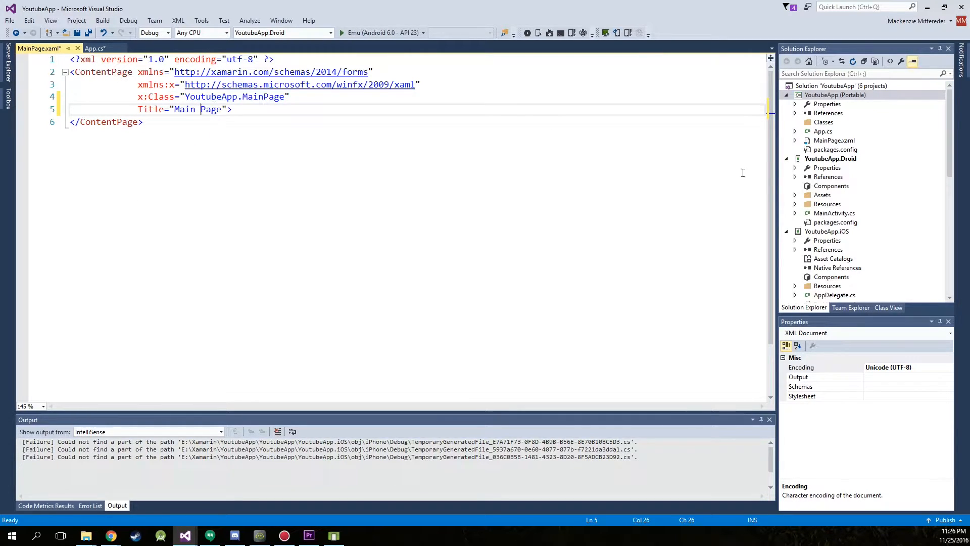
{"action": "mouse_move", "coordinate": [794, 146]}
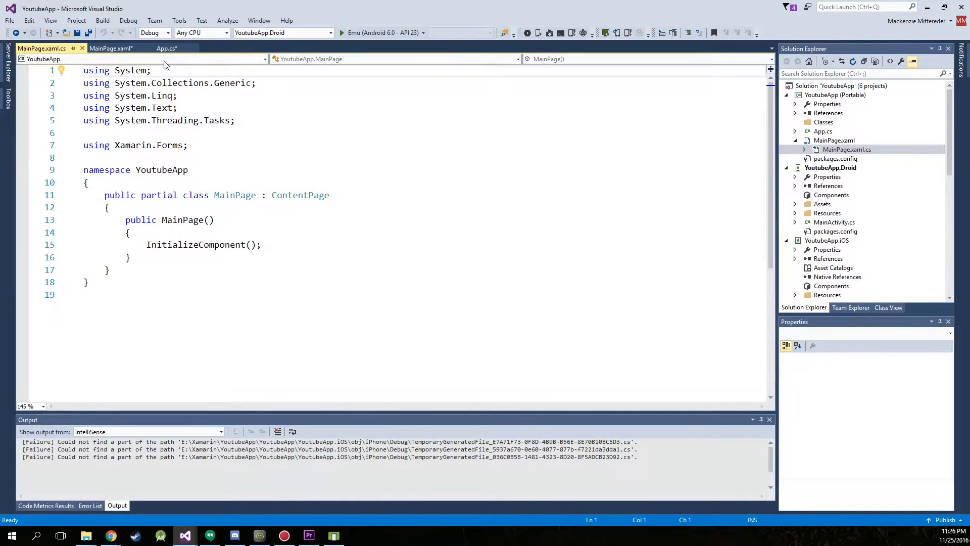
Step: Arrange MainPage.xaml and App.cs in side-by-side tab groups, back in the XAML
{"action": "left_click", "coordinate": [110, 49]}
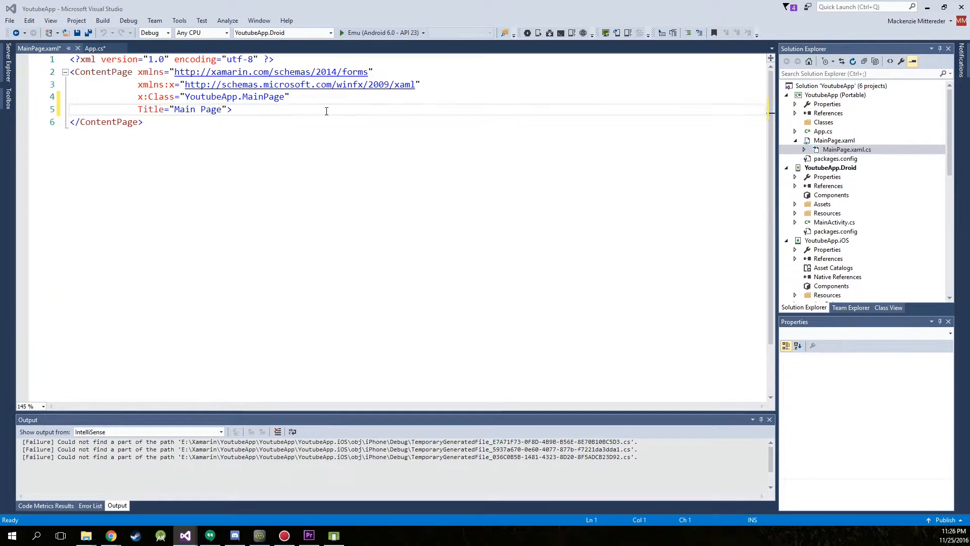
{"action": "left_click", "coordinate": [847, 149]}
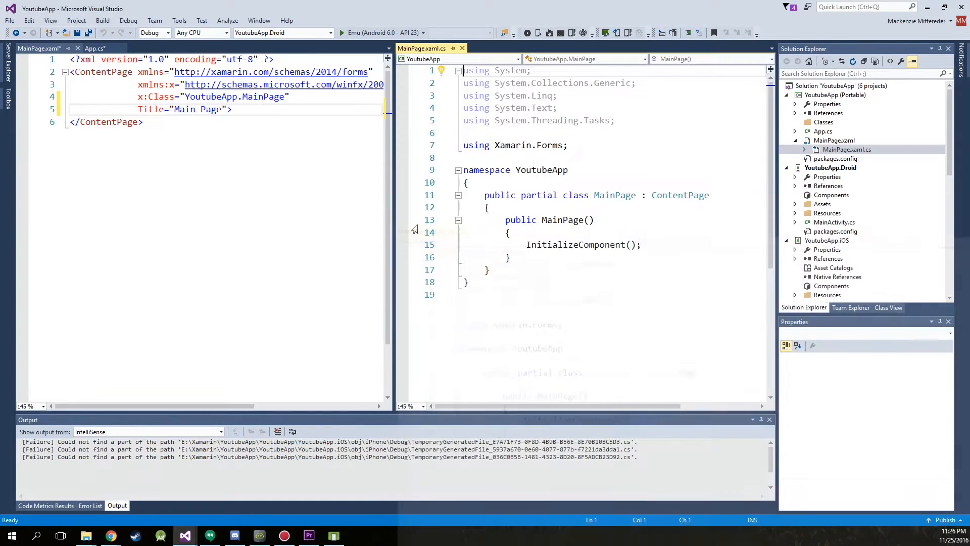
{"action": "left_click", "coordinate": [233, 109]}
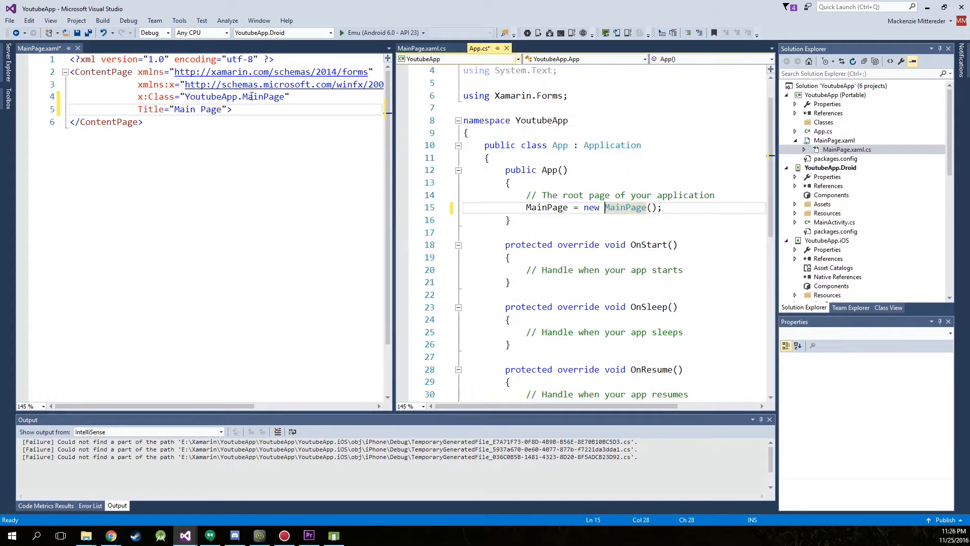
{"action": "left_click", "coordinate": [251, 114]}
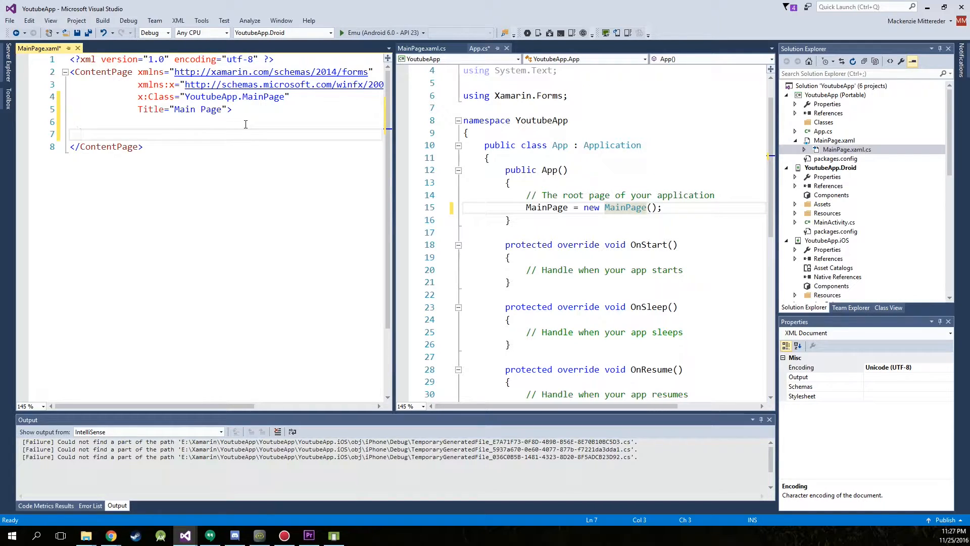
Step: Add a ListView element named MainListView inside the ContentPage
{"action": "type", "text": "<"}
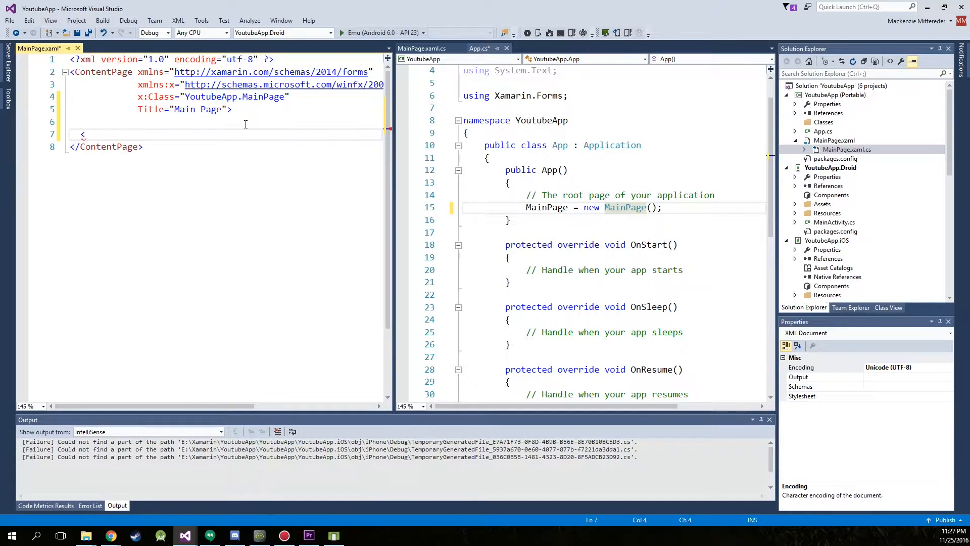
{"action": "type", "text": "<"}
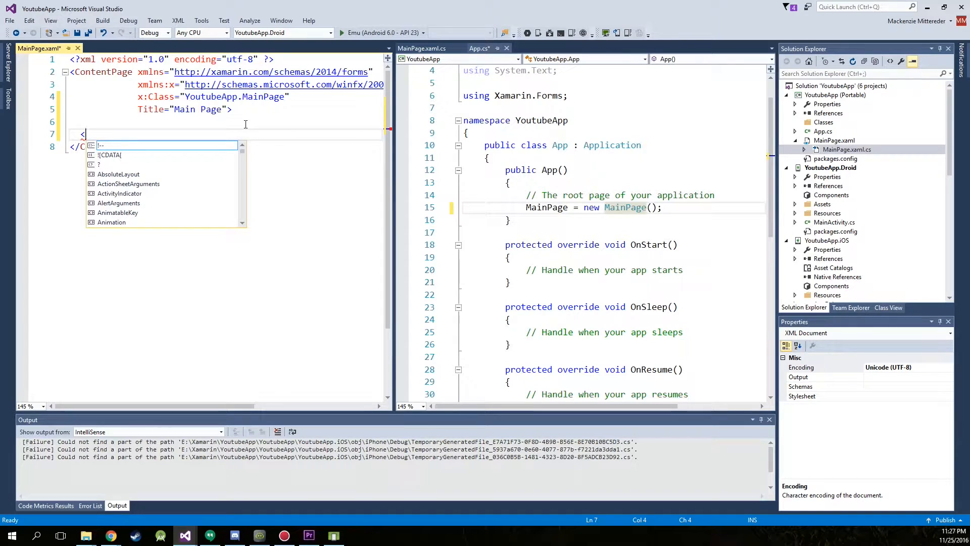
{"action": "type", "text": "ListView x"}
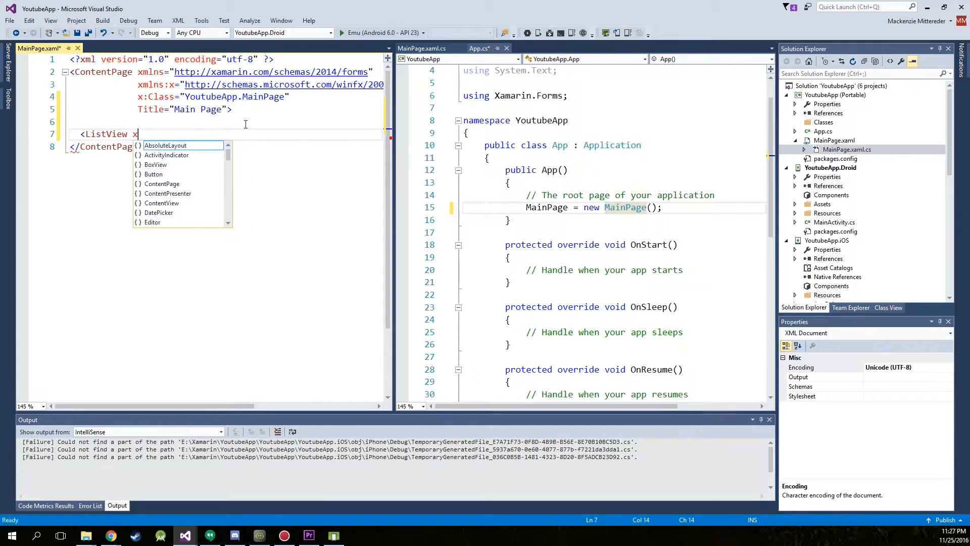
{"action": "type", "text": ":Na"}
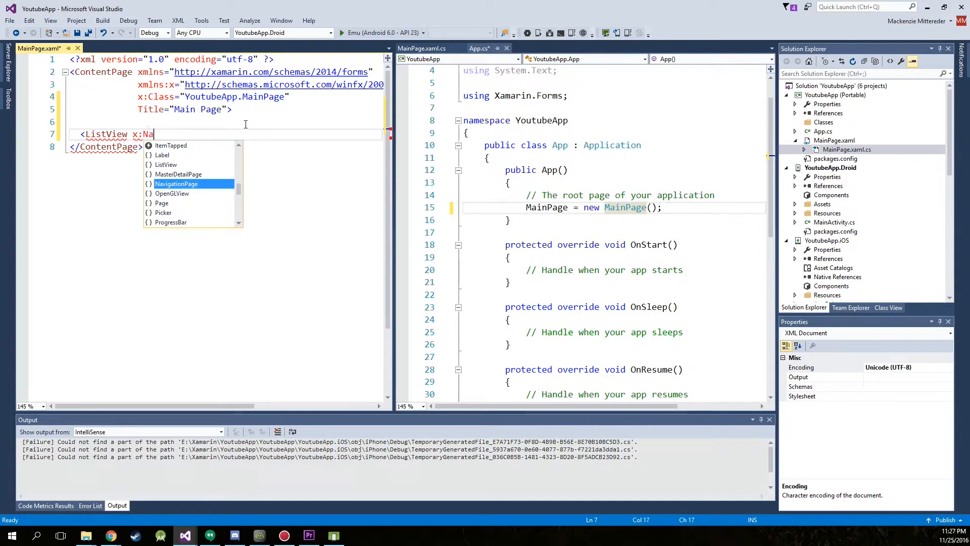
{"action": "type", "text": "me"}
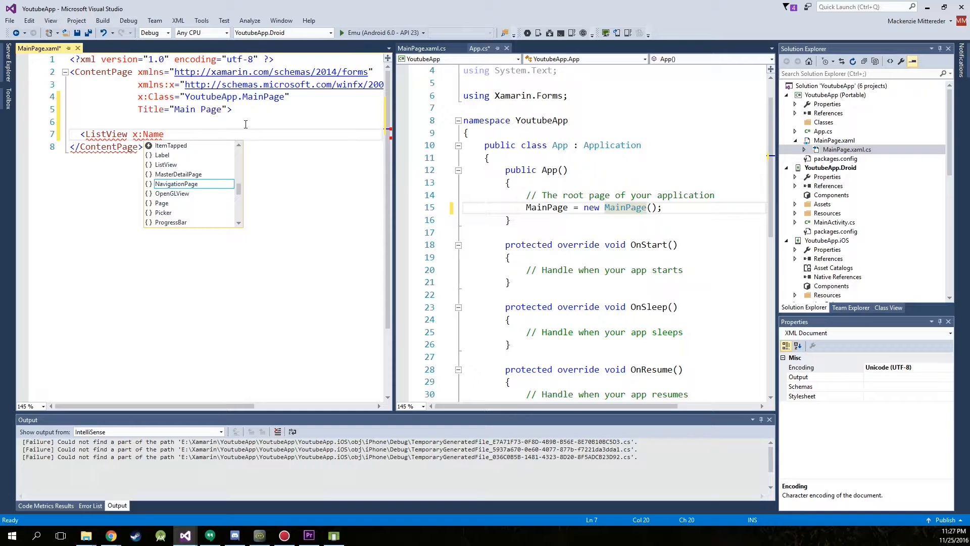
{"action": "type", "text": "=\""}
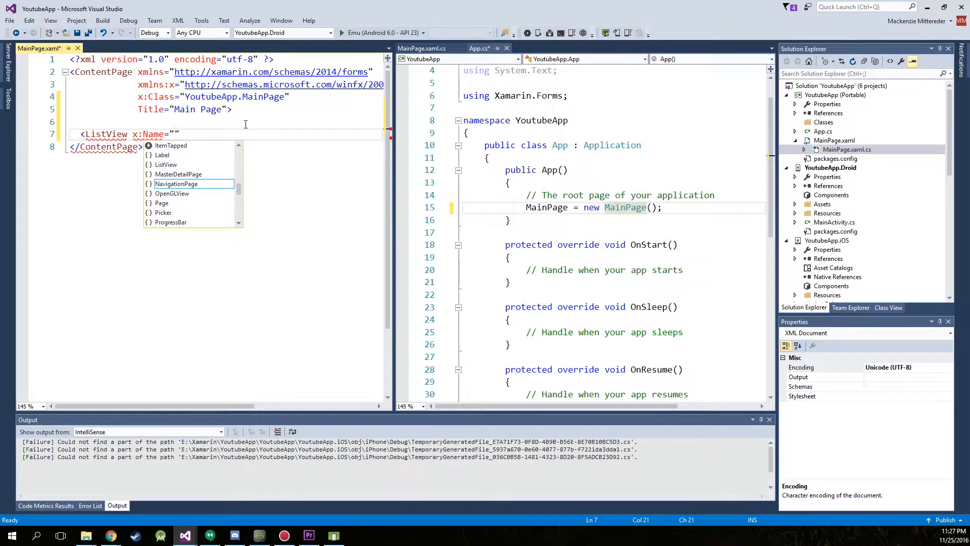
{"action": "type", "text": "MainListView"}
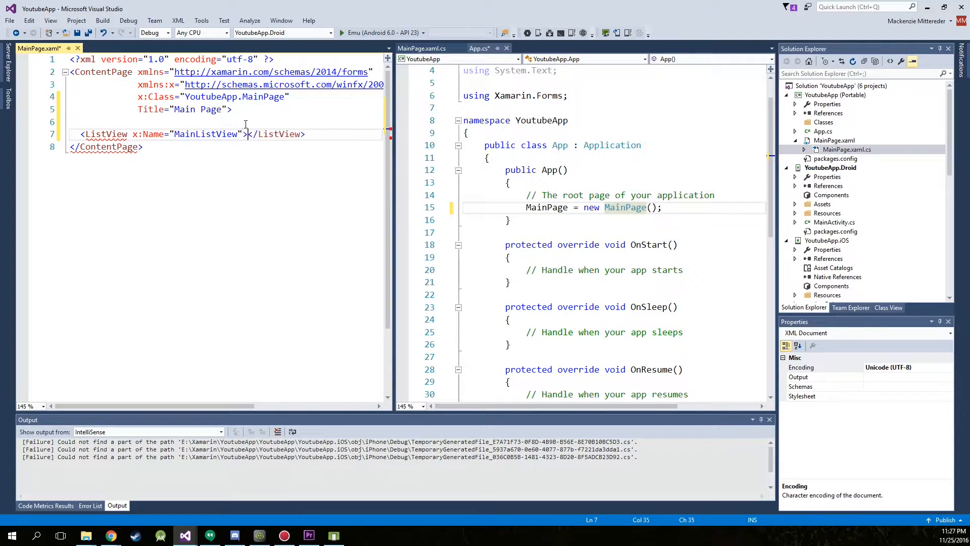
{"action": "key", "text": "enter"}
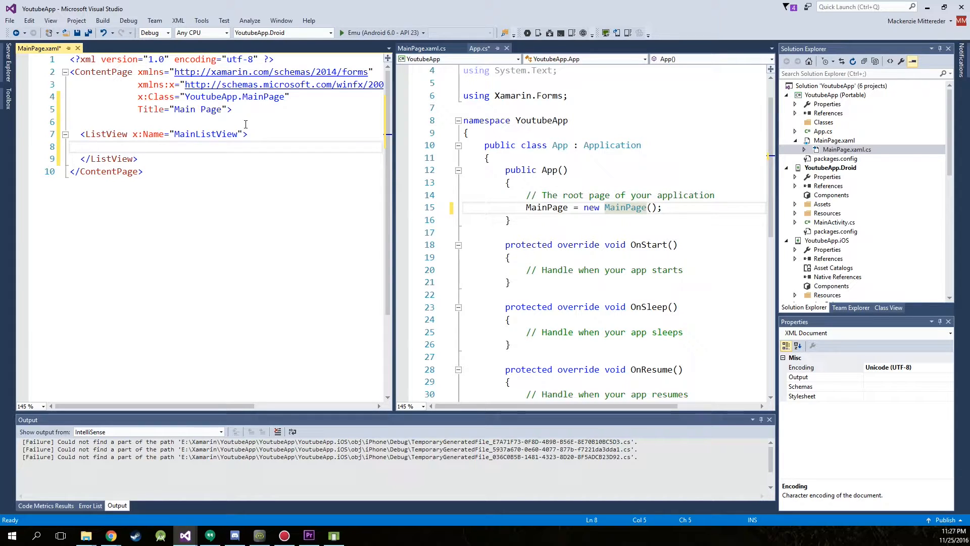
Step: Nest ListView.ItemTemplate, DataTemplate and ViewCell elements inside MainListView
{"action": "type", "text": "<L"}
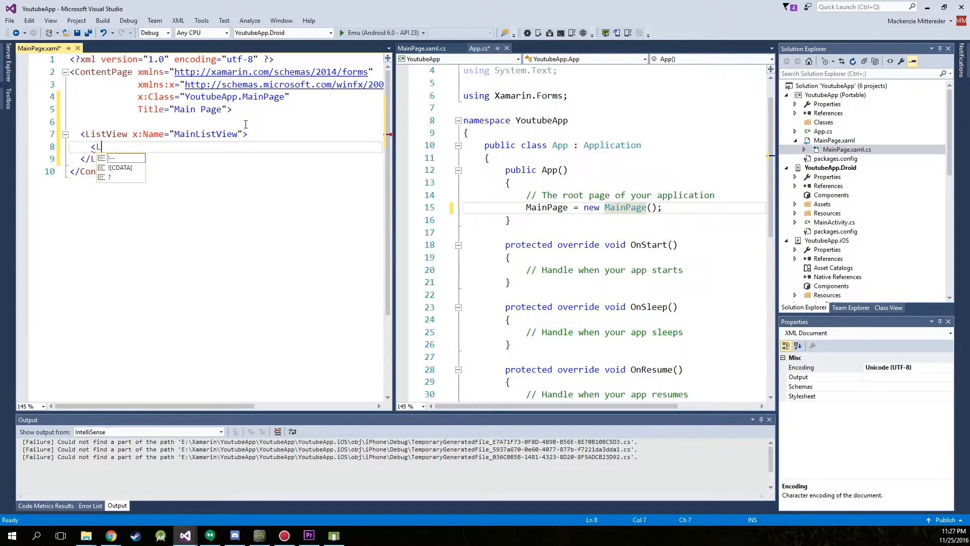
{"action": "type", "text": "istView."}
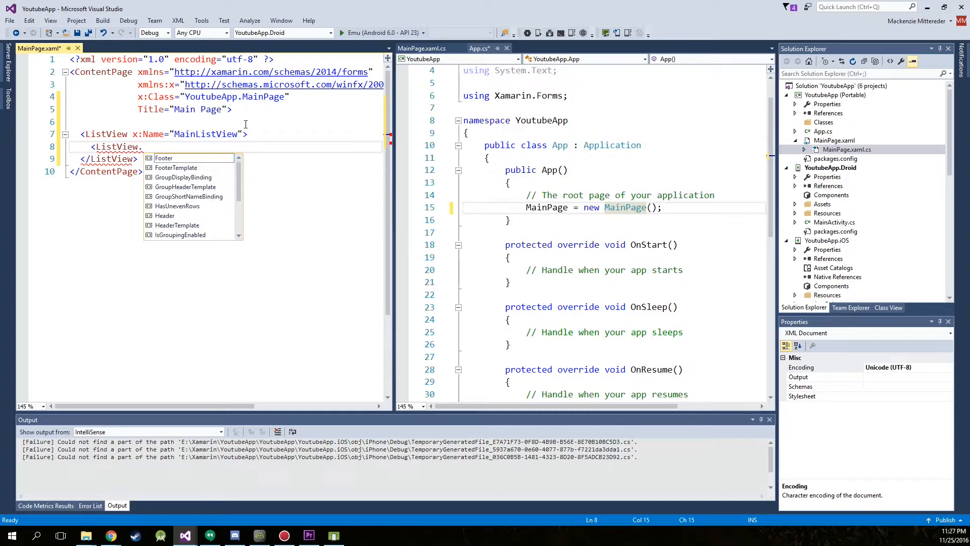
{"action": "type", "text": "Ite"}
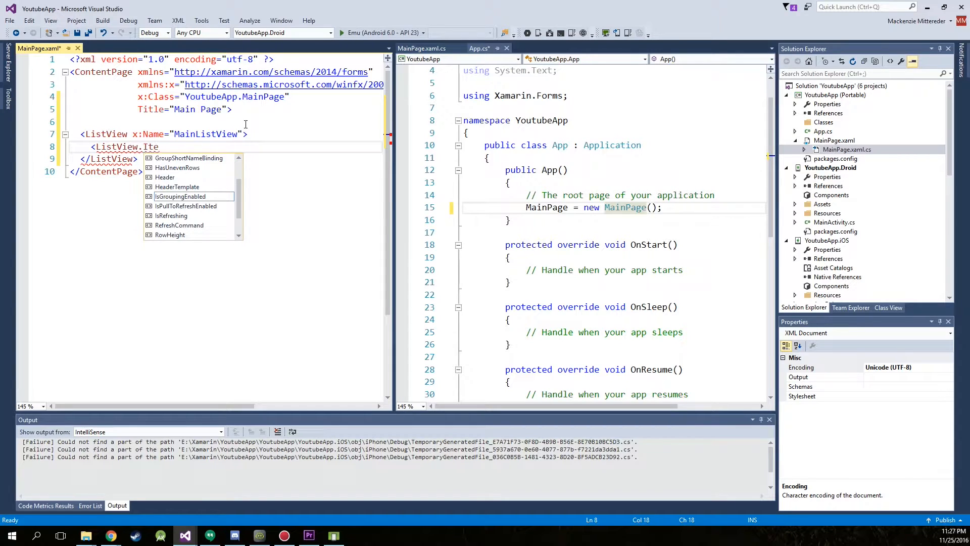
{"action": "type", "text": "mTemplate>"}
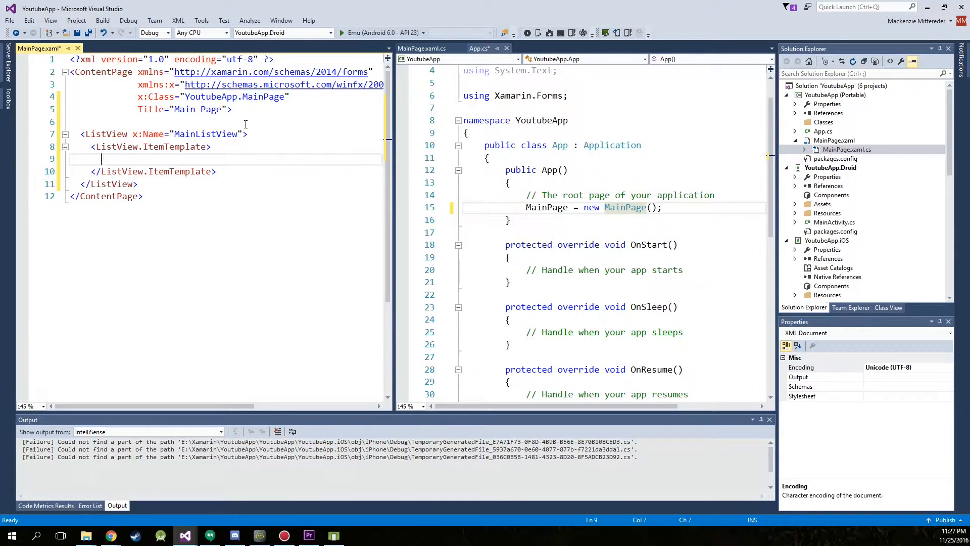
{"action": "type", "text": "<DataTemplate></DataTemplate>"}
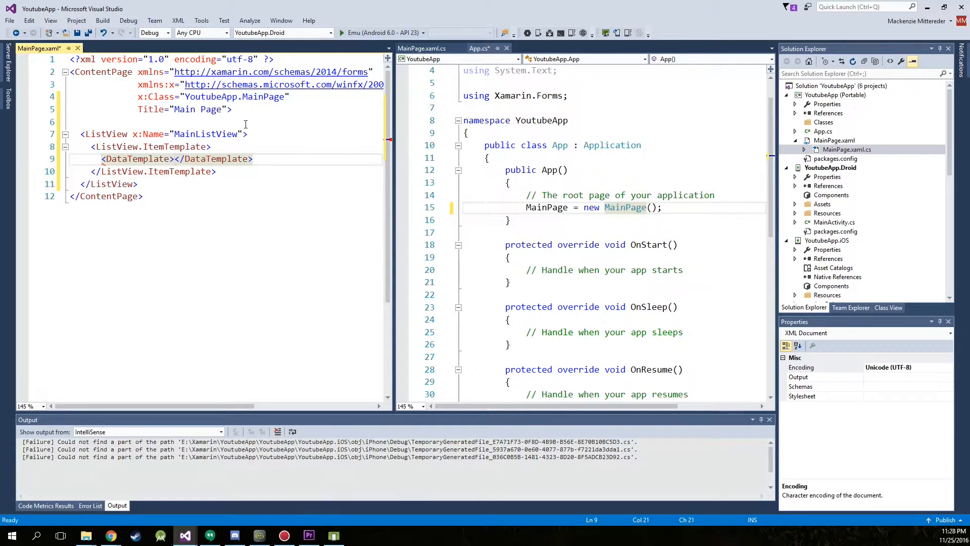
{"action": "type", "text": "<View"}
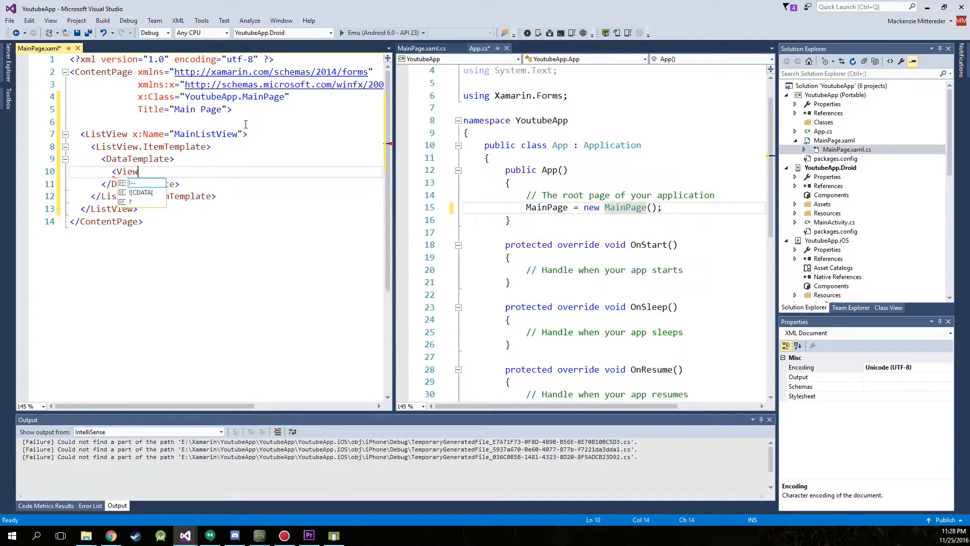
{"action": "type", "text": "Cell></ViewCell>"}
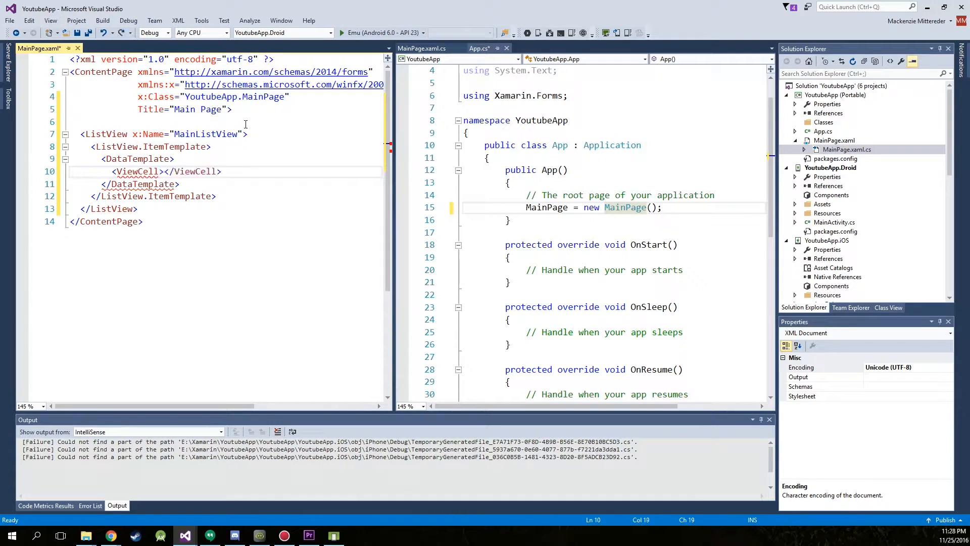
{"action": "key", "text": "Enter"}
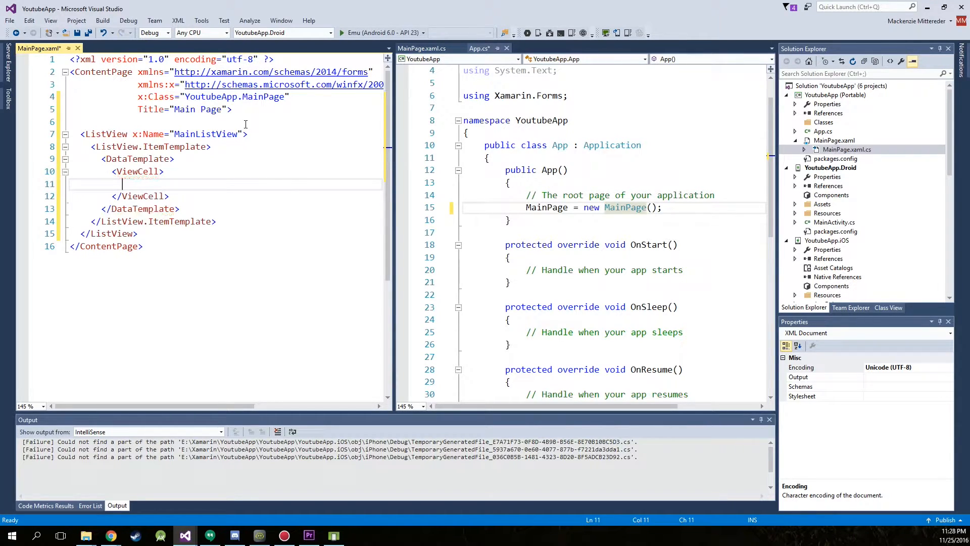
Step: Add a StackLayout with Orientation="Vertical" inside the ViewCell
{"action": "type", "text": "<StackLayout"}
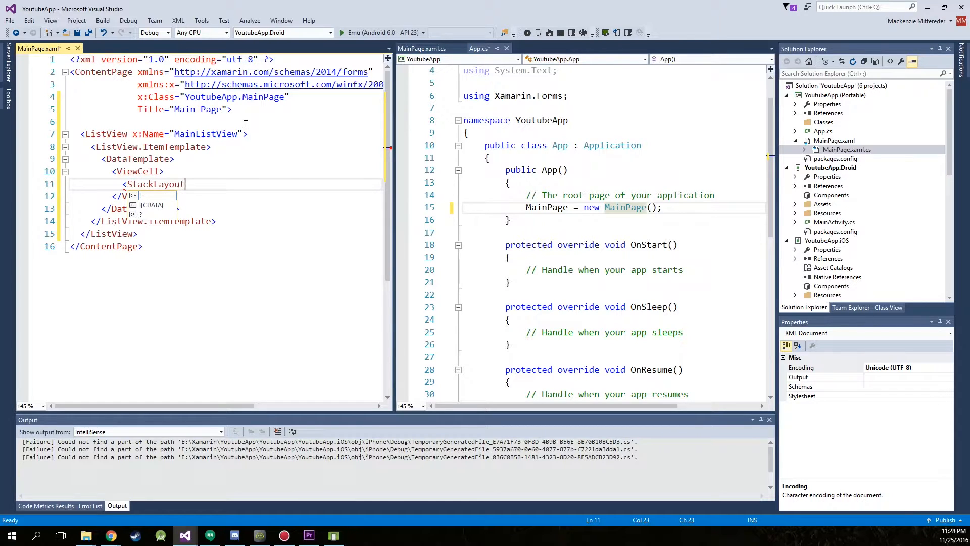
{"action": "type", "text": "Orientation=\""}
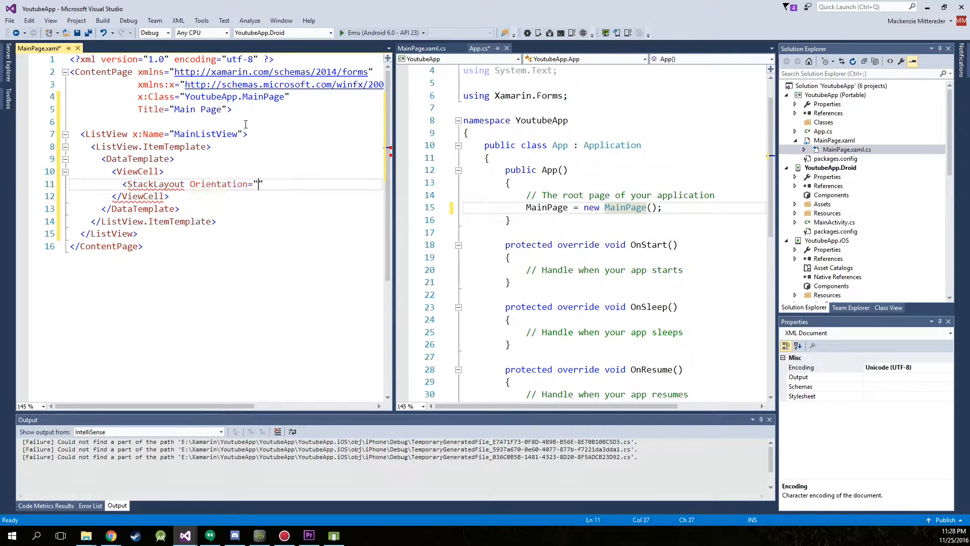
{"action": "type", "text": "Vertical"}
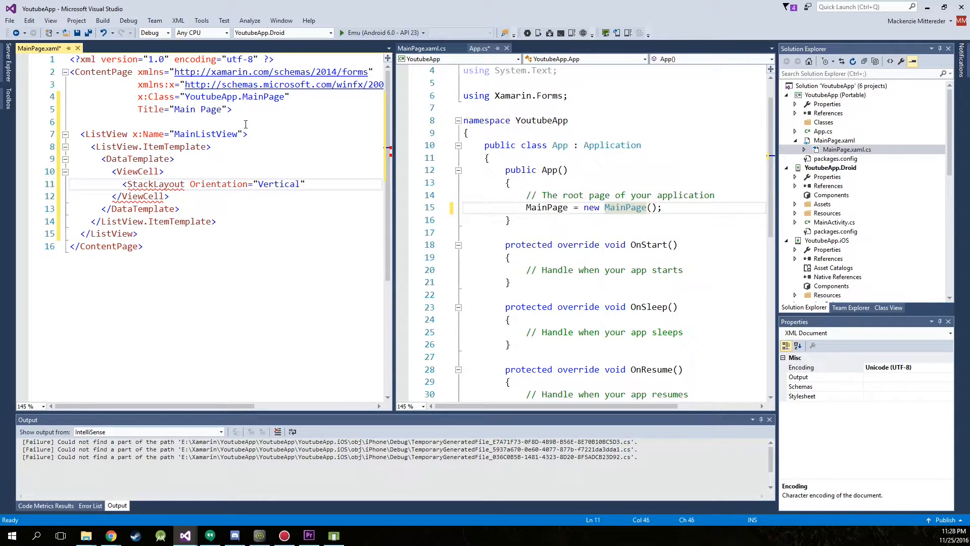
{"action": "type", "text": ">"}
{"action": "key", "text": "enter"}
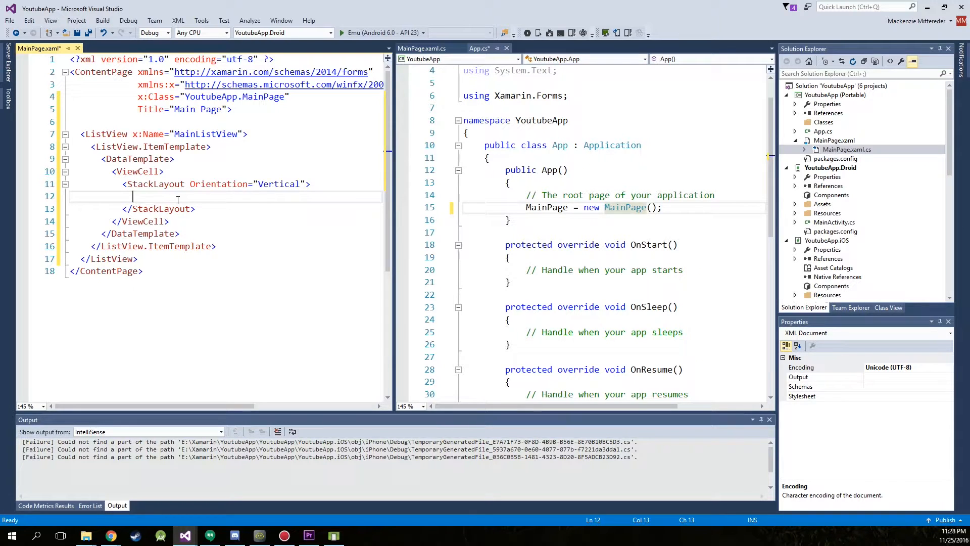
Step: Add three self-closing Label elements with empty Text="" to the StackLayout
{"action": "type", "text": "<Label"}
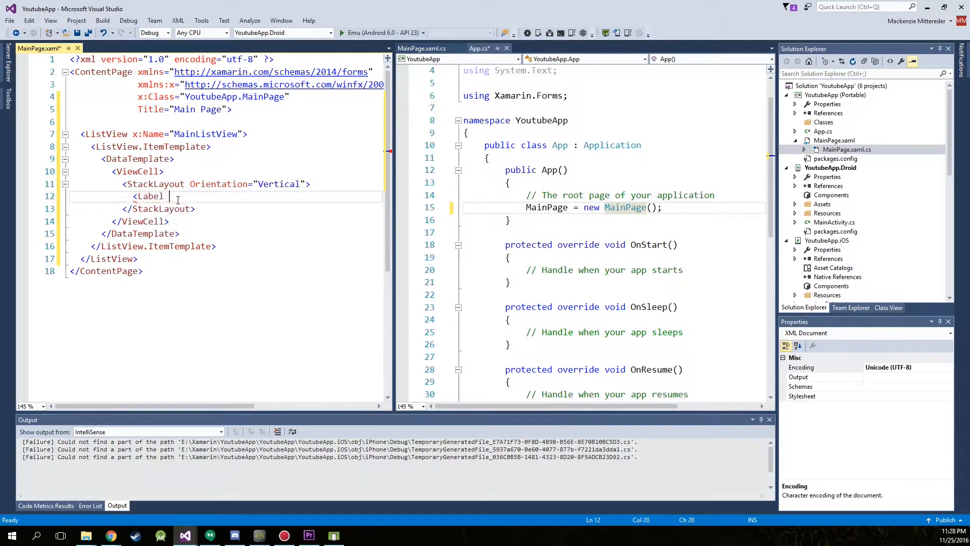
{"action": "type", "text": "Text=\"\">"}
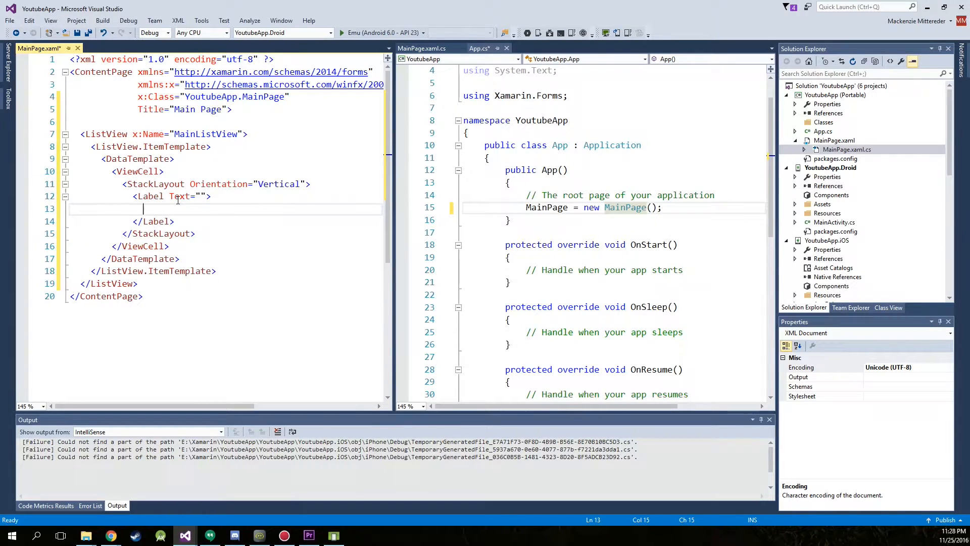
{"action": "type", "text": "/"}
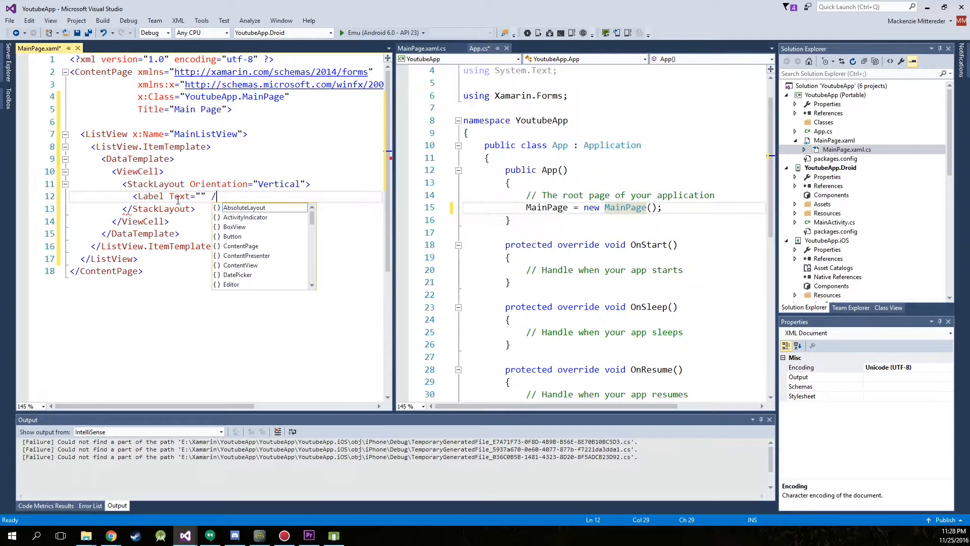
{"action": "type", "text": ">"}
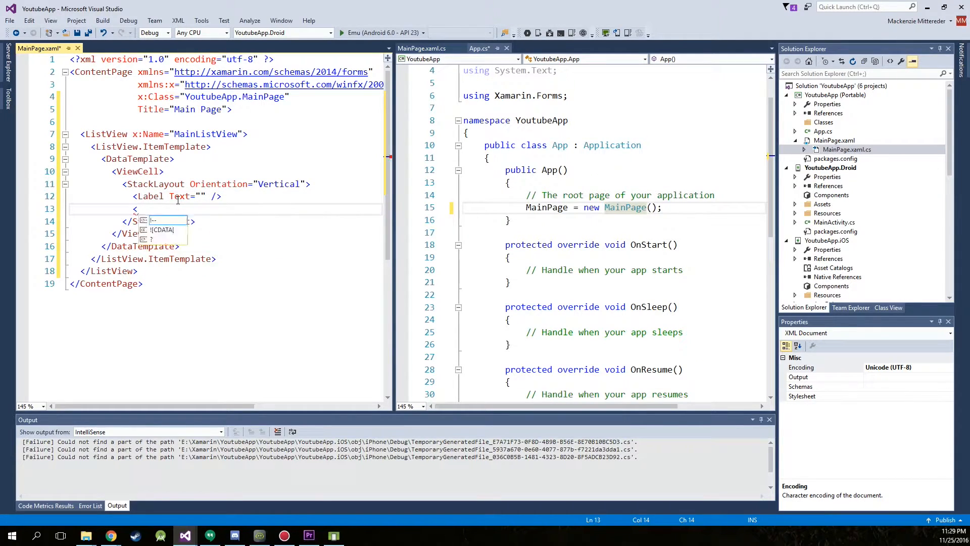
{"action": "type", "text": "L a"}
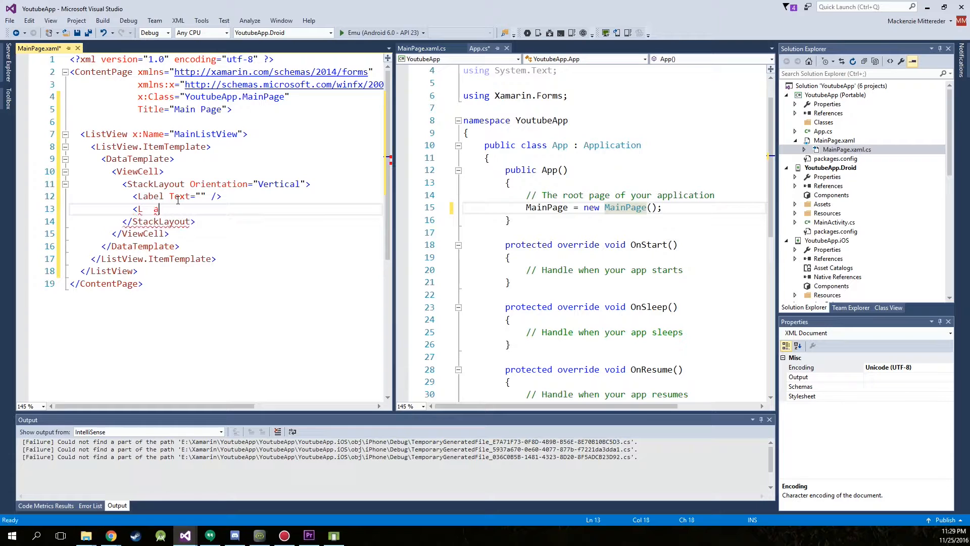
{"action": "type", "text": "abel"}
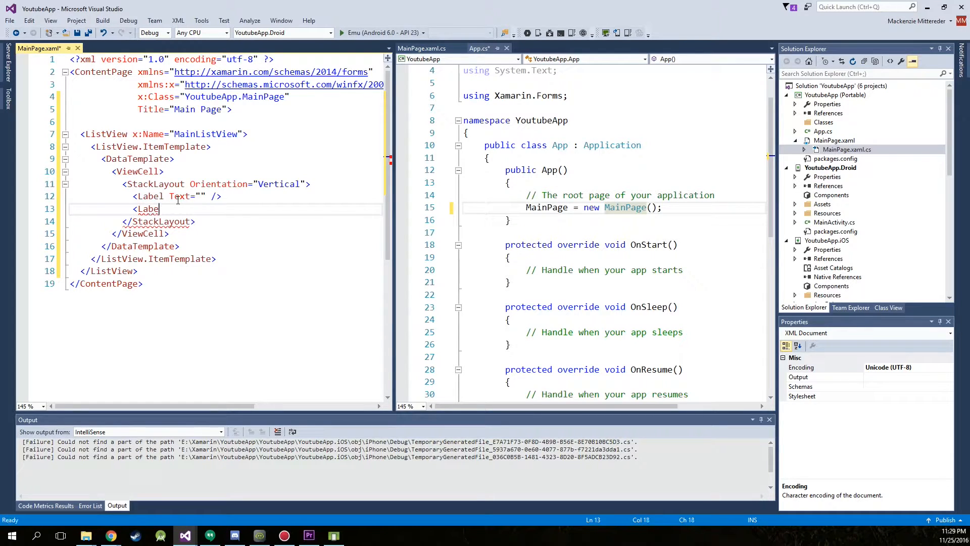
{"action": "type", "text": "Text=\""}
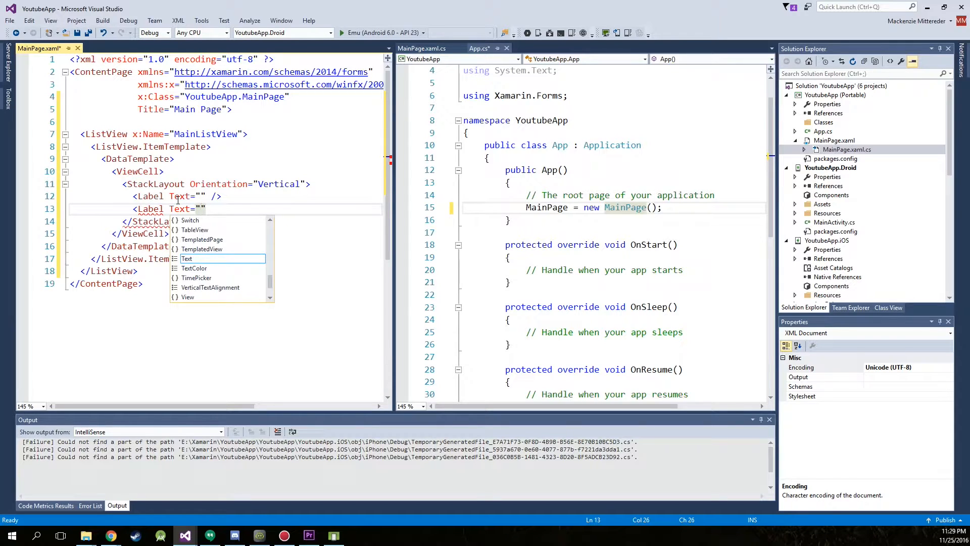
{"action": "type", "text": "/>"}
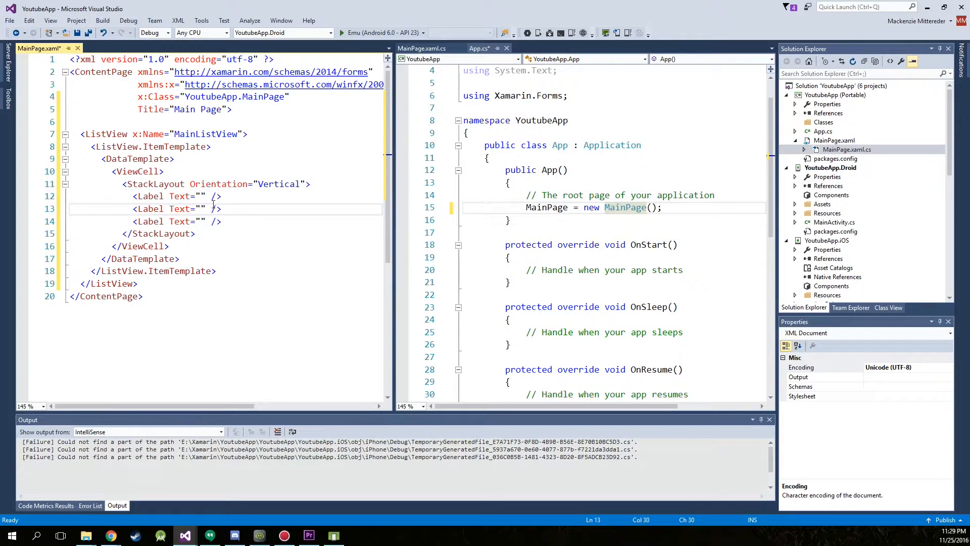
{"action": "mouse_move", "coordinate": [266, 194]}
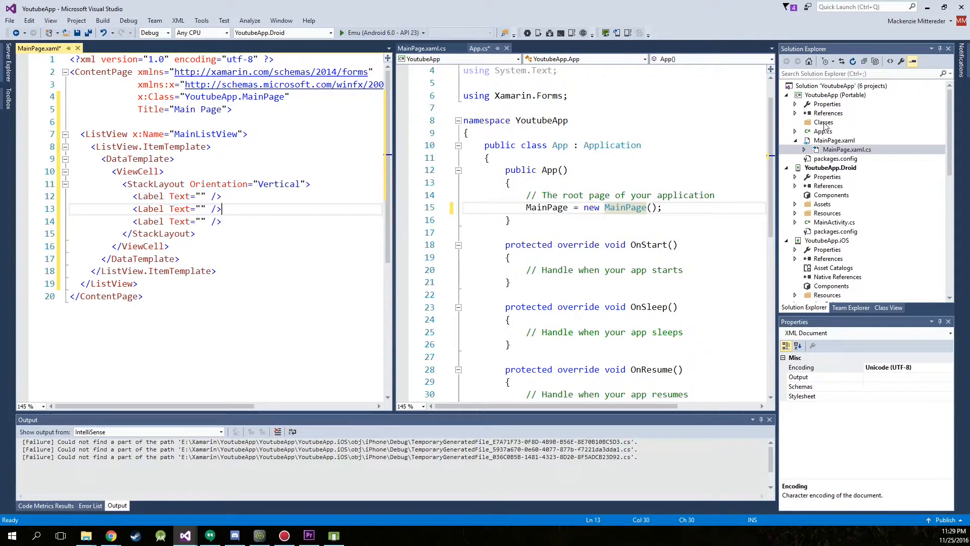
Step: Create a ListViewTemplate.cs class in the Classes folder and open it
{"action": "left_click", "coordinate": [823, 122]}
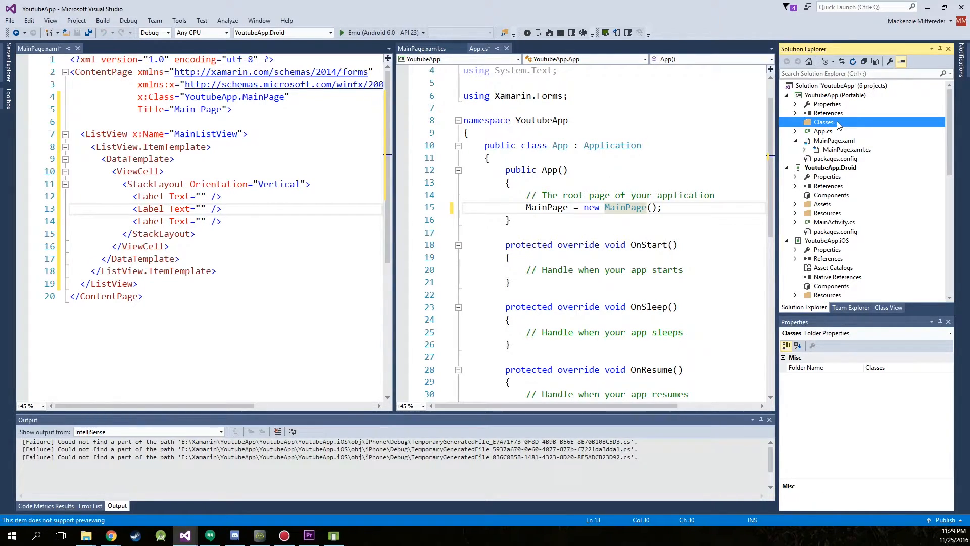
{"action": "right_click", "coordinate": [824, 121]}
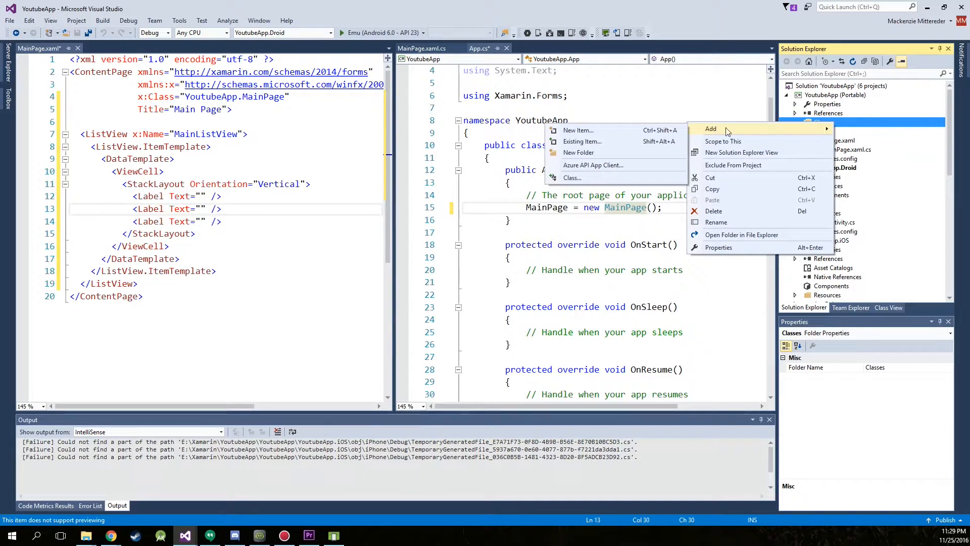
{"action": "left_click", "coordinate": [577, 130]}
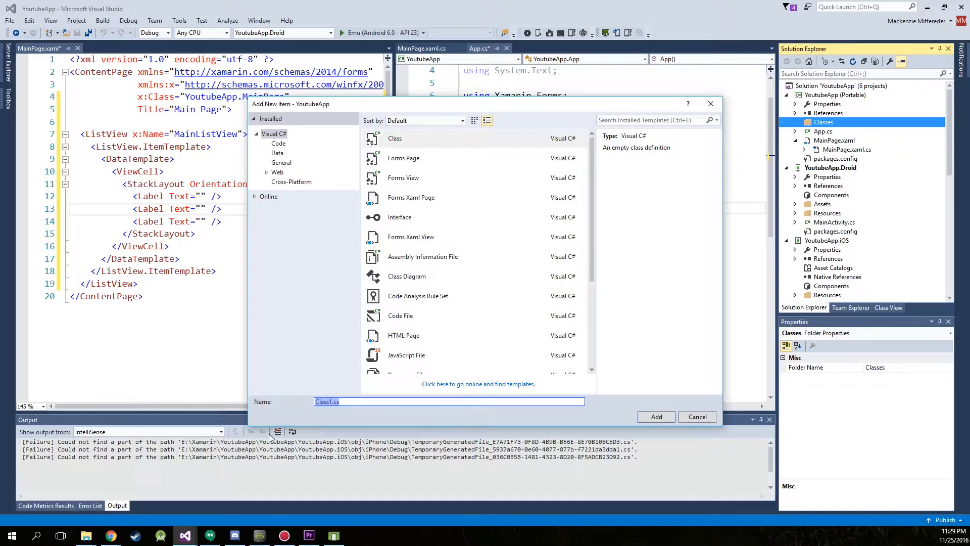
{"action": "left_click", "coordinate": [331, 401]}
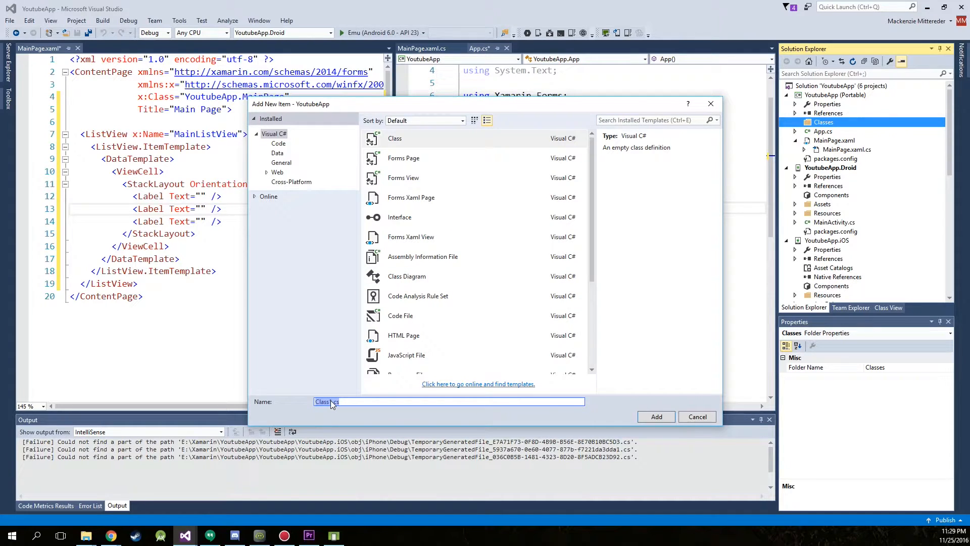
{"action": "type", "text": "ListViewT"}
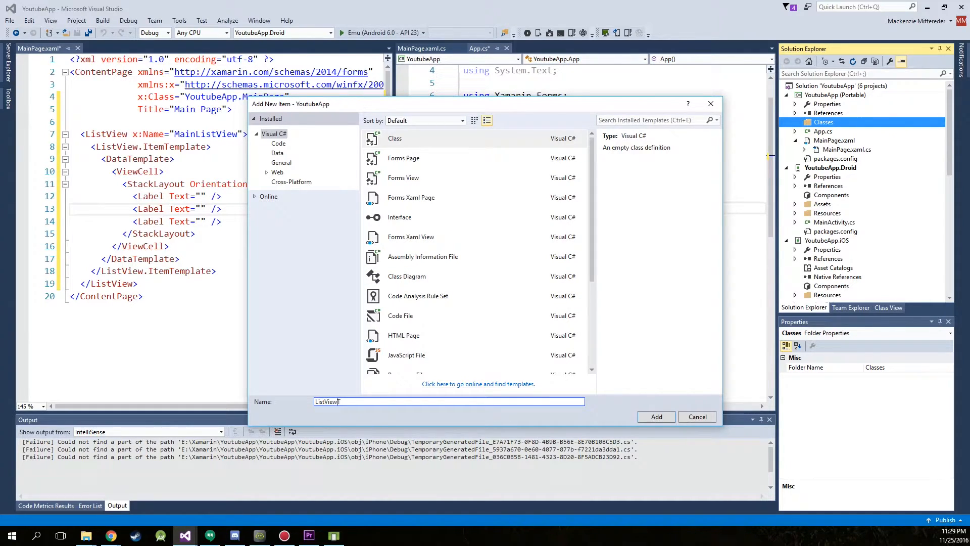
{"action": "left_click", "coordinate": [655, 416]}
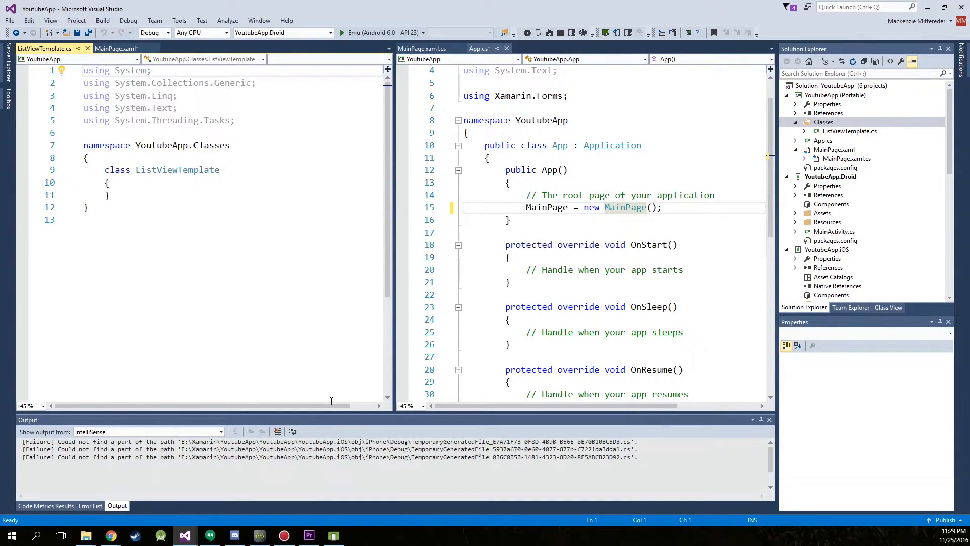
{"action": "left_click", "coordinate": [849, 131]}
{"action": "type", "text": "pu"}
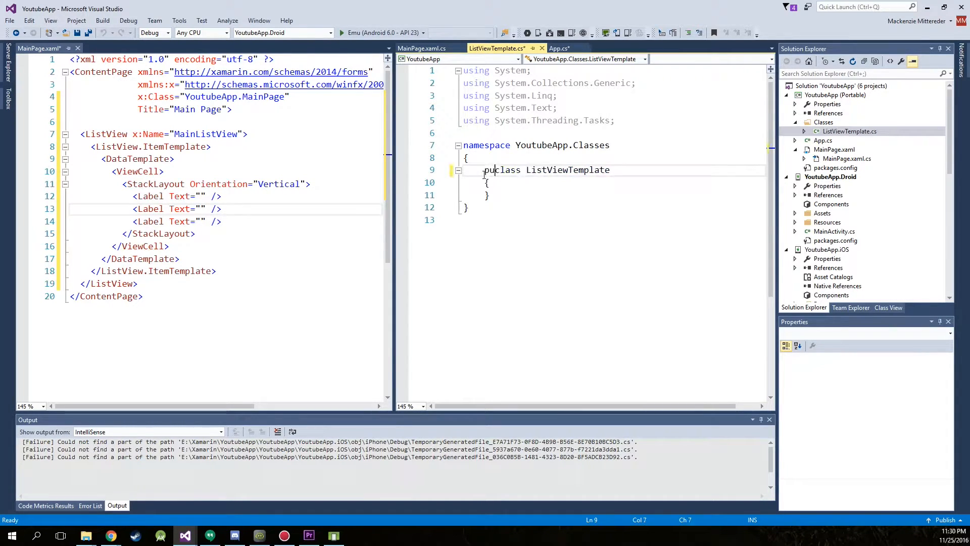
Step: Make ListViewTemplate public and add a string Name { get; set; } property
{"action": "type", "text": "blic"}
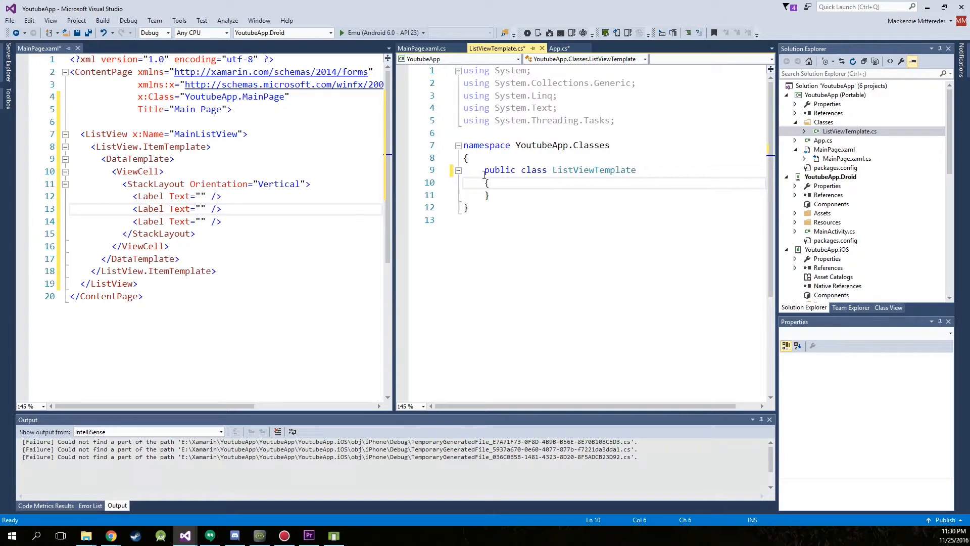
{"action": "key", "text": "enter"}
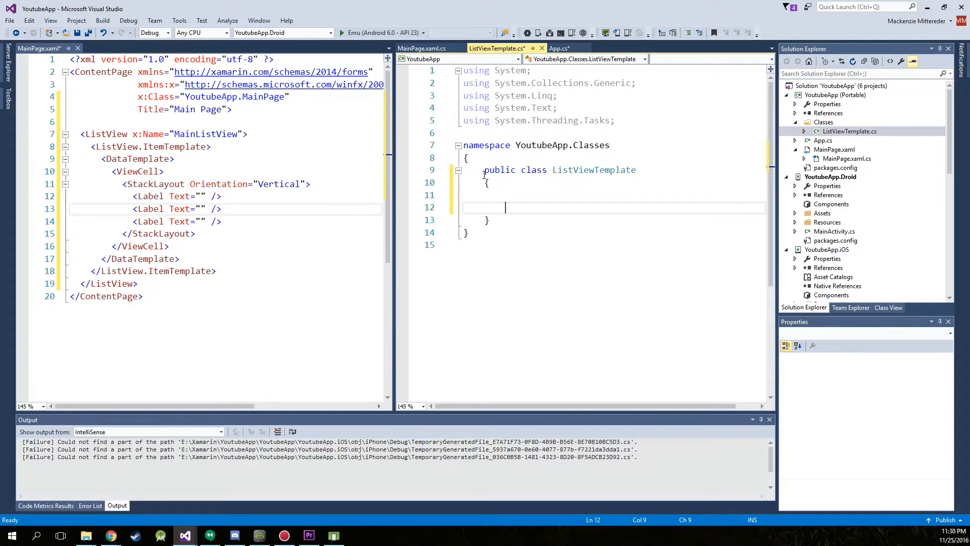
{"action": "key", "text": "Backspace"}
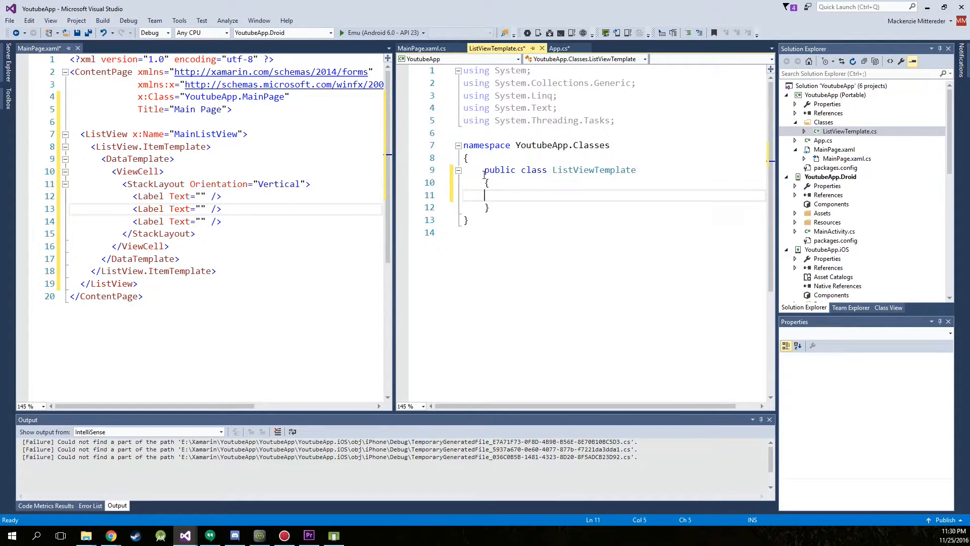
{"action": "type", "text": "public st"}
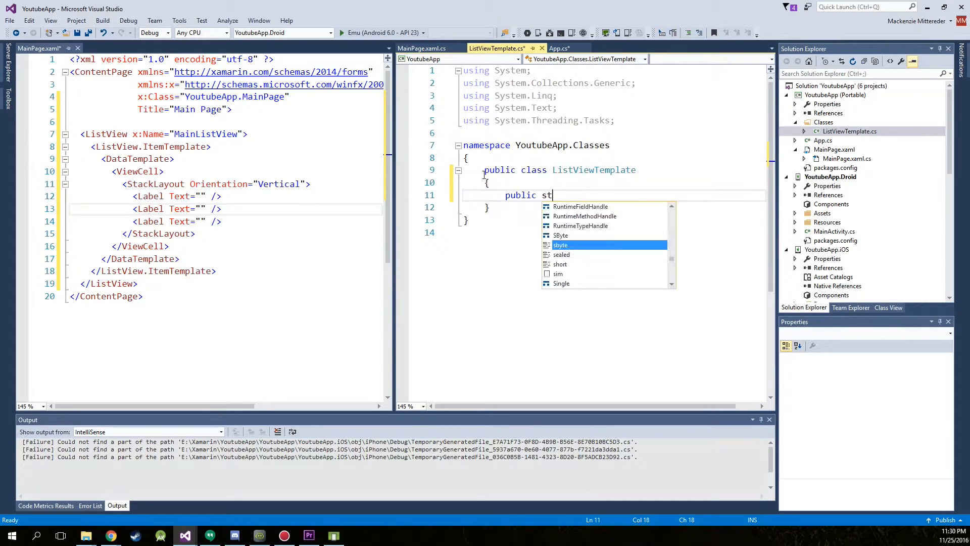
{"action": "type", "text": "ring Name"}
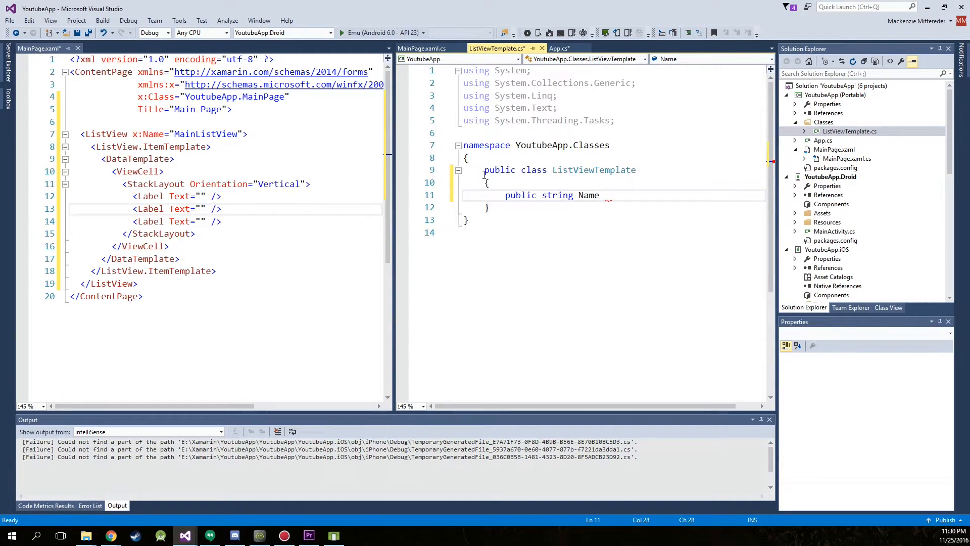
{"action": "type", "text": "{ get; set;"}
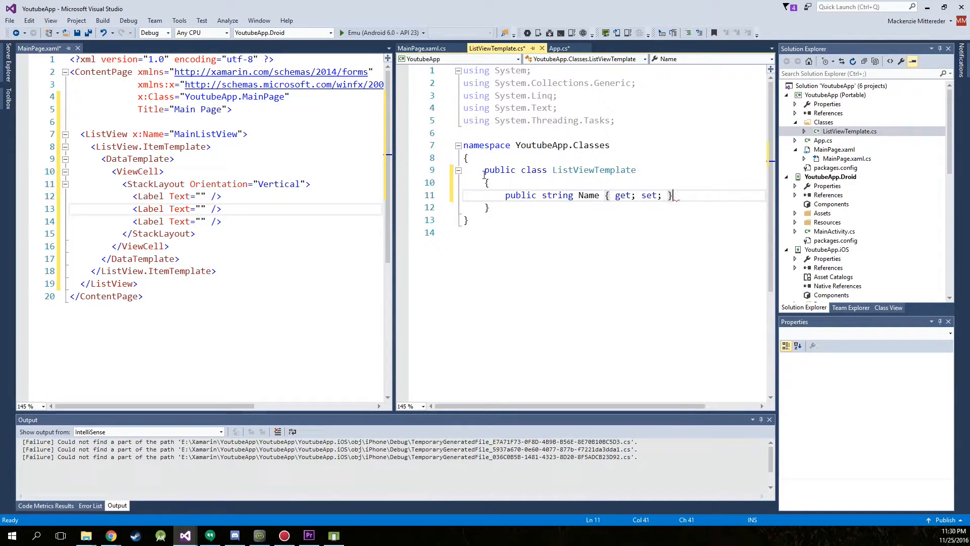
Step: Add a string Description and an int OrderNumber auto-property
{"action": "type", "text": "public string Description { get;"}
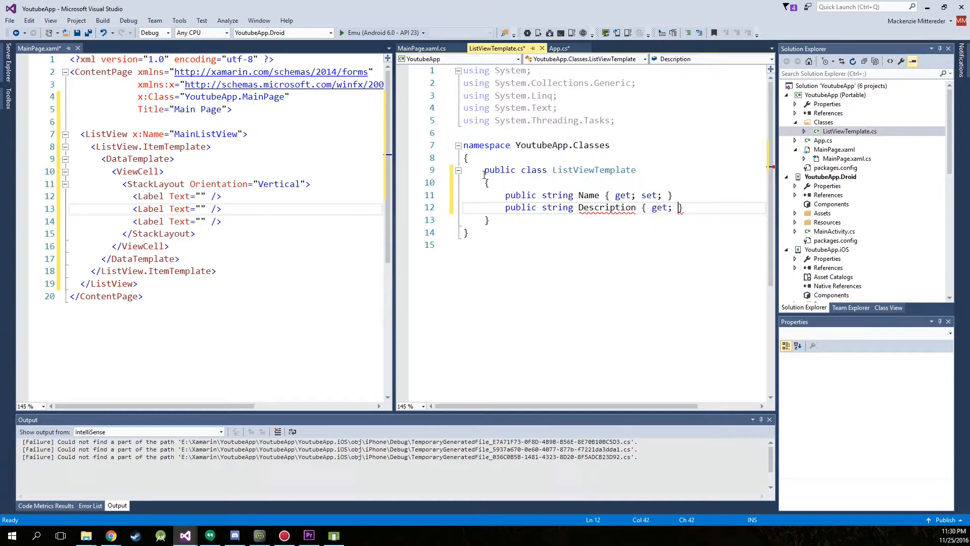
{"action": "type", "text": "set"}
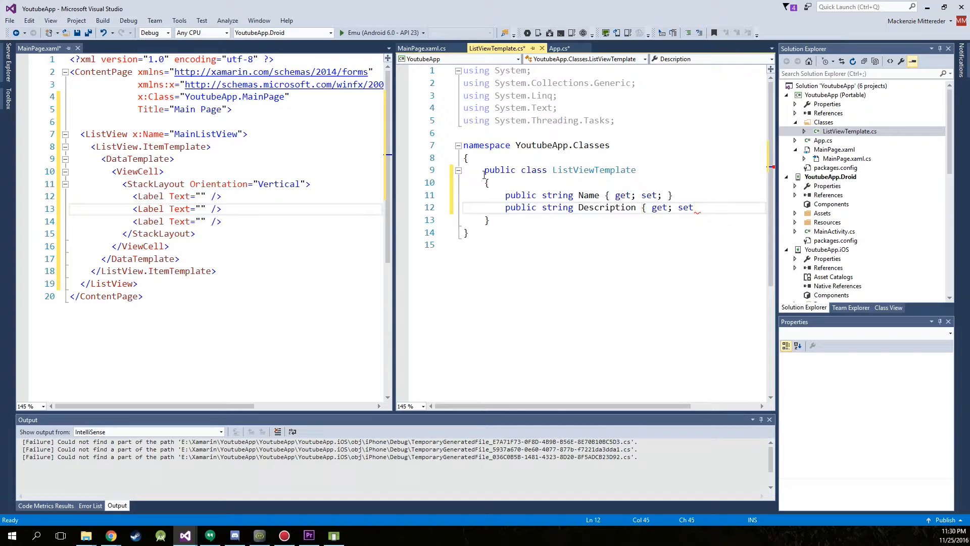
{"action": "type", "text": "public int"}
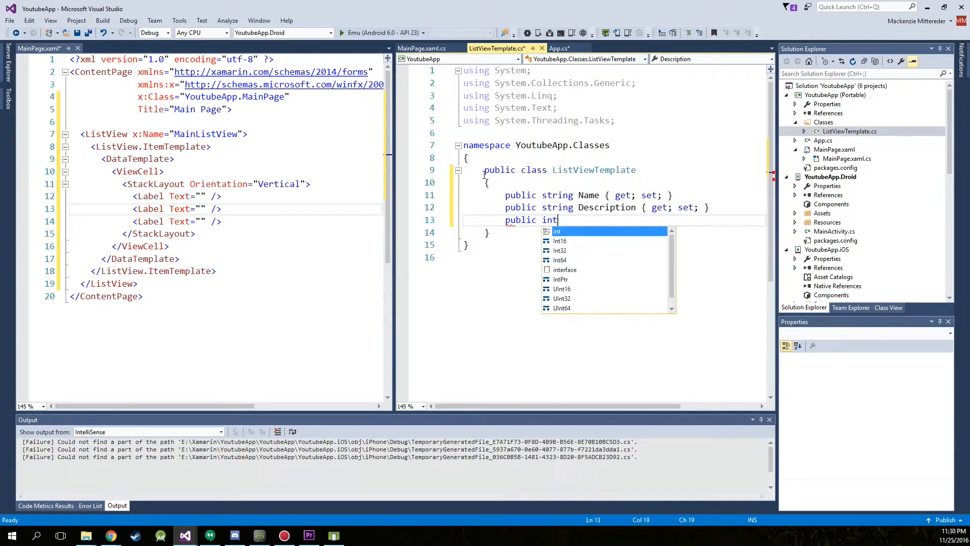
{"action": "type", "text": "Orde"}
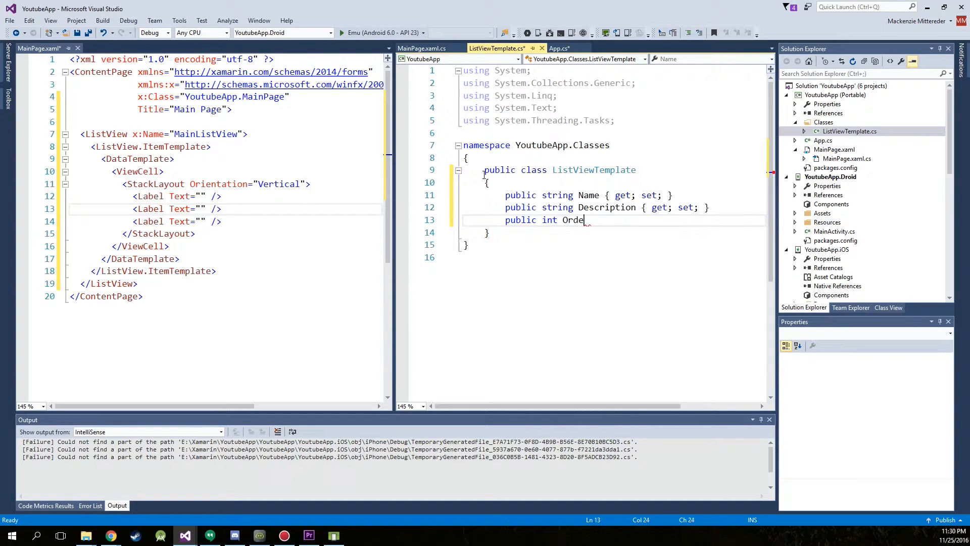
{"action": "type", "text": "rNumber"}
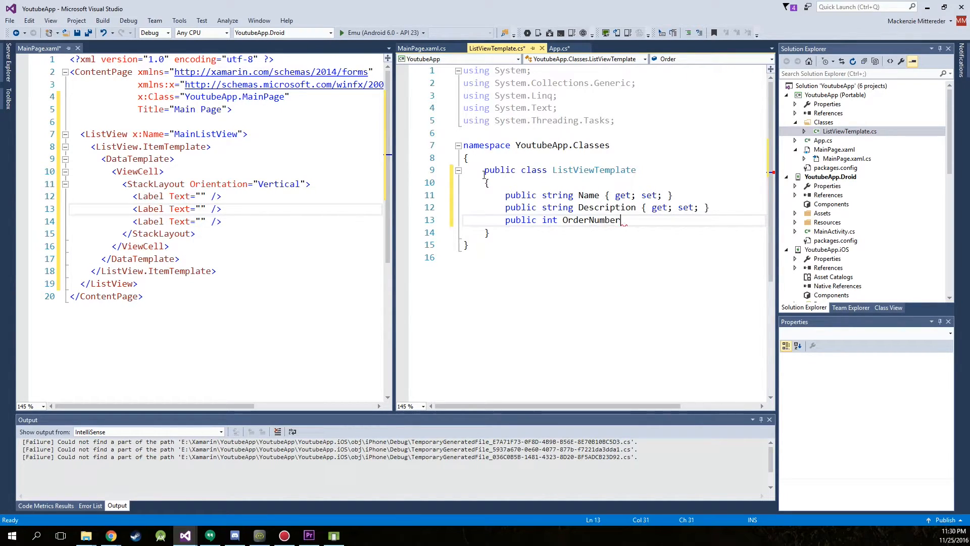
{"action": "type", "text": "{ get; set;"}
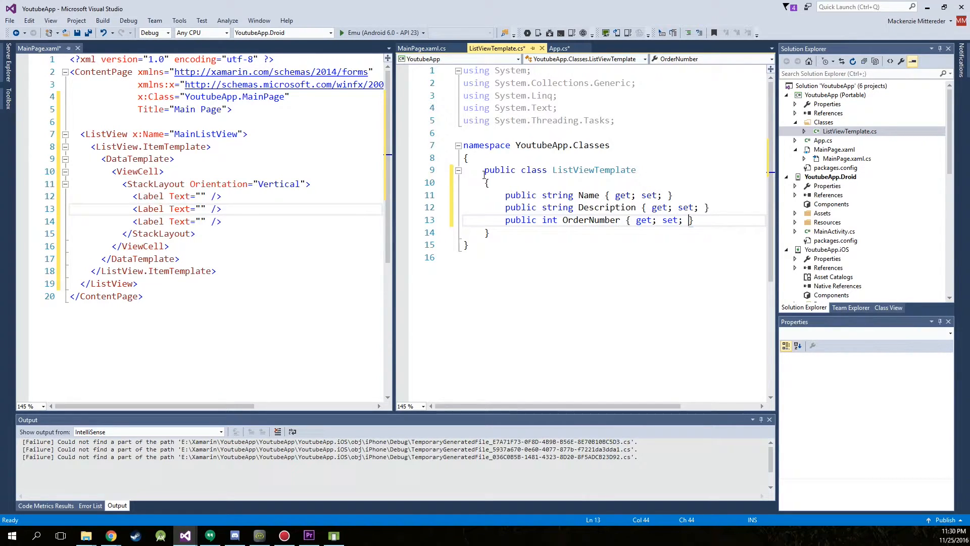
{"action": "mouse_move", "coordinate": [622, 207]}
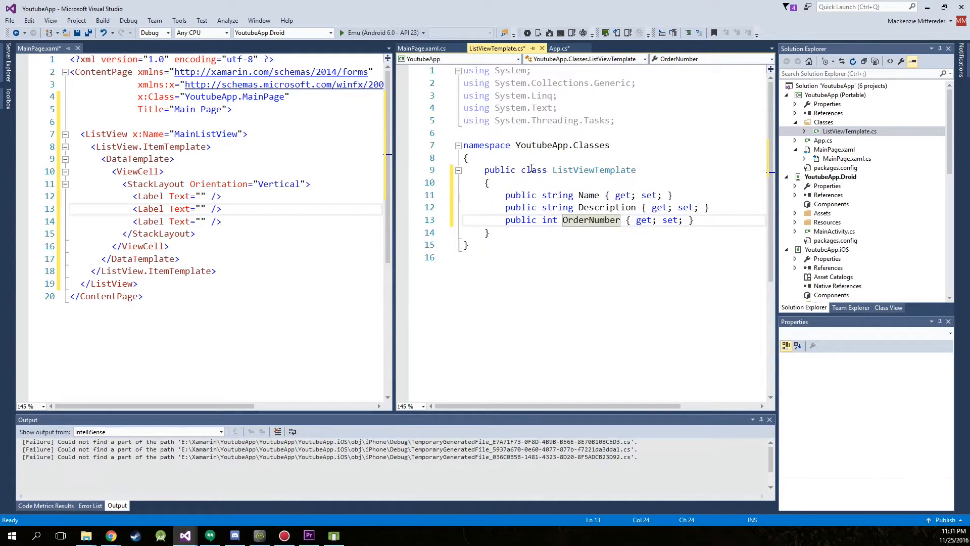
Step: After InitializeComponent, set MainListView.ItemsSource = new List<ListViewTemplate> { } with expanded braces
{"action": "left_click", "coordinate": [422, 49]}
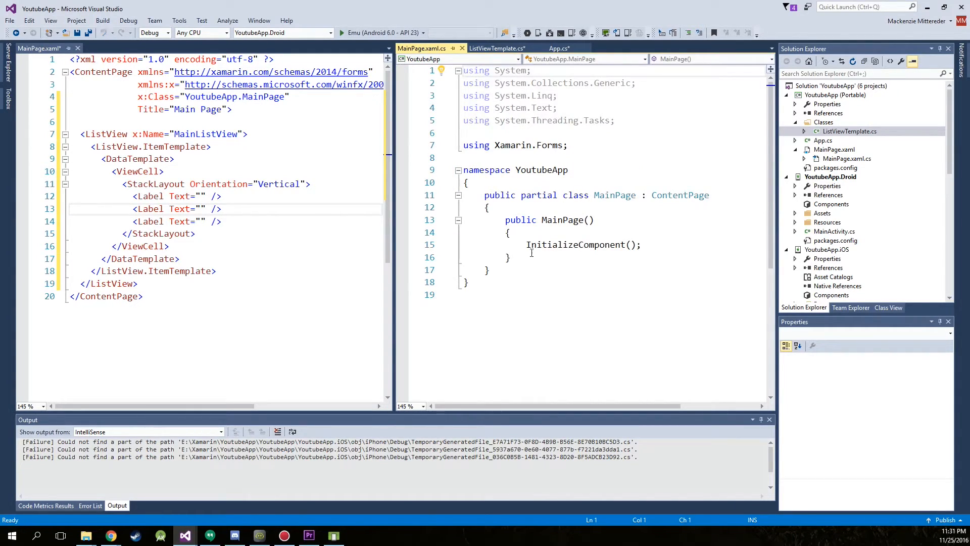
{"action": "left_click", "coordinate": [642, 245]}
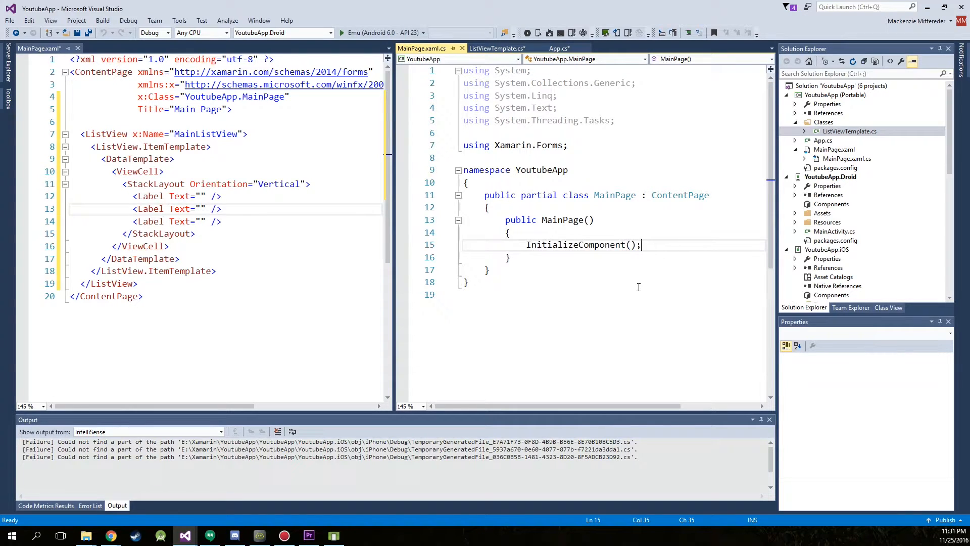
{"action": "mouse_move", "coordinate": [636, 287]}
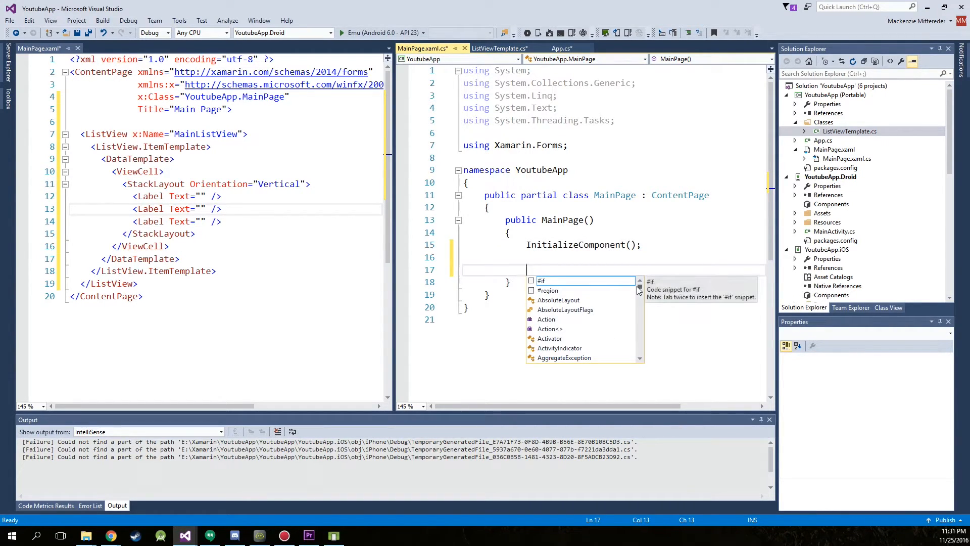
{"action": "type", "text": "MainListVi"}
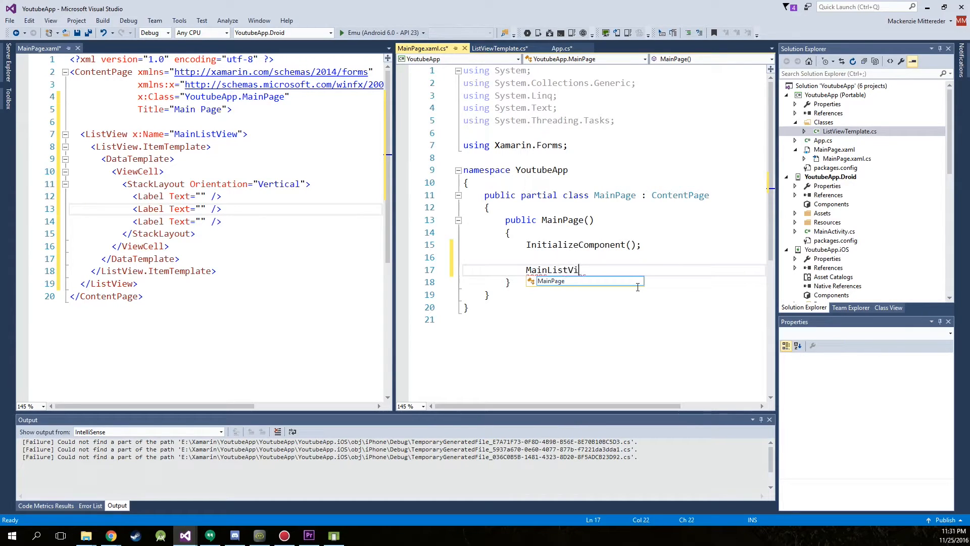
{"action": "type", "text": "ew"}
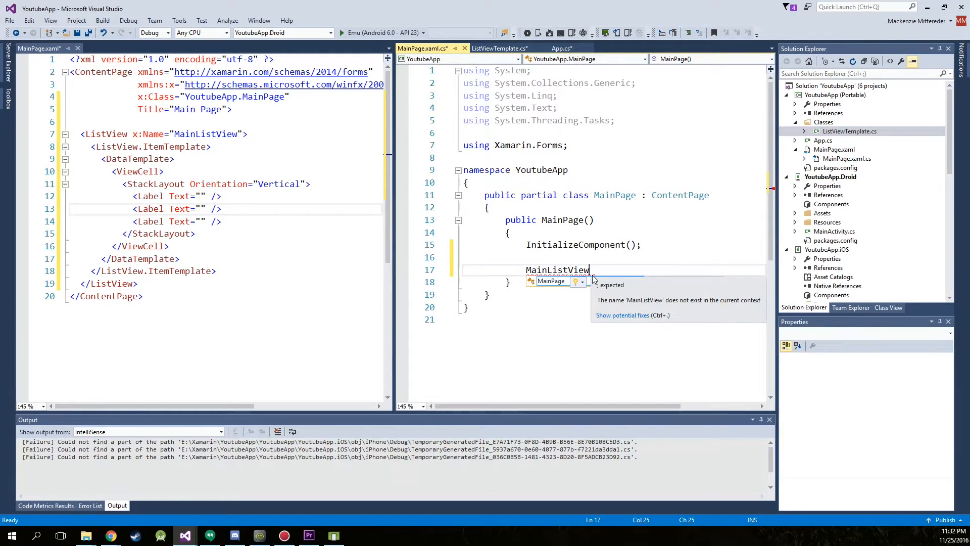
{"action": "type", "text": ".ItemsS"}
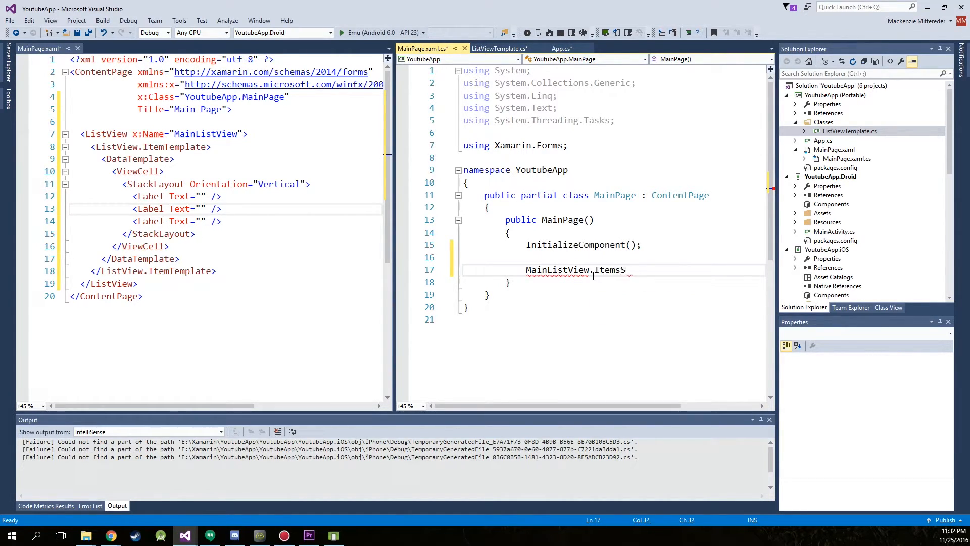
{"action": "type", "text": "ource = new"}
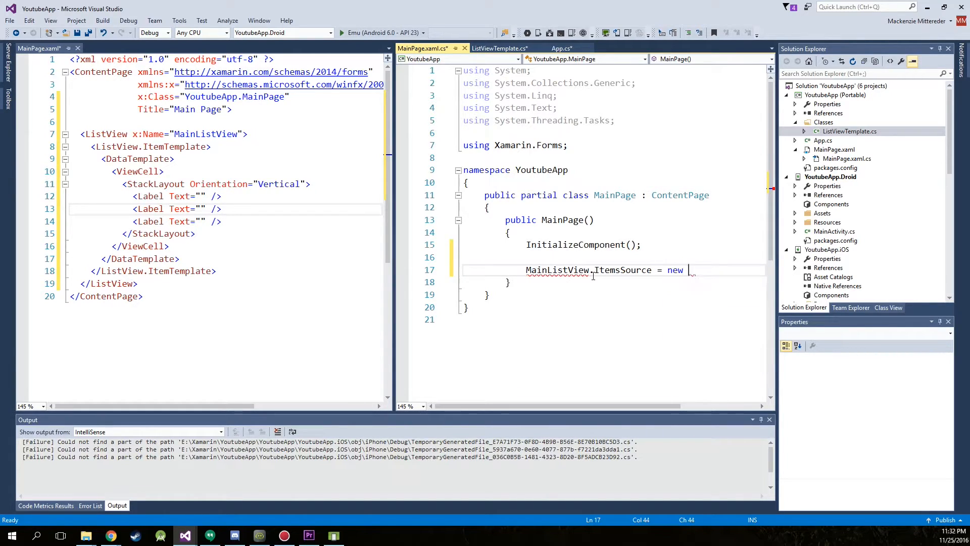
{"action": "type", "text": "List<>"}
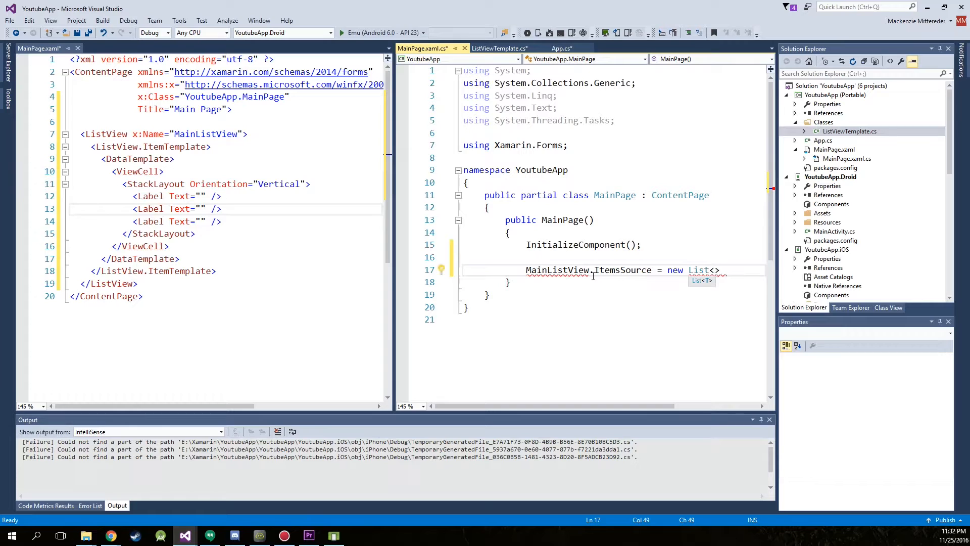
{"action": "type", "text": "ListViewTe"}
{"action": "type", "text": "{ }"}
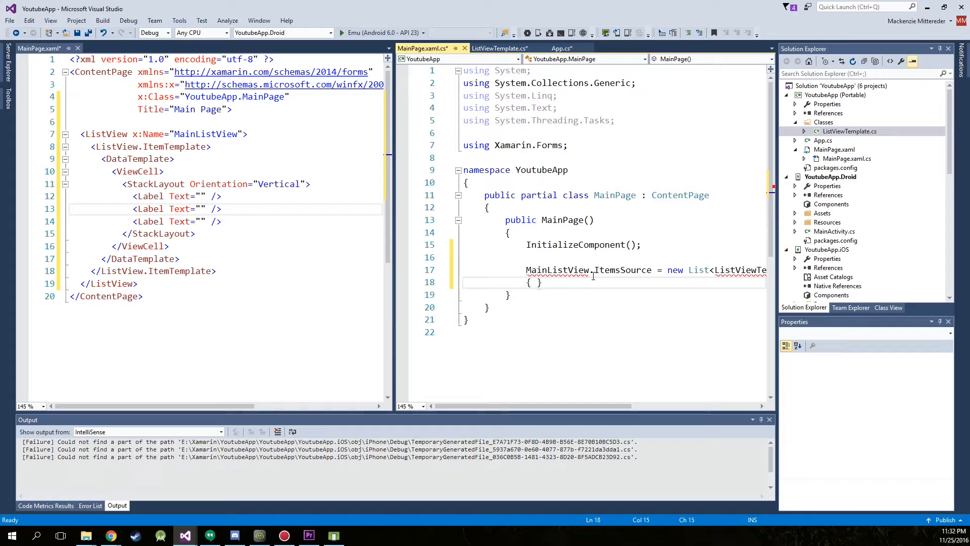
{"action": "type", "text": "};"}
{"action": "key", "text": "enter"}
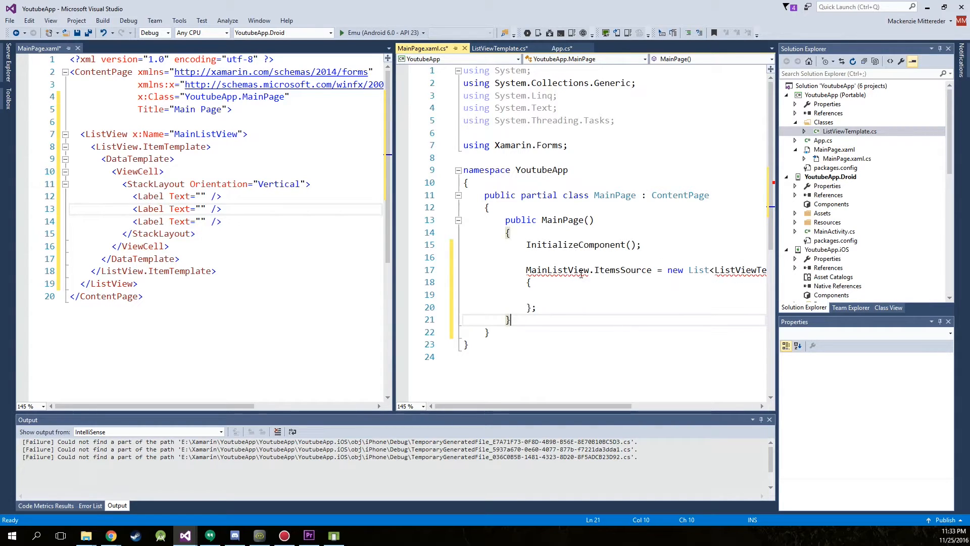
{"action": "mouse_move", "coordinate": [563, 270]}
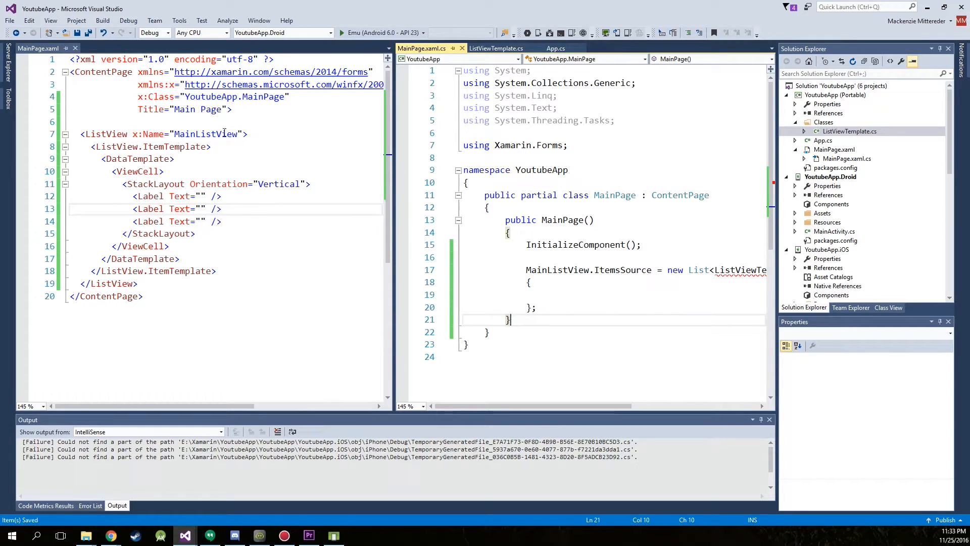
Step: Import YoutubeApp.Classes via quick actions so ListViewTemplate resolves in MainPage.xaml.cs
{"action": "left_click", "coordinate": [195, 134]}
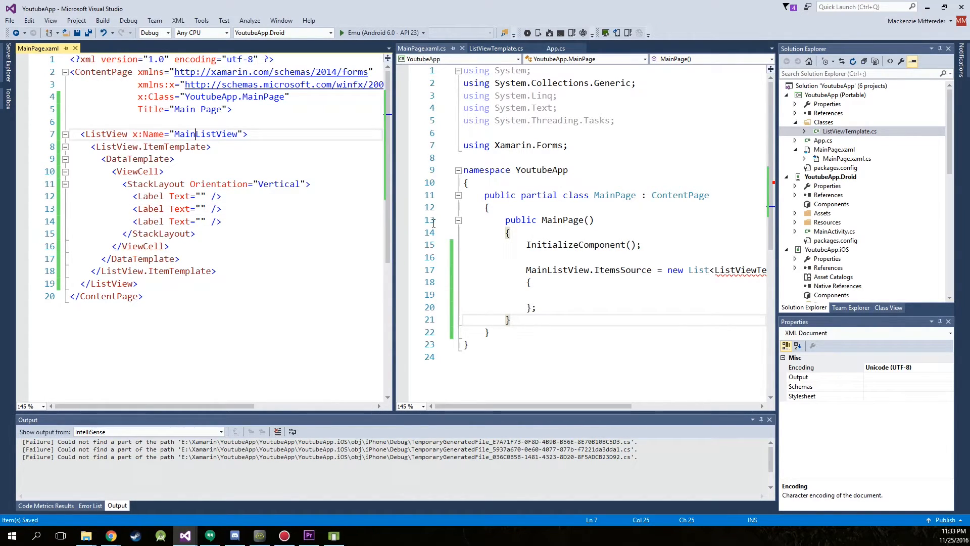
{"action": "mouse_move", "coordinate": [736, 270]}
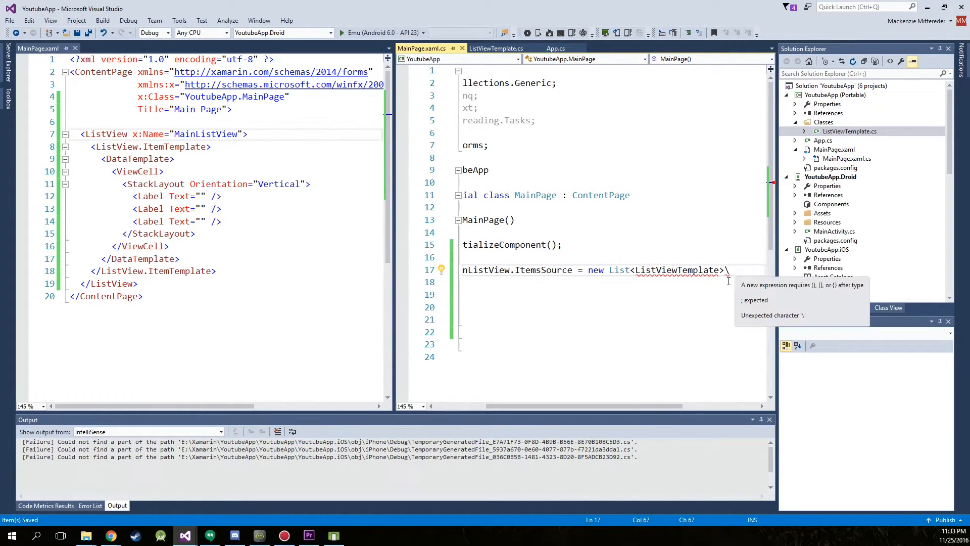
{"action": "key", "text": "Backspace"}
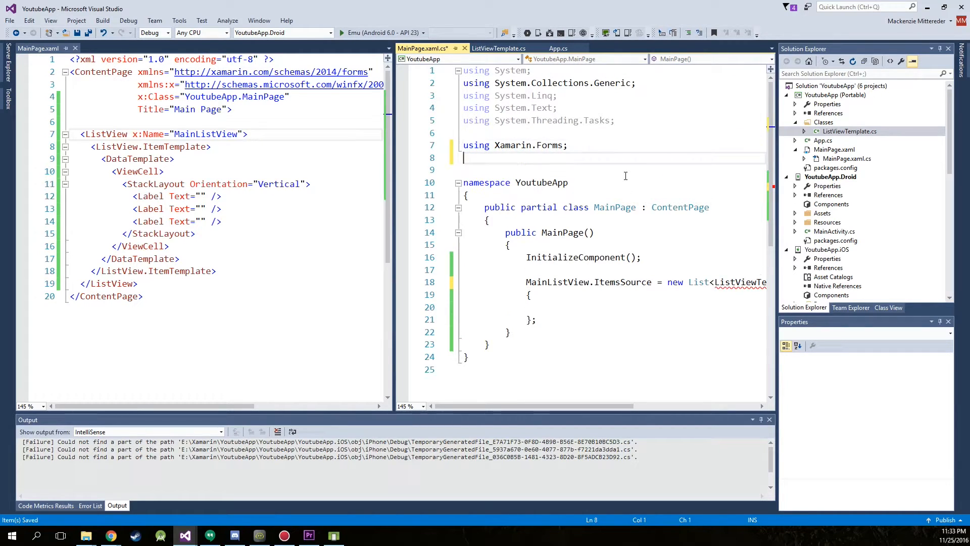
{"action": "type", "text": "using"}
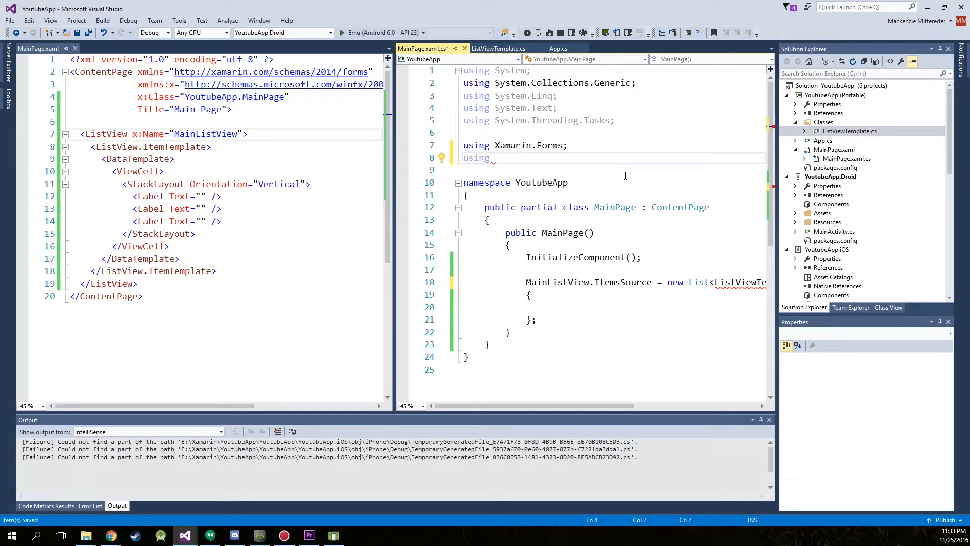
{"action": "type", "text": "Xa"}
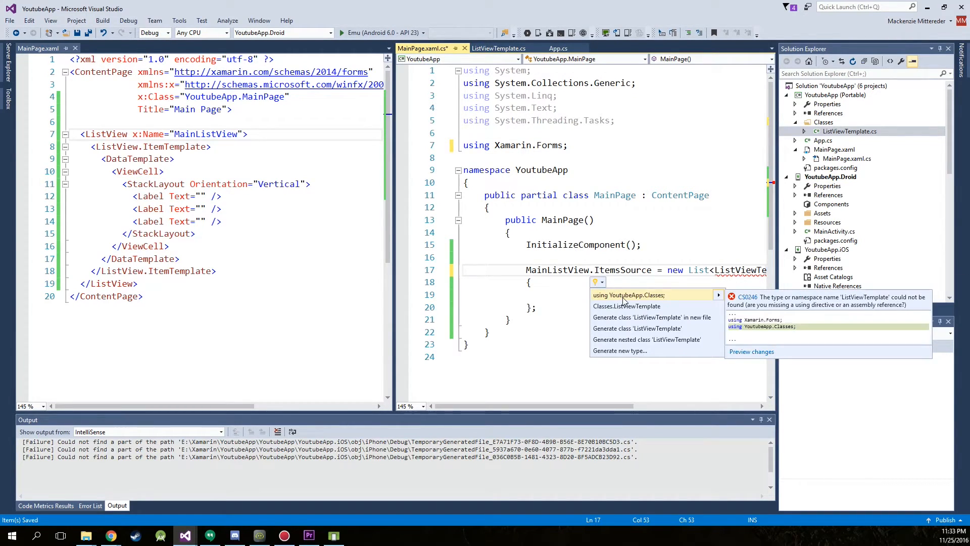
{"action": "left_click", "coordinate": [629, 294]}
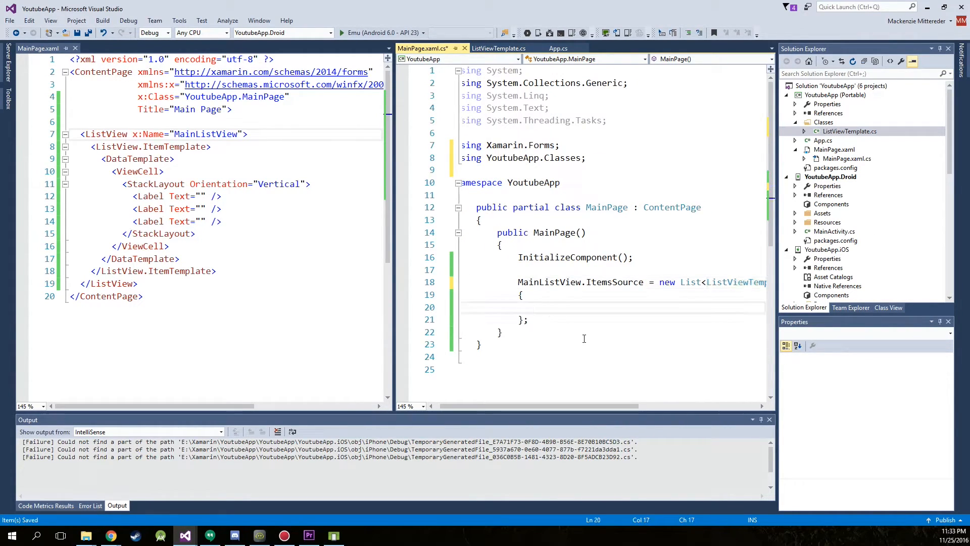
Step: Begin a new ListViewTemplate in the list initializer, checking the class's properties
{"action": "left_click", "coordinate": [538, 308]}
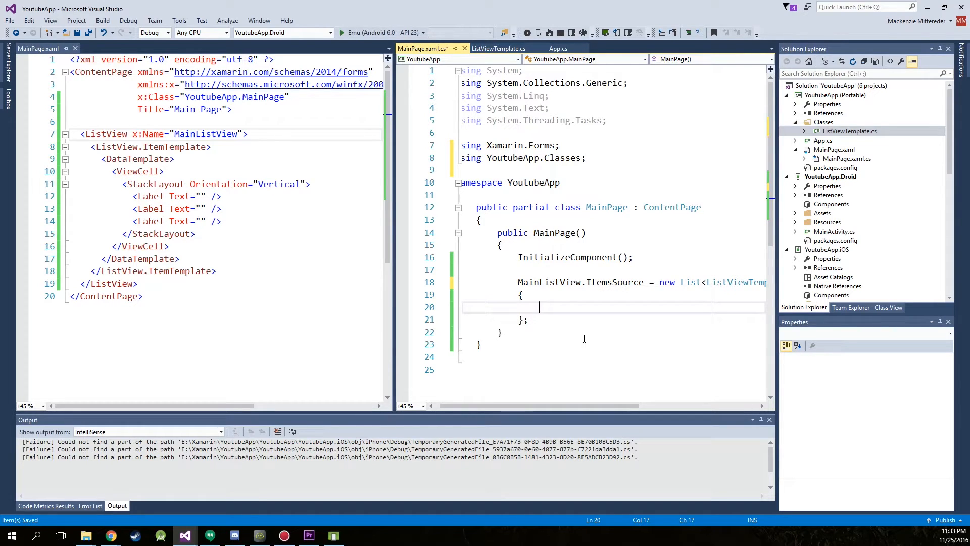
{"action": "type", "text": "new"}
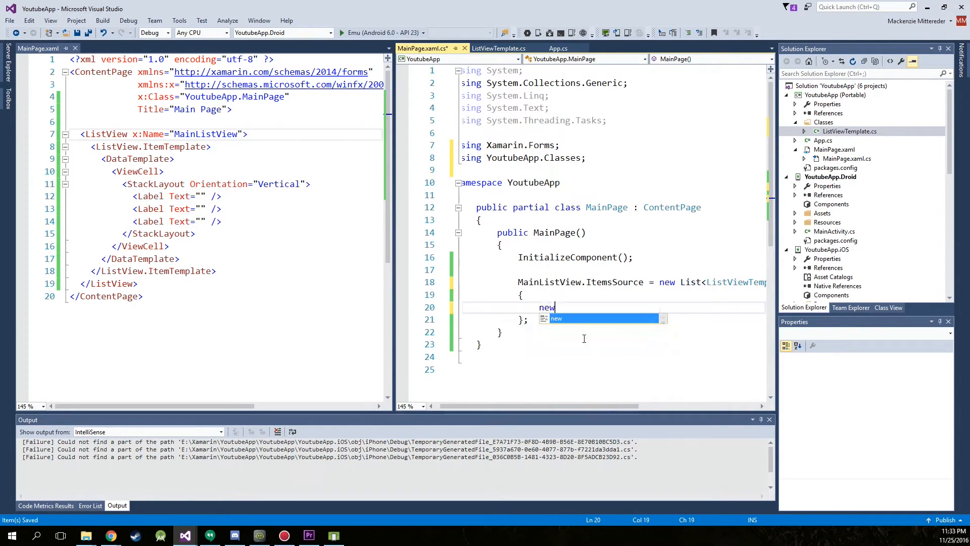
{"action": "type", "text": "ListViewTemplate"}
{"action": "type", "text": "{"}
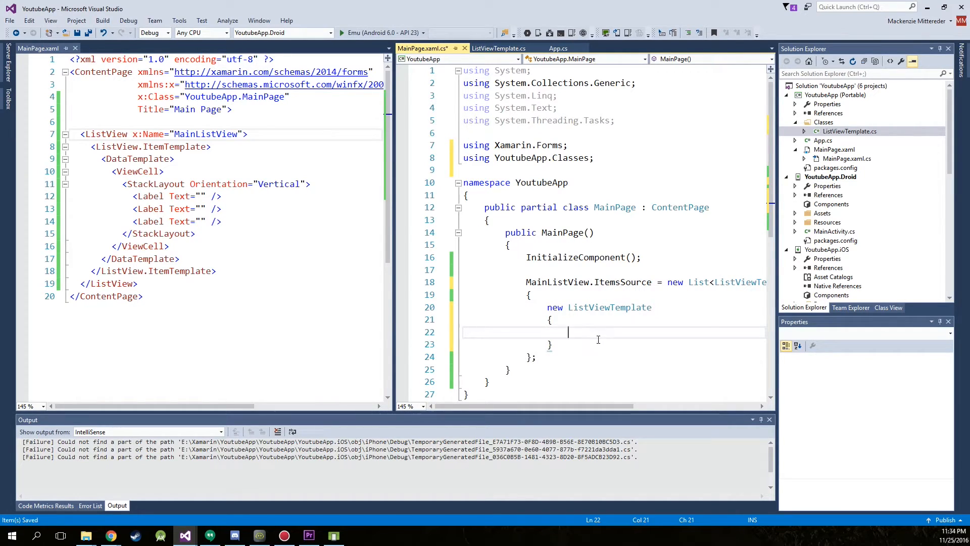
{"action": "left_click", "coordinate": [498, 49]}
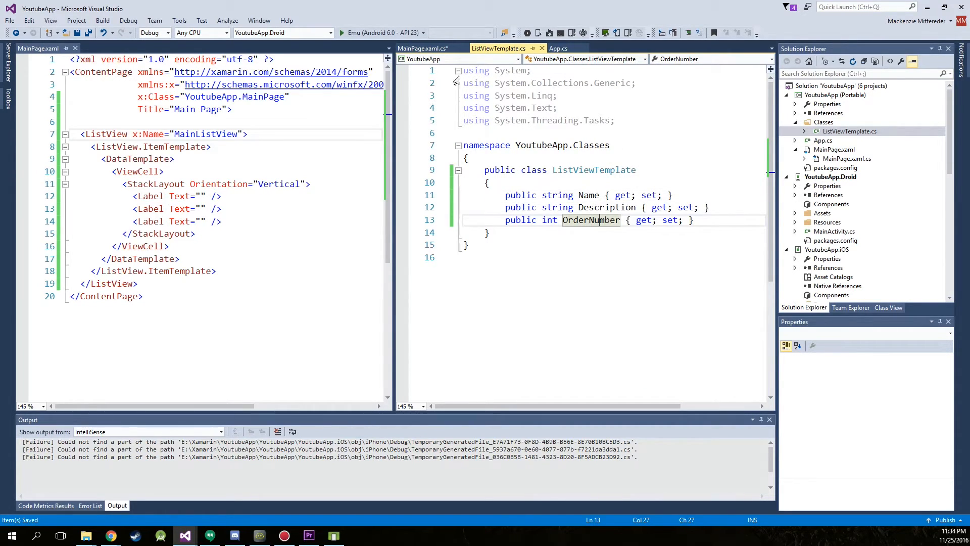
{"action": "left_click", "coordinate": [423, 48]}
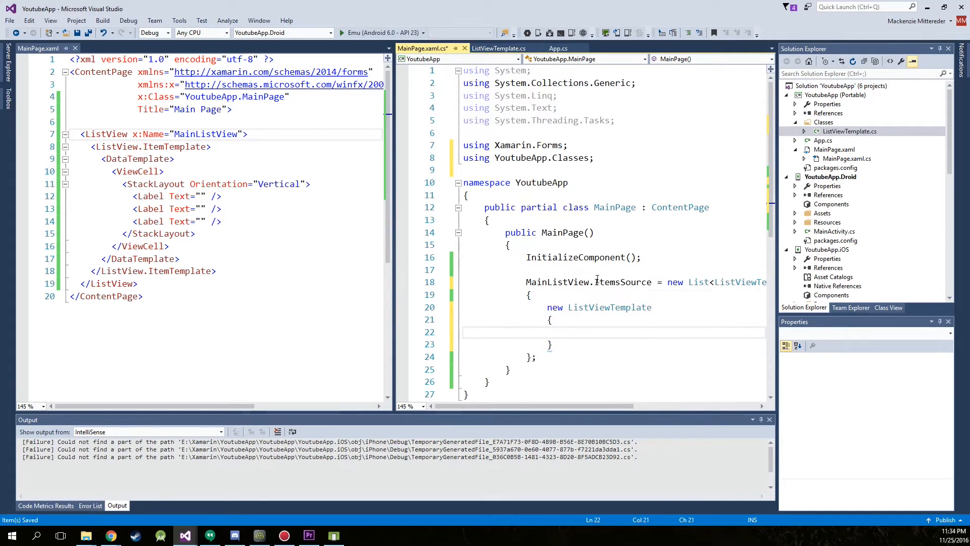
Step: Set Name and Description to "One" and OrderNumber to 1, then start a second ListViewTemplate
{"action": "type", "text": "Name"}
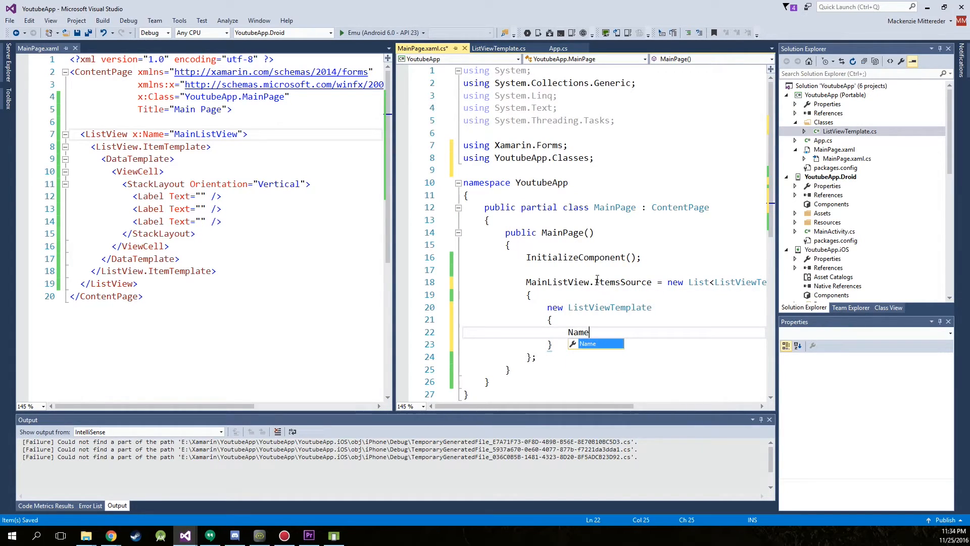
{"action": "type", "text": "= \"ONe\","}
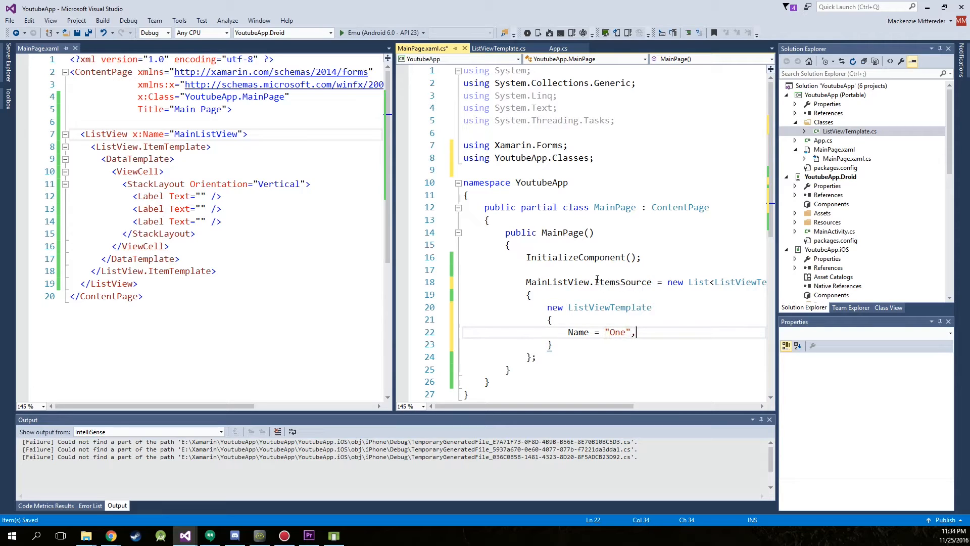
{"action": "type", "text": "Description ="}
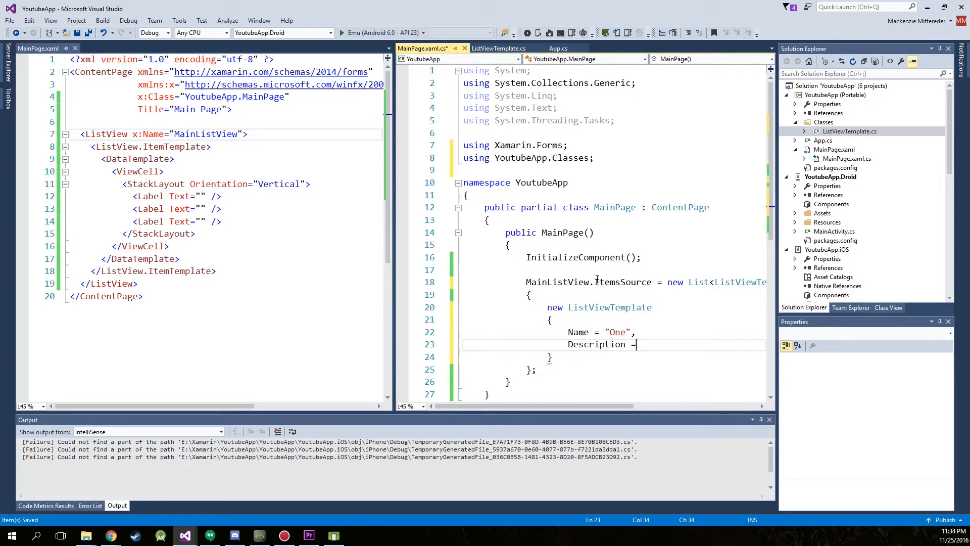
{"action": "type", "text": "\"One\""}
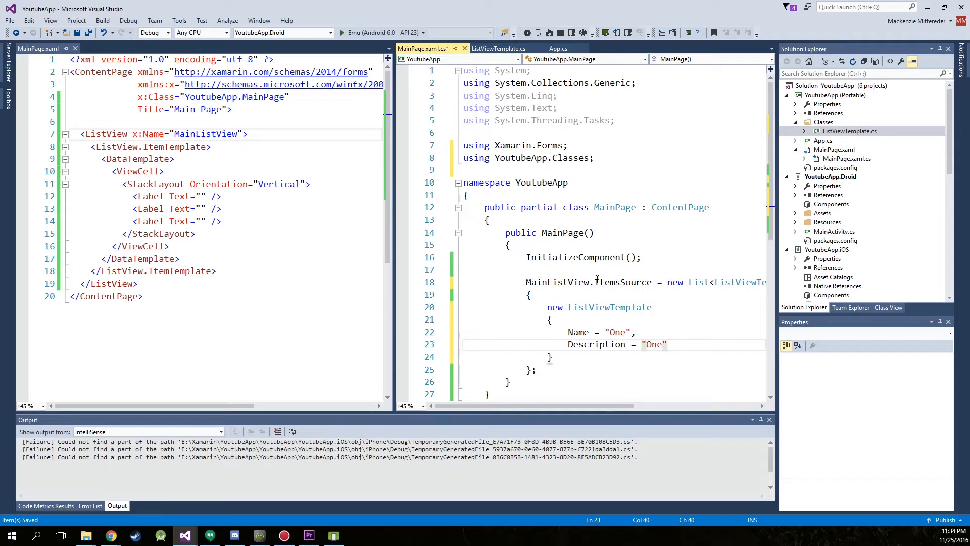
{"action": "type", "text": "OrderNumber = 1"}
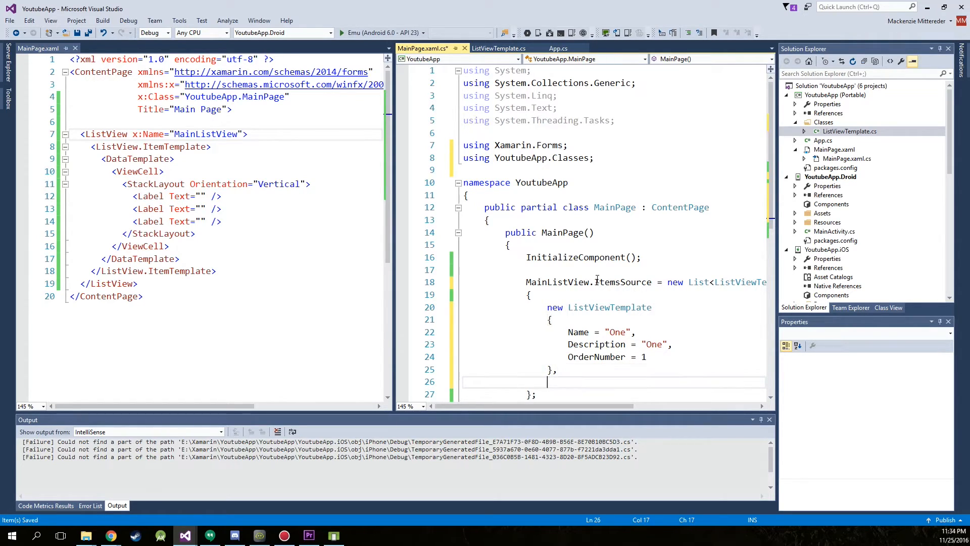
{"action": "type", "text": "new ListViewTemplate"}
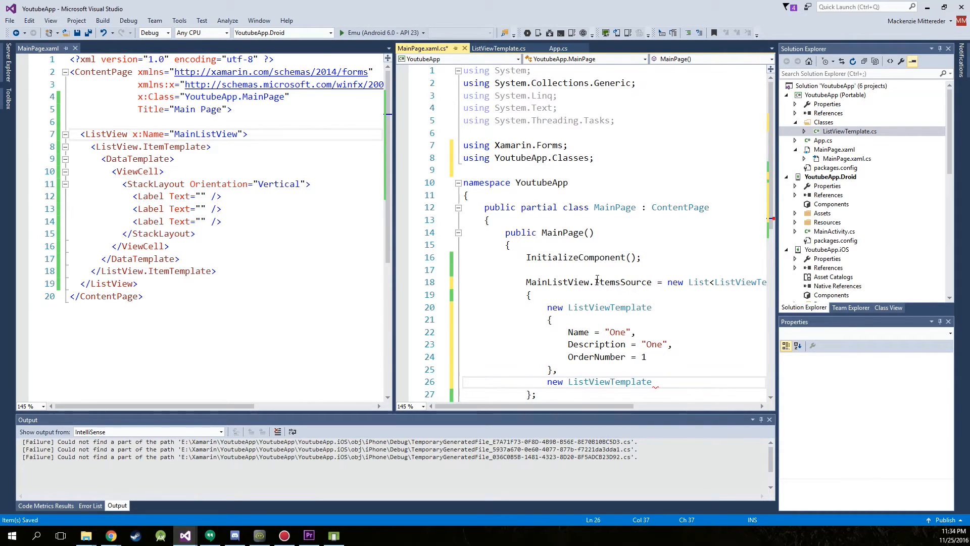
Step: Fill in entry "Two" with OrderNumber 2 and add the remaining entries through "Four"
{"action": "scroll", "scroll_direction": "down", "scroll_amount": 3}
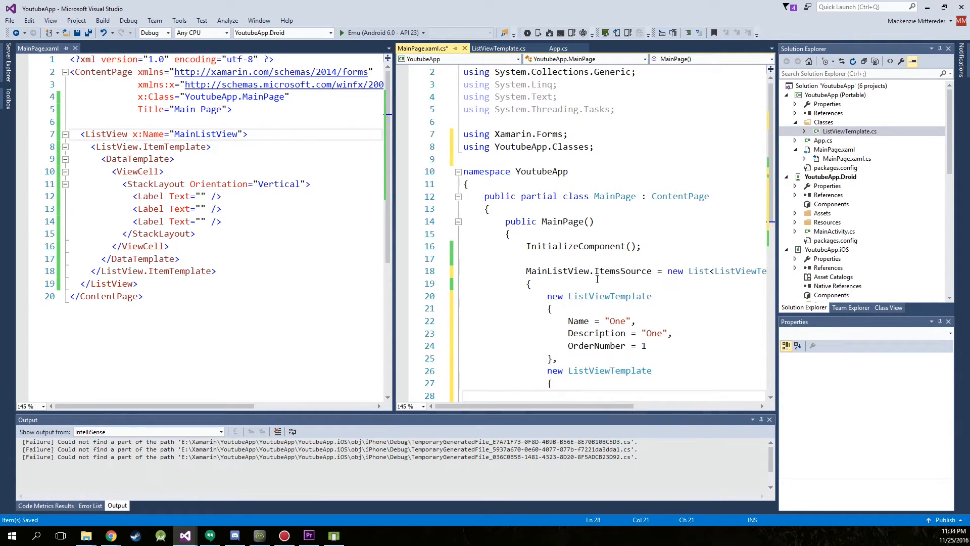
{"action": "type", "text": "Name = Two"}
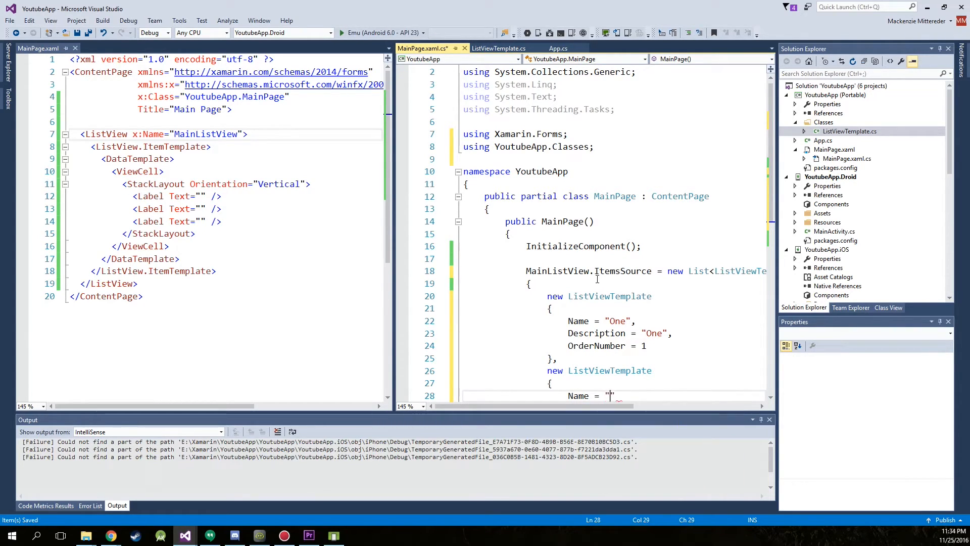
{"action": "type", "text": "Two\","}
{"action": "type", "text": "Description"}
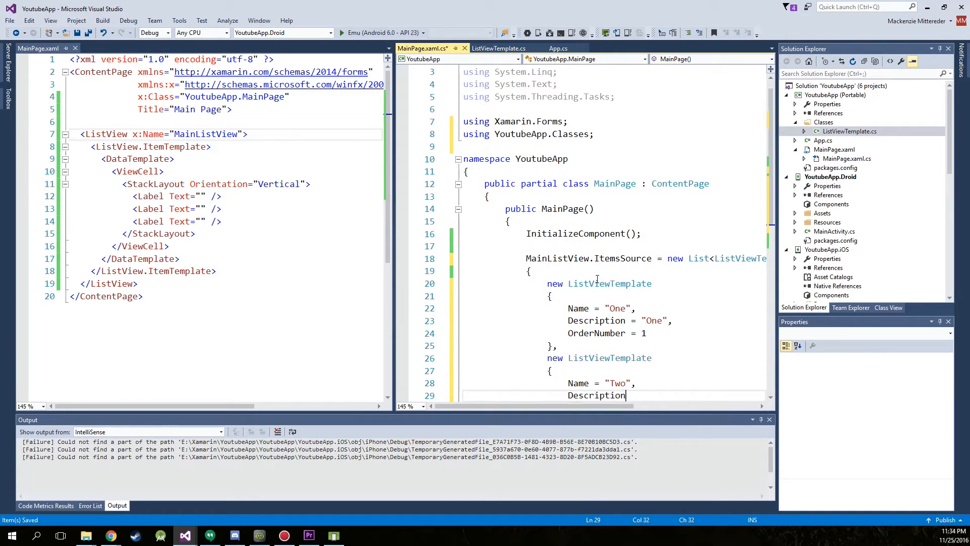
{"action": "type", "text": "= \"two\""}
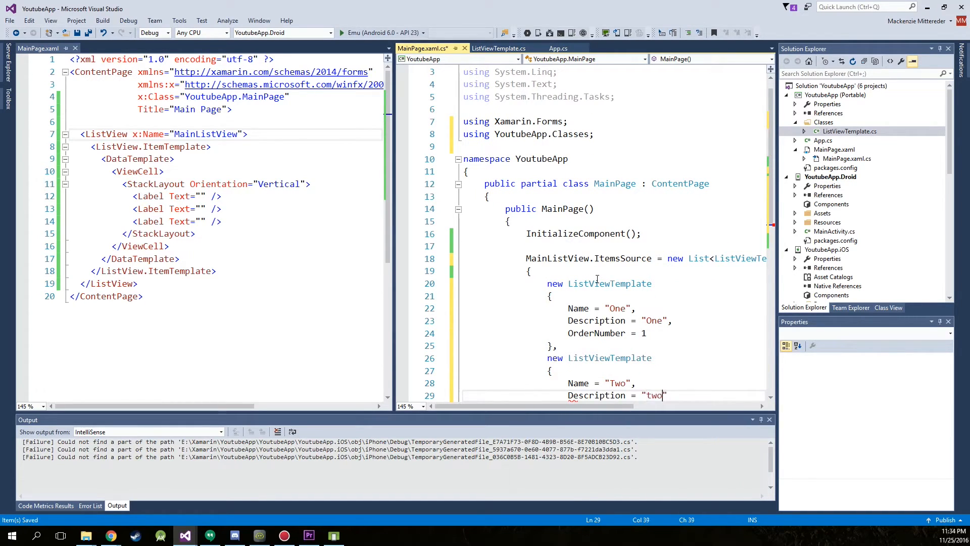
{"action": "type", "text": "Two:"}
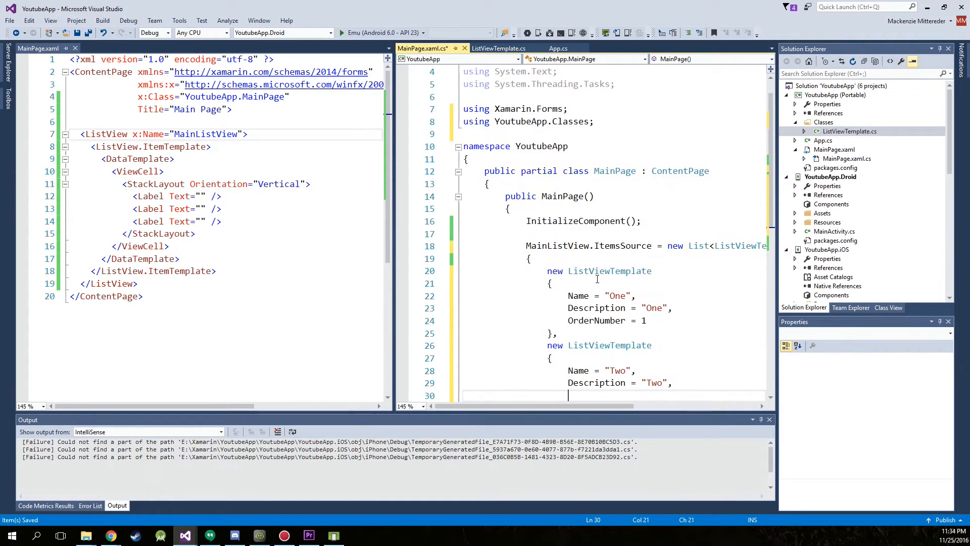
{"action": "type", "text": "OrderNumber"}
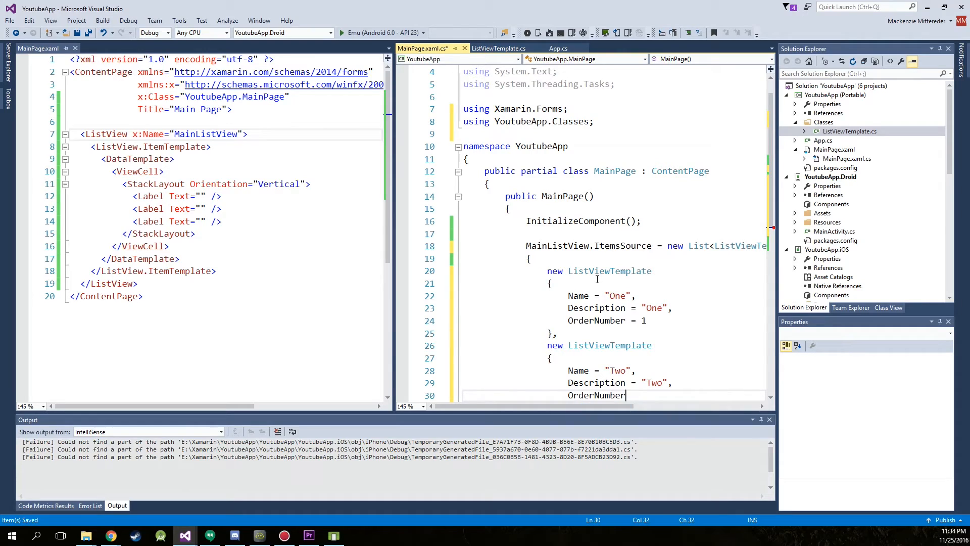
{"action": "type", "text": "= 2,"}
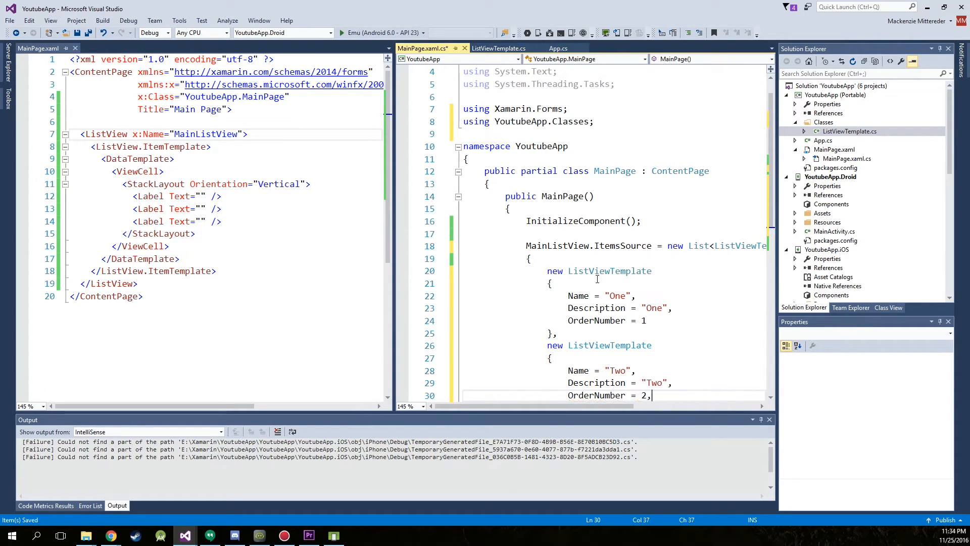
{"action": "key", "text": "Backspace"}
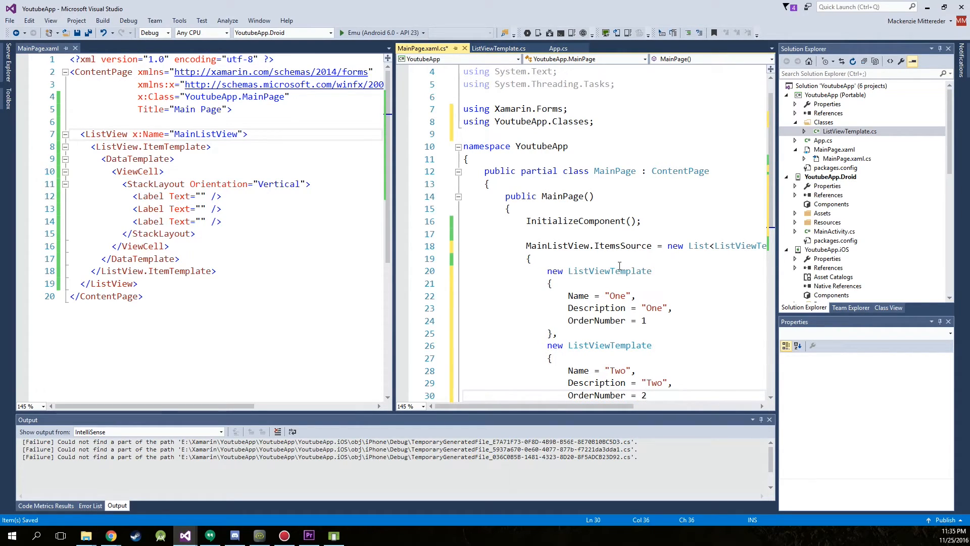
{"action": "scroll", "scroll_direction": "down", "scroll_amount": 3}
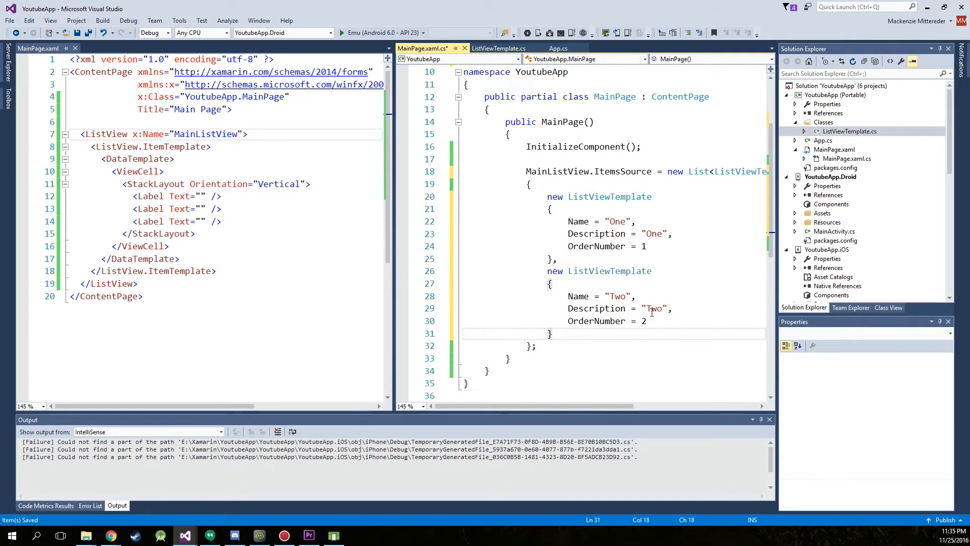
{"action": "mouse_move", "coordinate": [647, 320]}
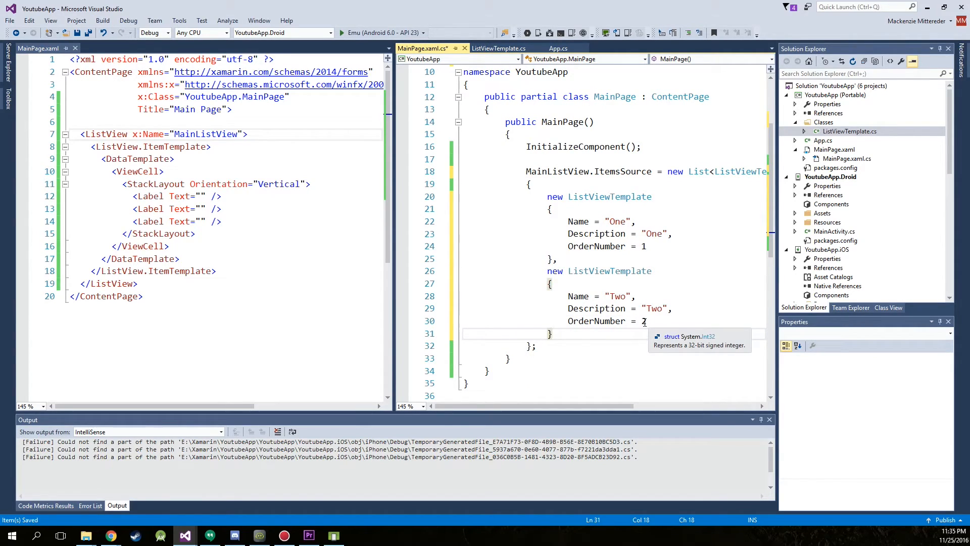
{"action": "type", "text": ","}
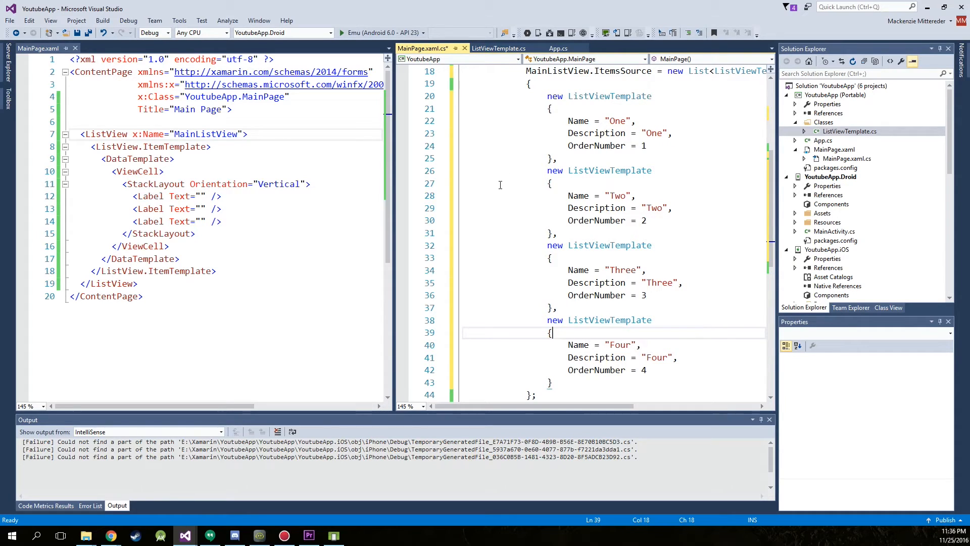
Step: Save the code-behind and bind the first label's Text to {Binding Name}
{"action": "key", "text": "ctrl+s"}
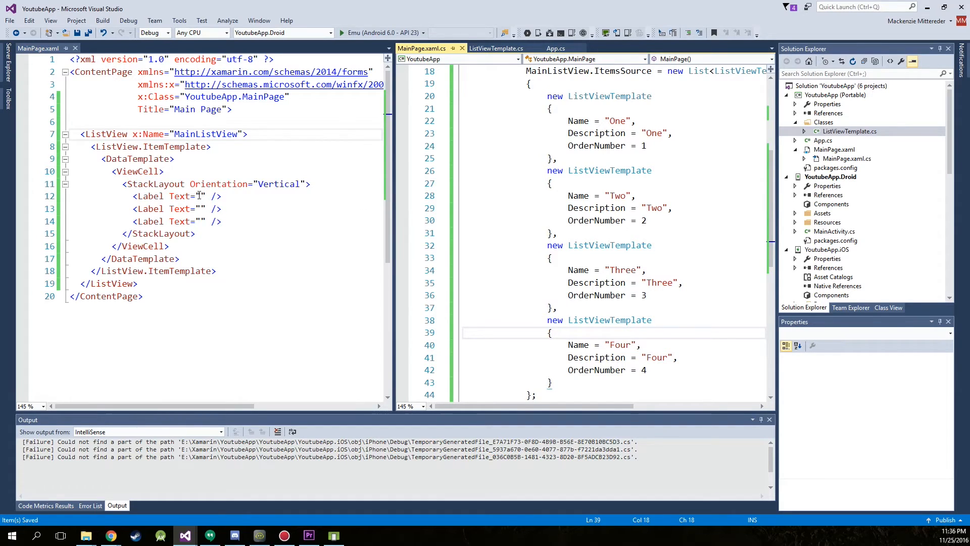
{"action": "left_click", "coordinate": [203, 196]}
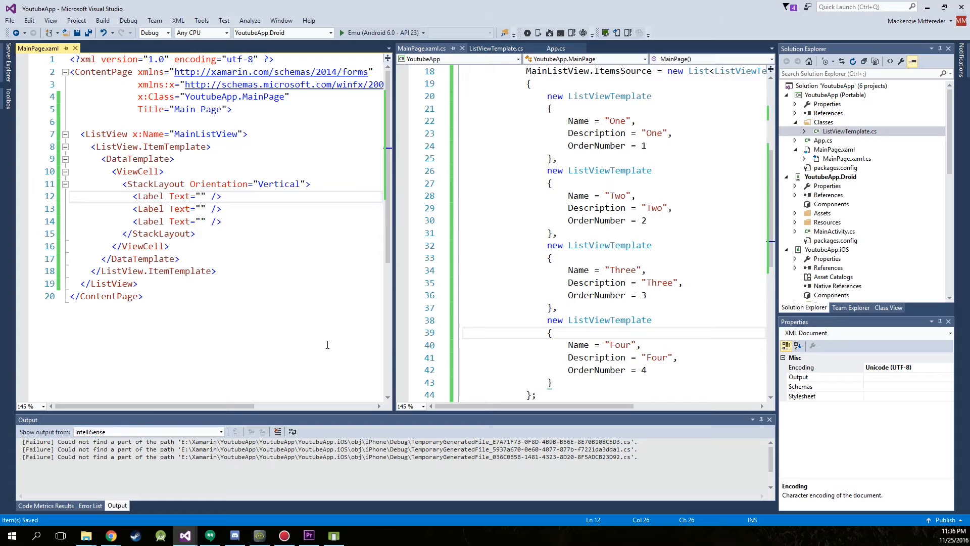
{"action": "type", "text": "{B"}
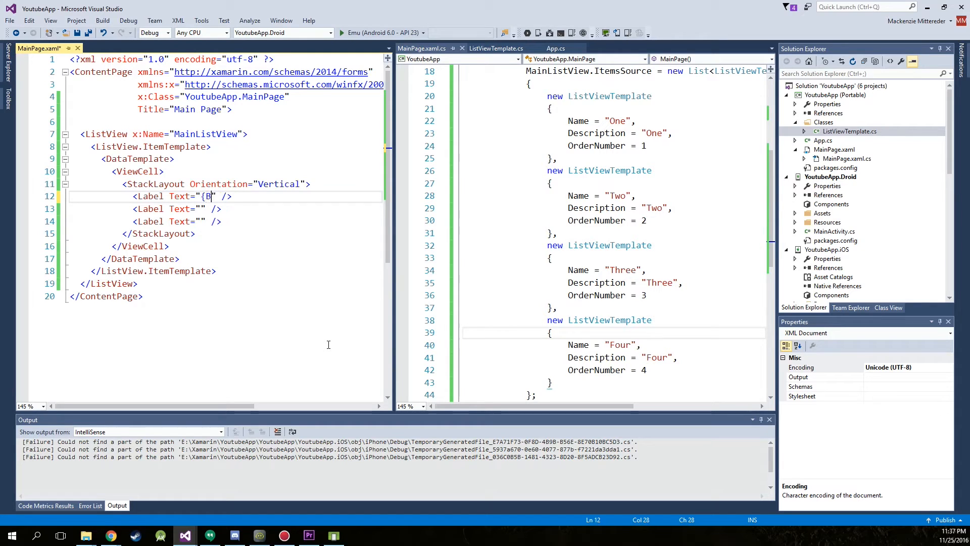
{"action": "type", "text": "inding"}
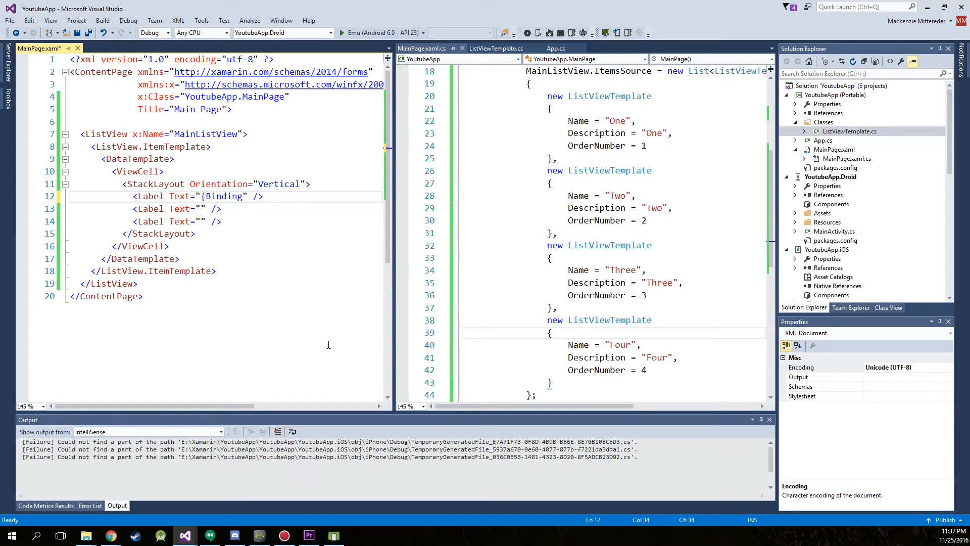
{"action": "type", "text": "N"}
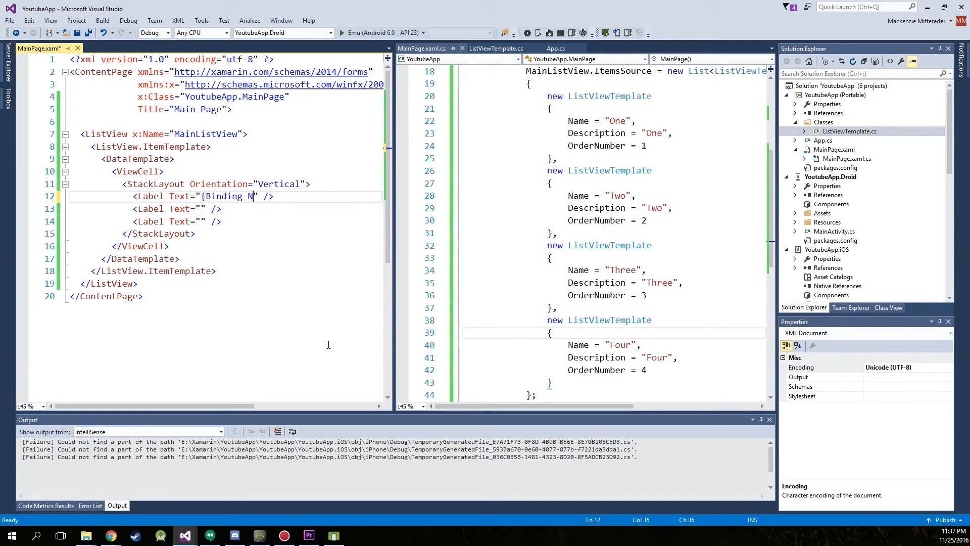
{"action": "type", "text": "ame"}
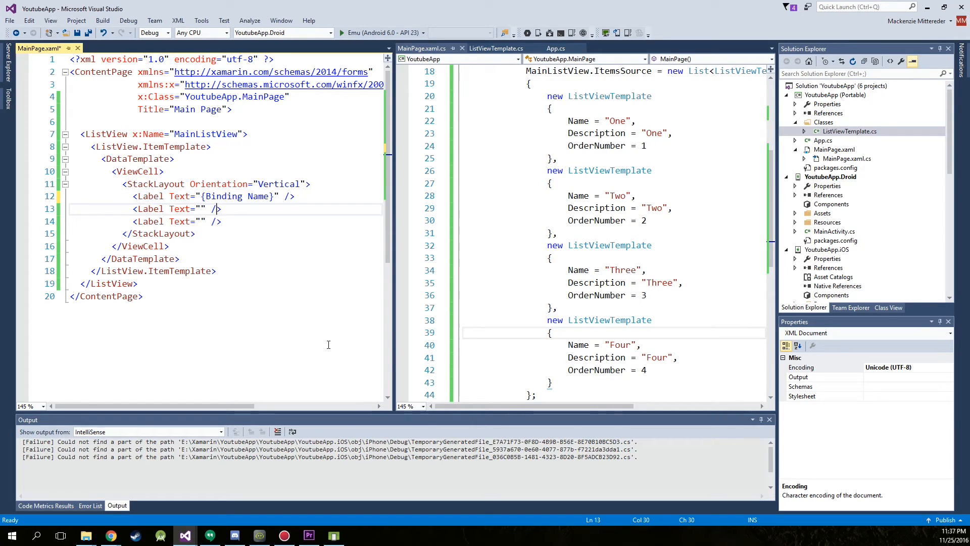
Step: Bind the second label's Text to {Binding Description}
{"action": "type", "text": "{"}
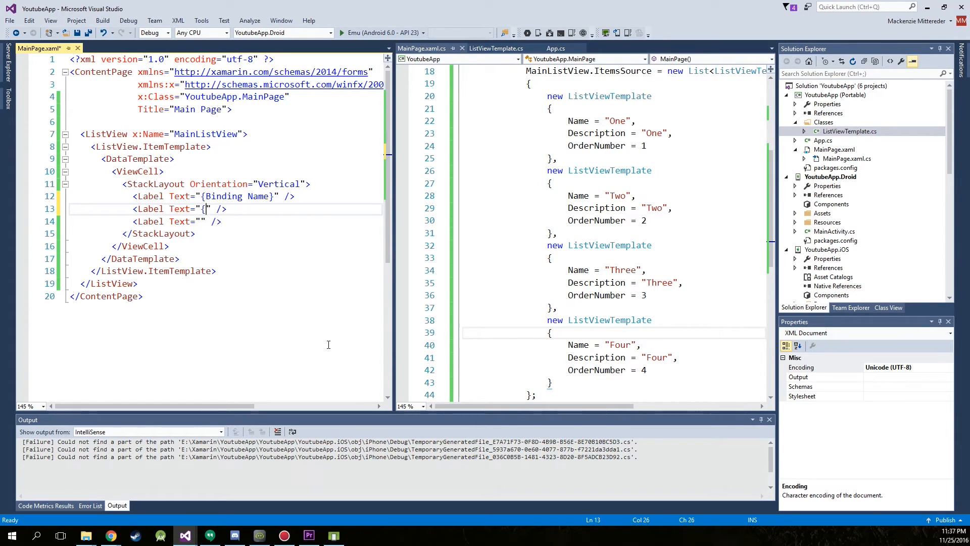
{"action": "type", "text": "B"}
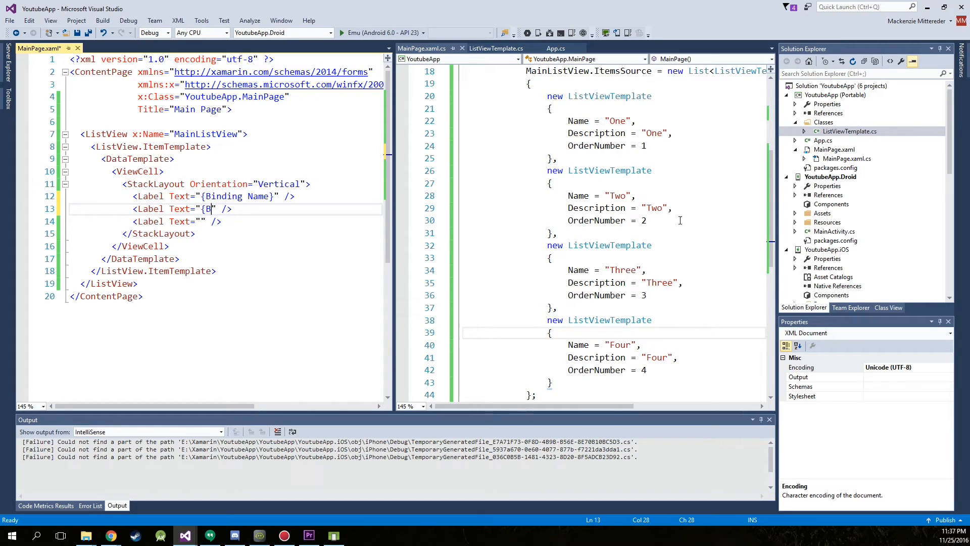
{"action": "double_click", "coordinate": [576, 196]}
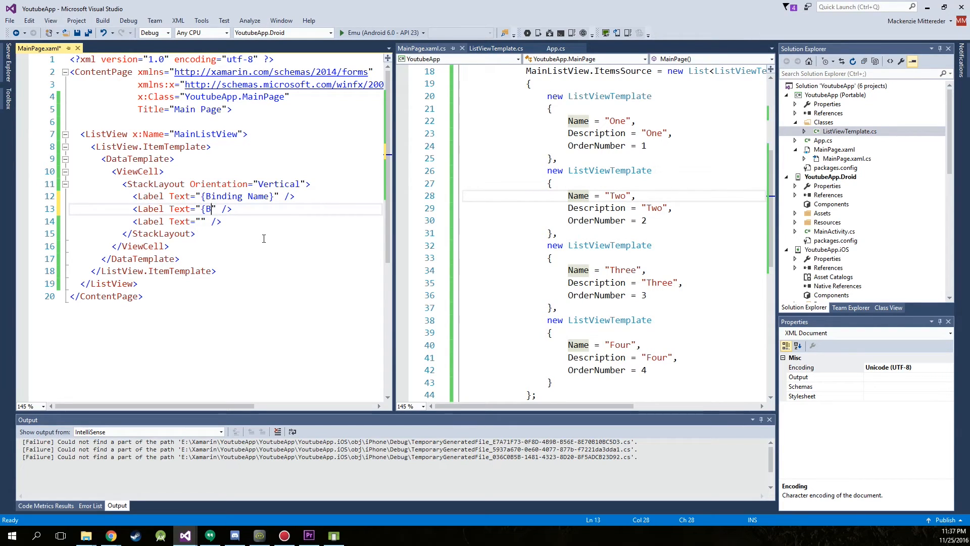
{"action": "type", "text": "inding"}
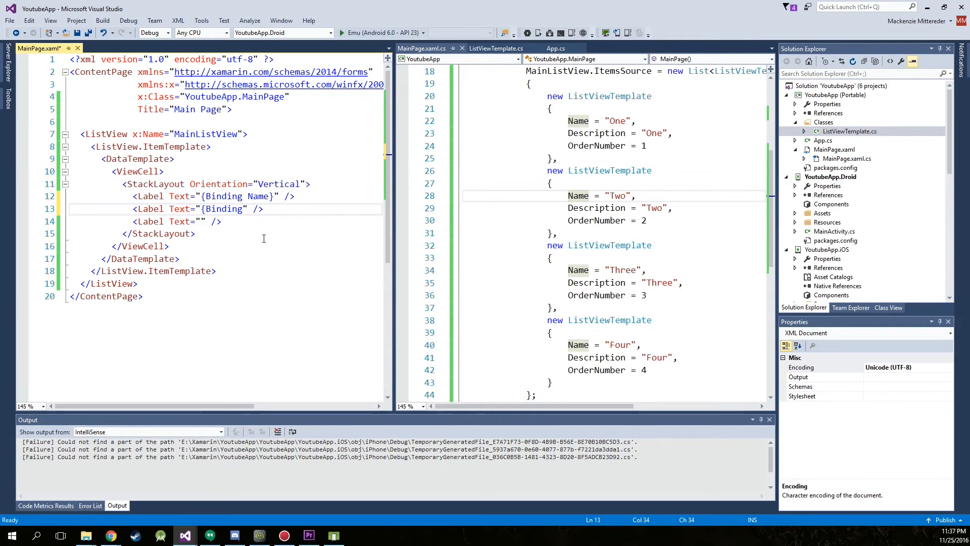
{"action": "type", "text": "Descri"}
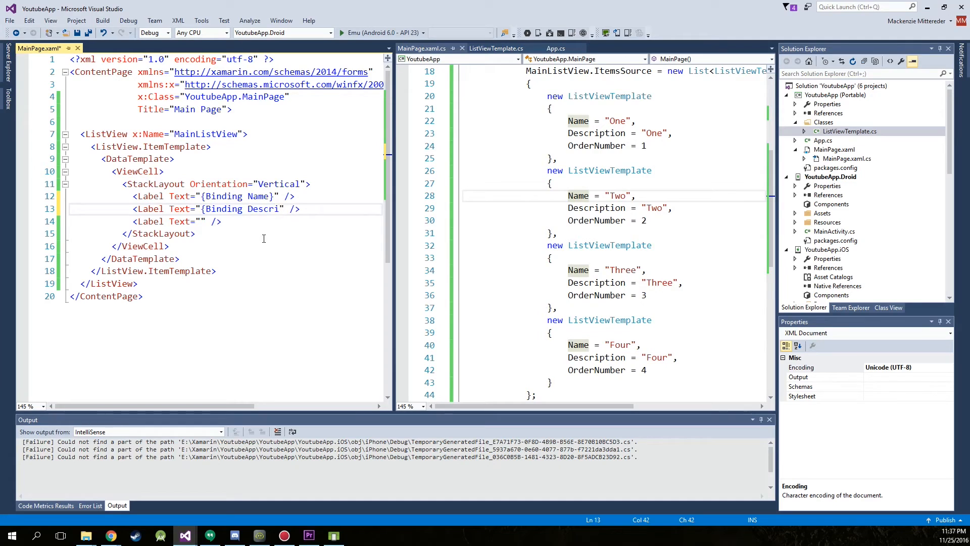
{"action": "type", "text": "ption}"}
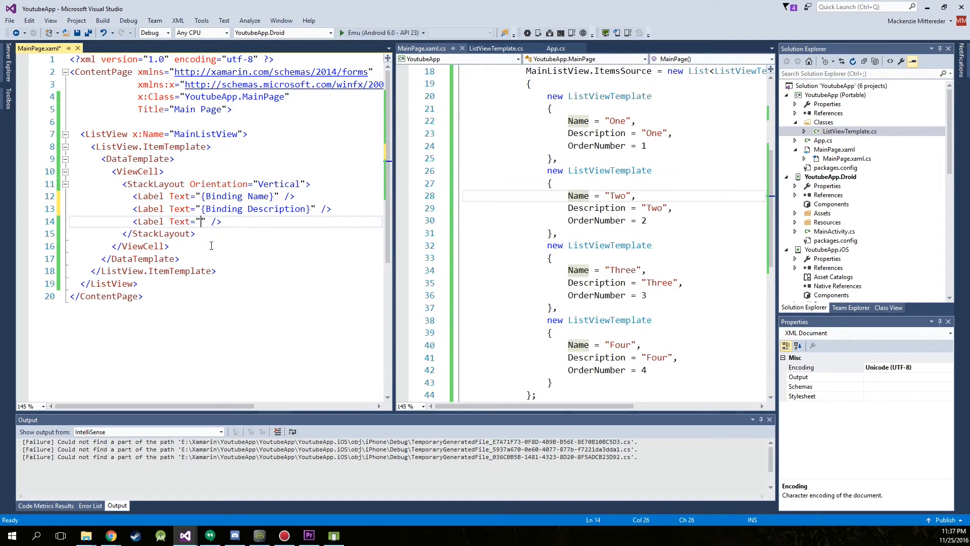
Step: Bind the third label to {Binding OrderNumber} and save MainPage.xaml
{"action": "type", "text": "{Binding"}
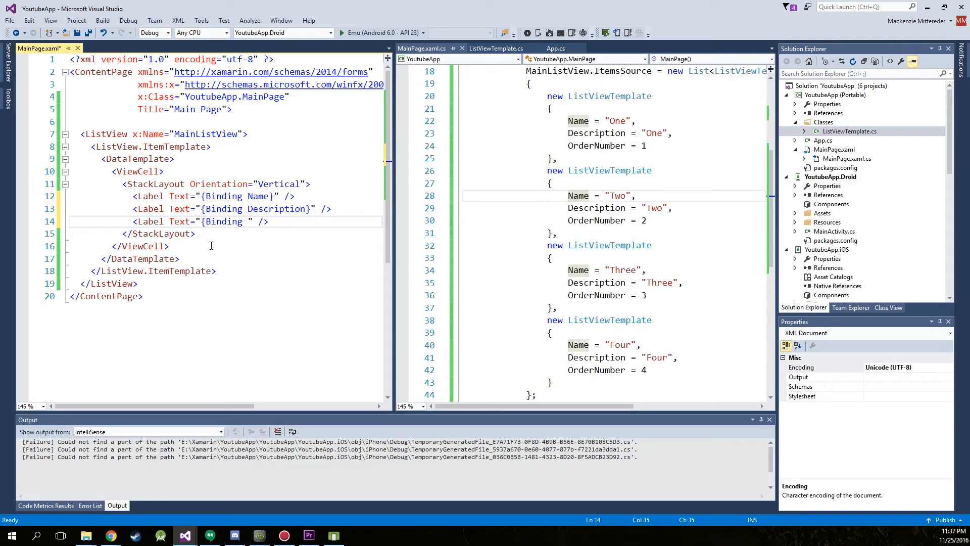
{"action": "type", "text": "OrderNu"}
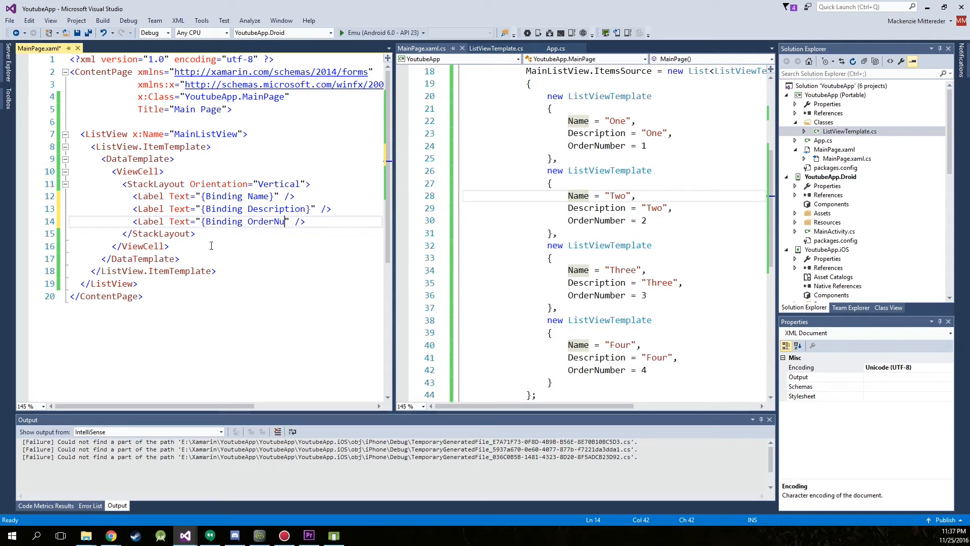
{"action": "type", "text": "mber}"}
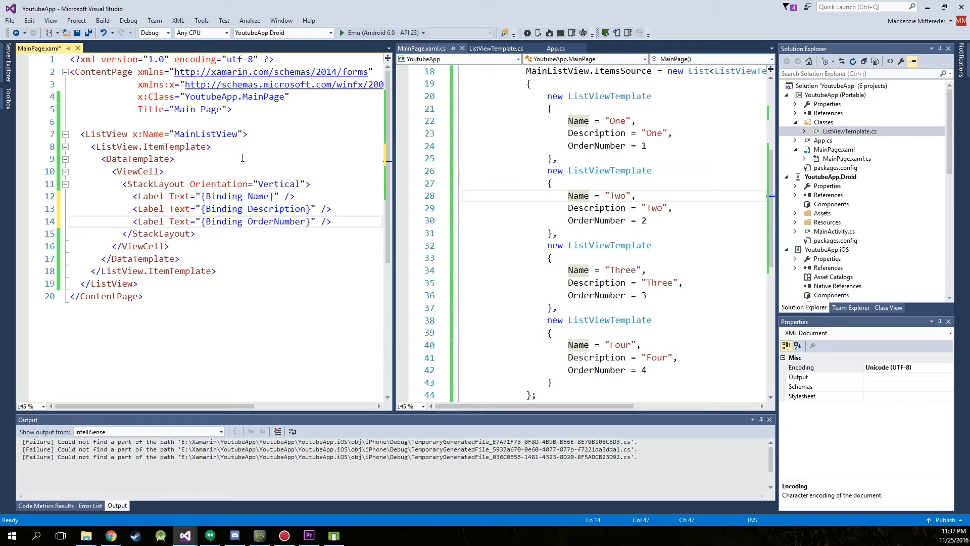
{"action": "key", "text": "ctrl+s"}
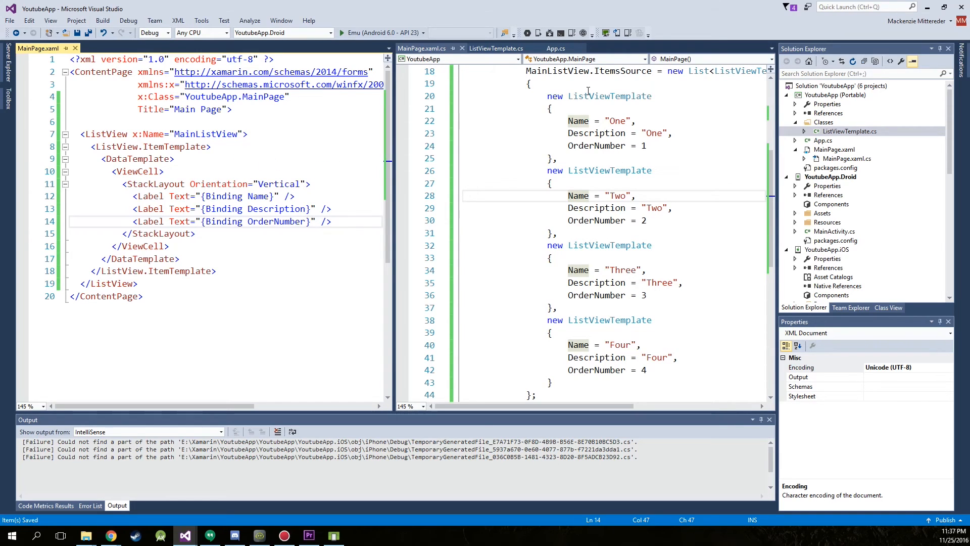
{"action": "left_click", "coordinate": [341, 33]}
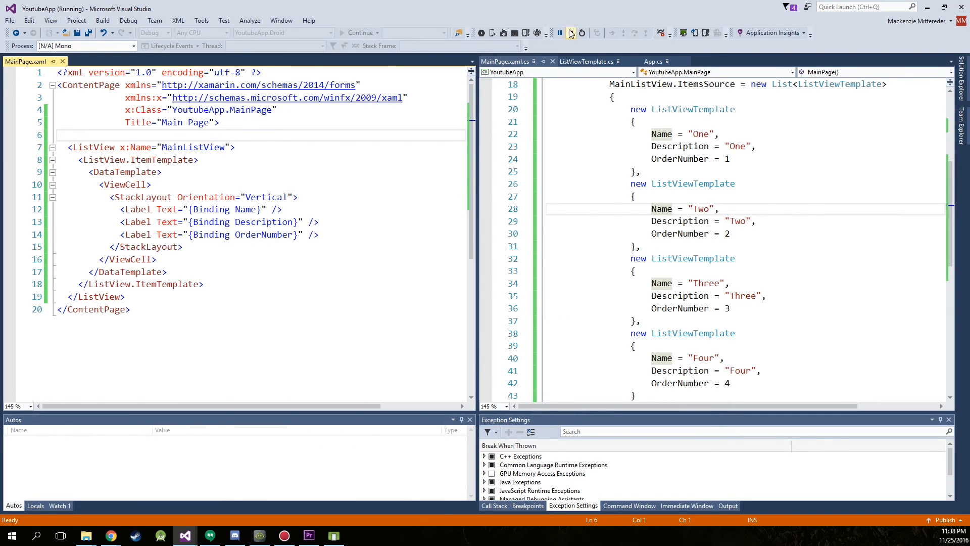
{"action": "left_click", "coordinate": [570, 33]}
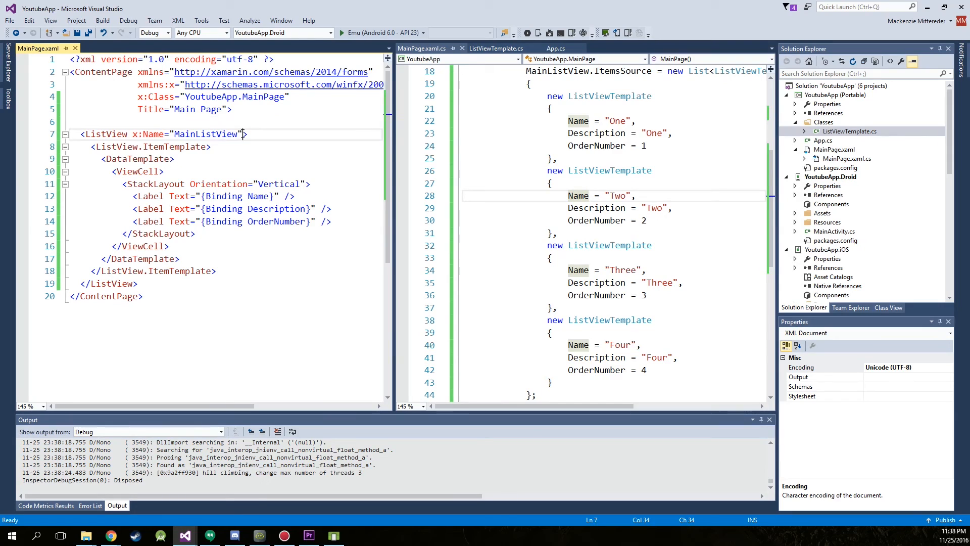
{"action": "mouse_move", "coordinate": [243, 196]}
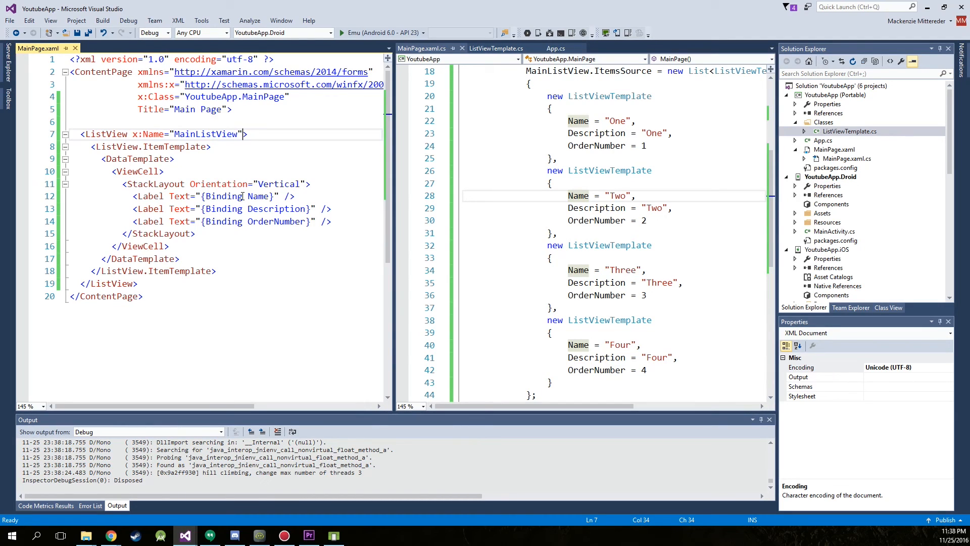
Step: Add HasUnevenRows="True" to MainListView and tap the Four entry in the running app
{"action": "type", "text": "HasUnevenRows=\"\">"}
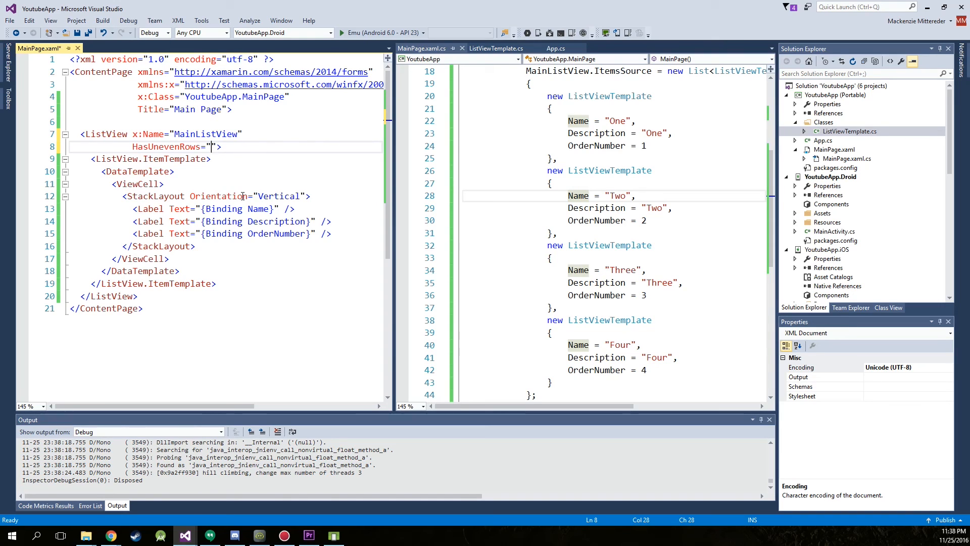
{"action": "type", "text": "True"}
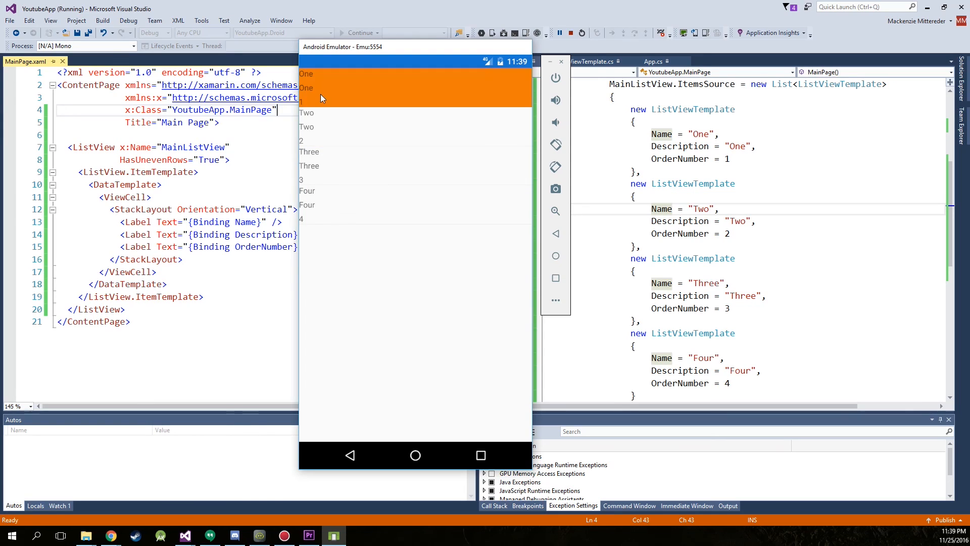
{"action": "left_click", "coordinate": [395, 204]}
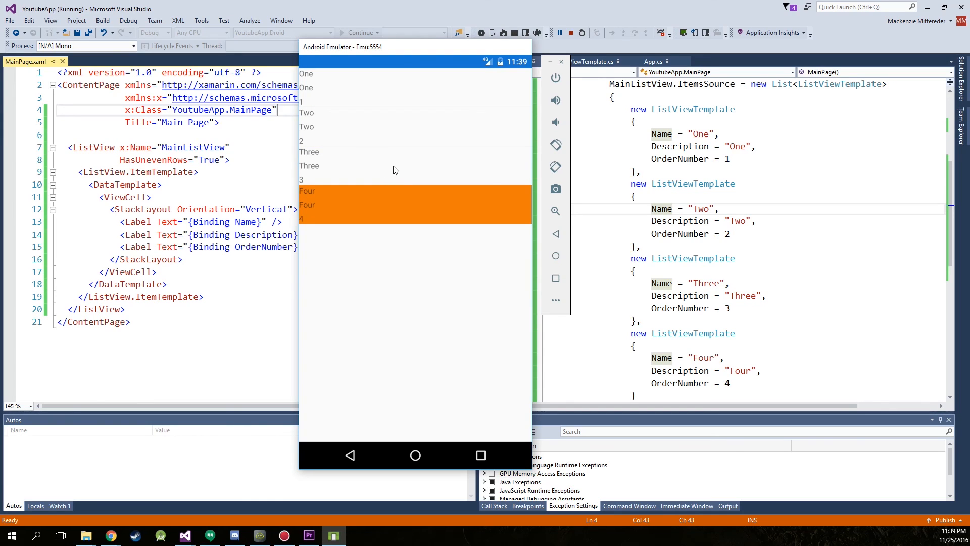